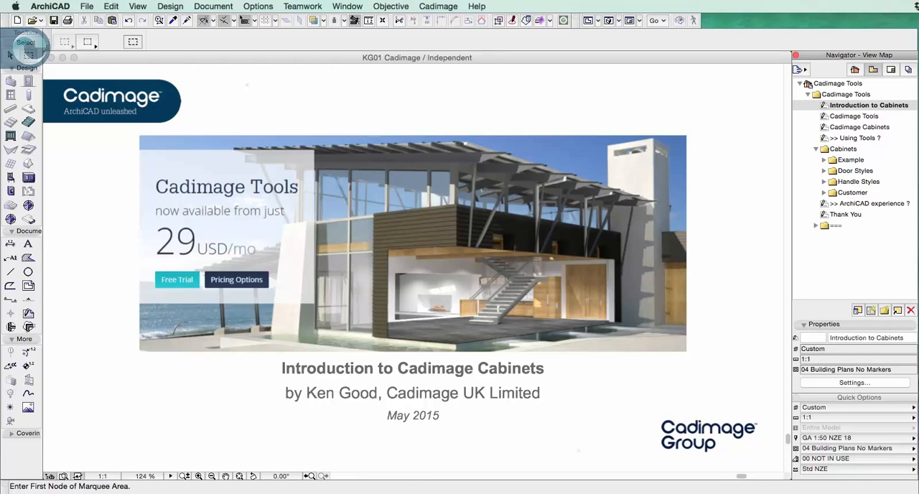
mouse_move(876, 116)
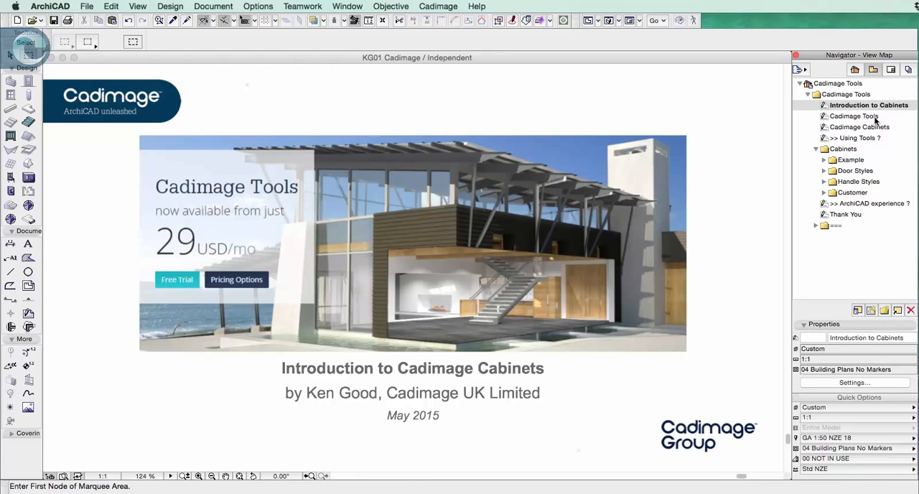
- Show the Cadimage Tools overview slide with its cabinets, doors, keynotes and stairs icons
left_click(854, 116)
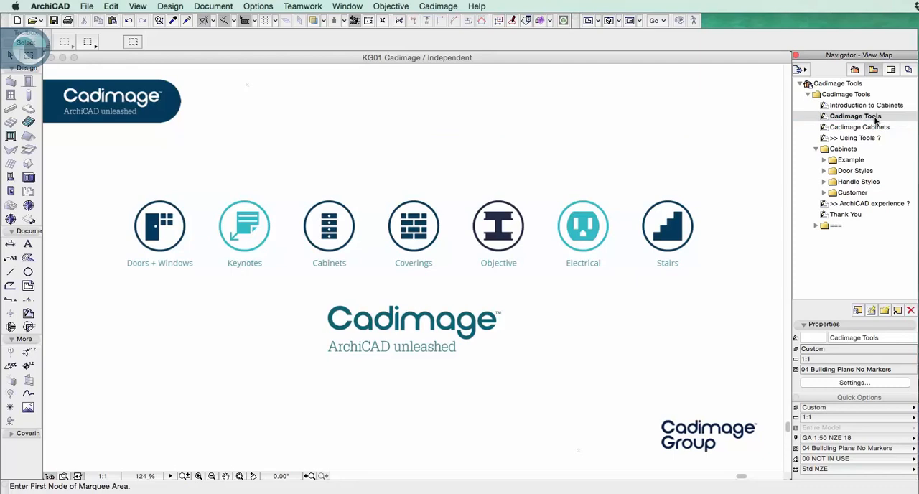
mouse_move(876, 127)
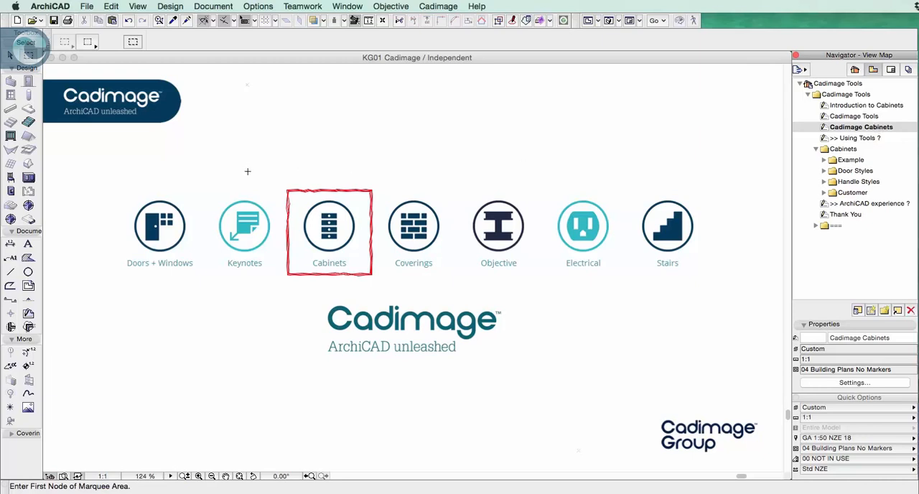
mouse_move(414, 234)
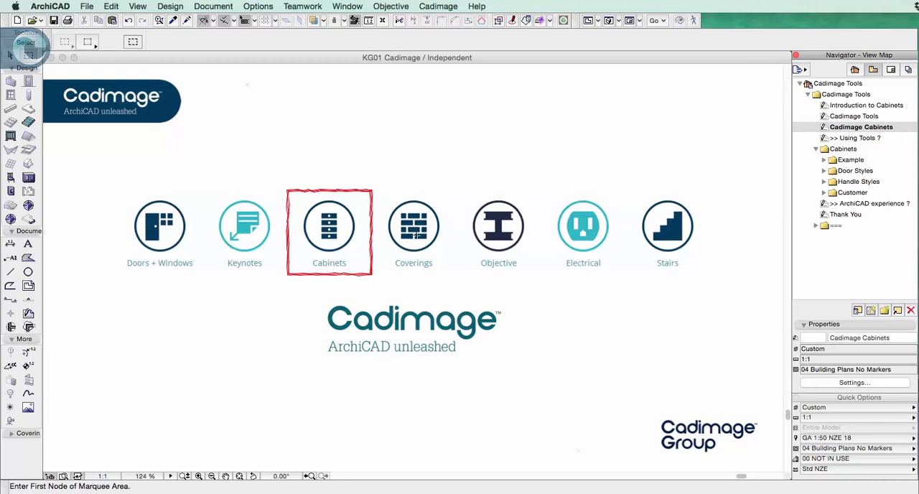
mouse_move(223, 226)
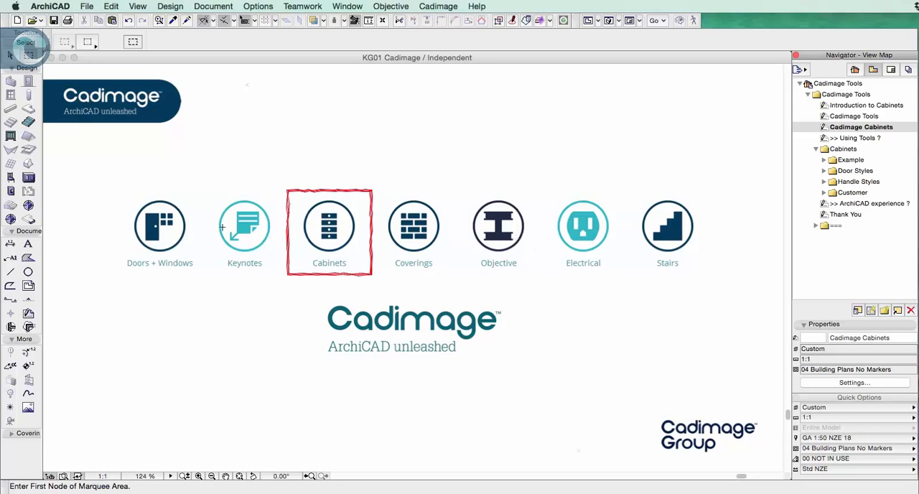
mouse_move(439, 287)
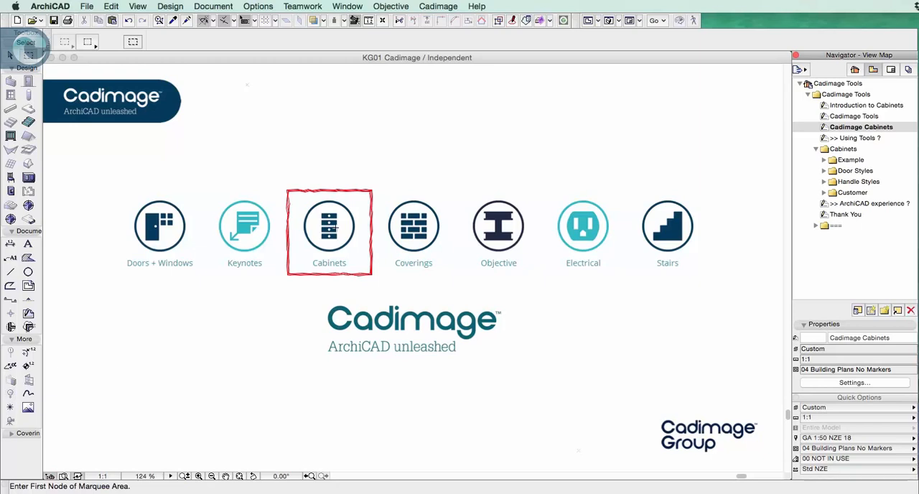
- View Kitchen 01 in 3D, select its corner base cabinet, then show Kitchen 02's plan
left_click(831, 160)
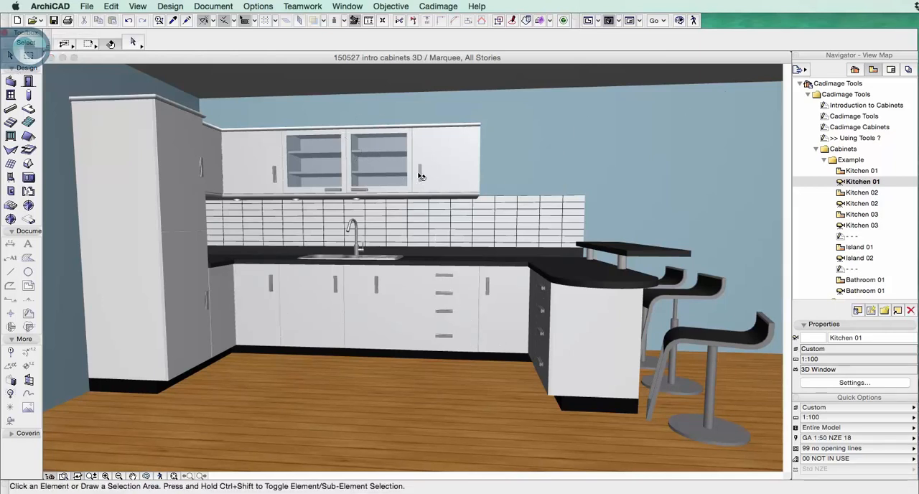
mouse_move(323, 244)
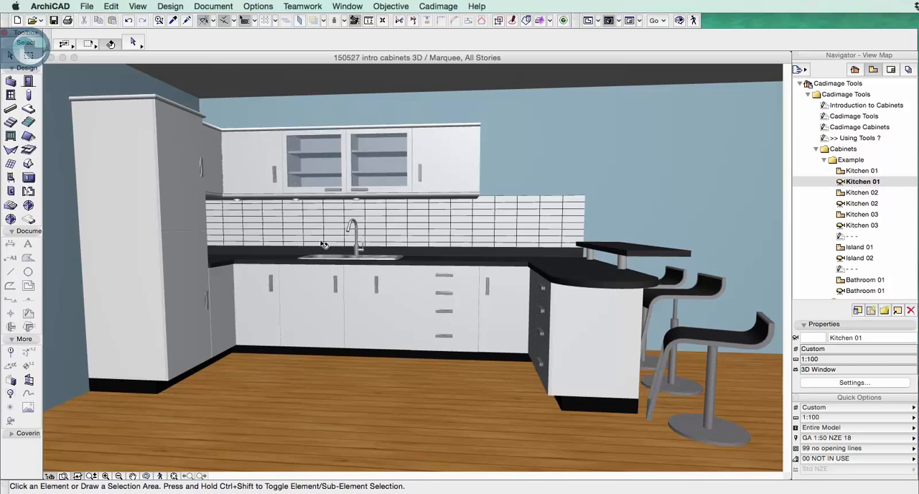
left_click(246, 296)
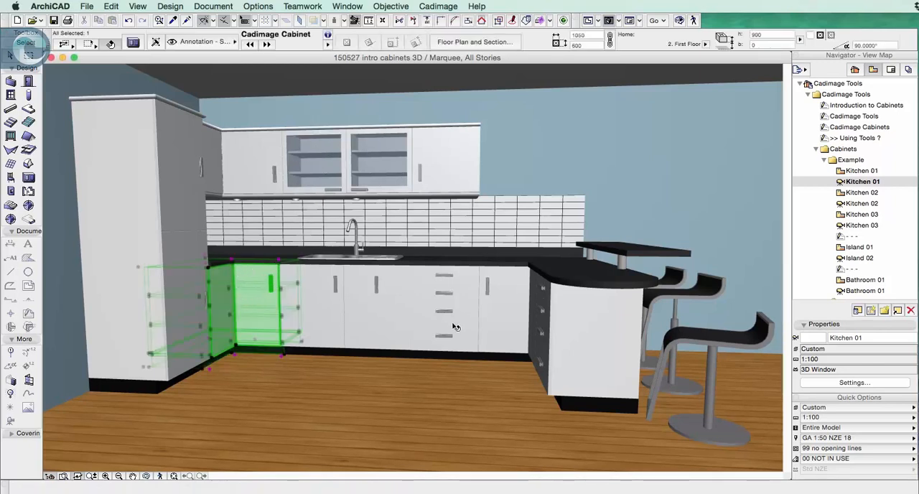
left_click(444, 312)
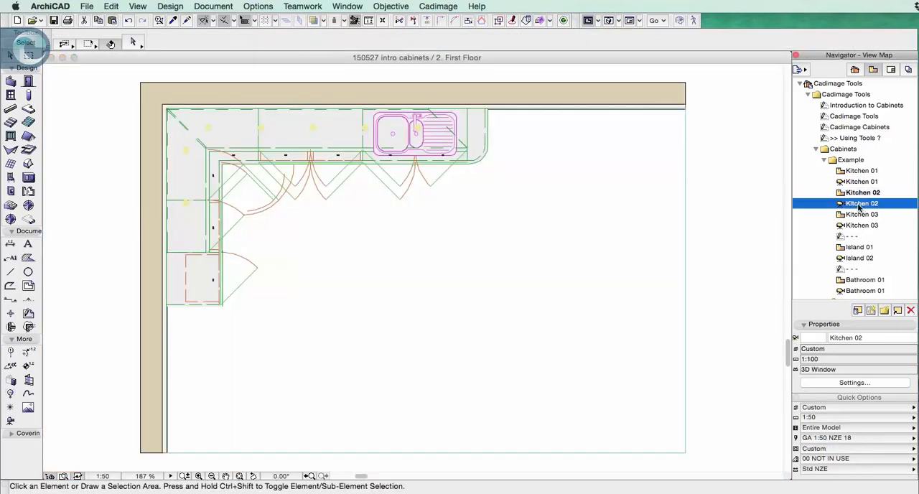
- View Kitchen 02 in 3D, select its rounded shelf end unit, then Kitchen 03's sink cabinets
double_click(861, 203)
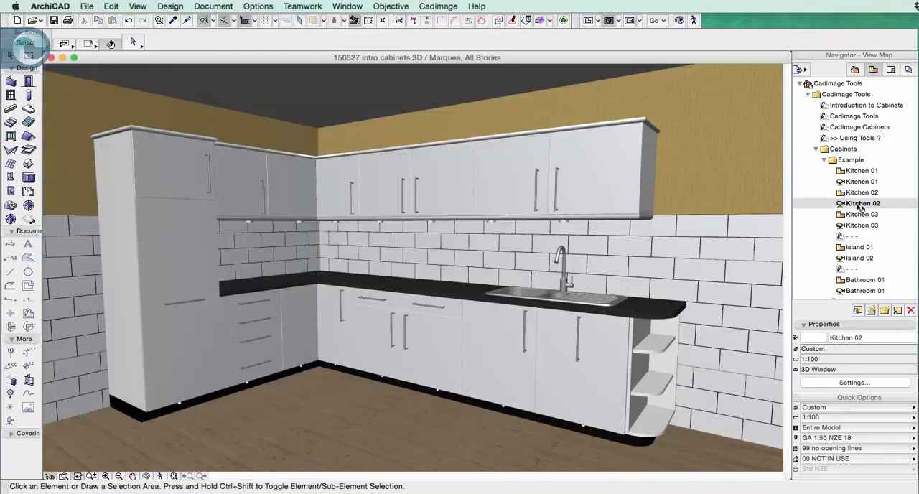
left_click(657, 370)
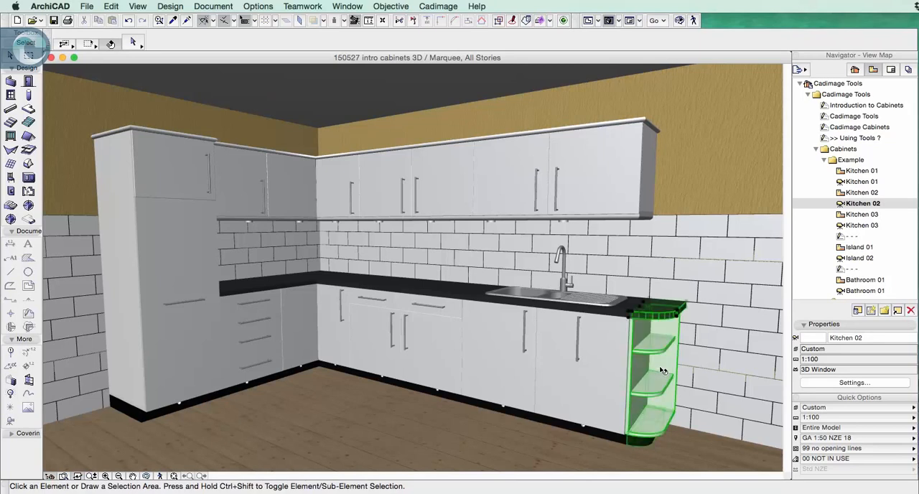
left_click(653, 373)
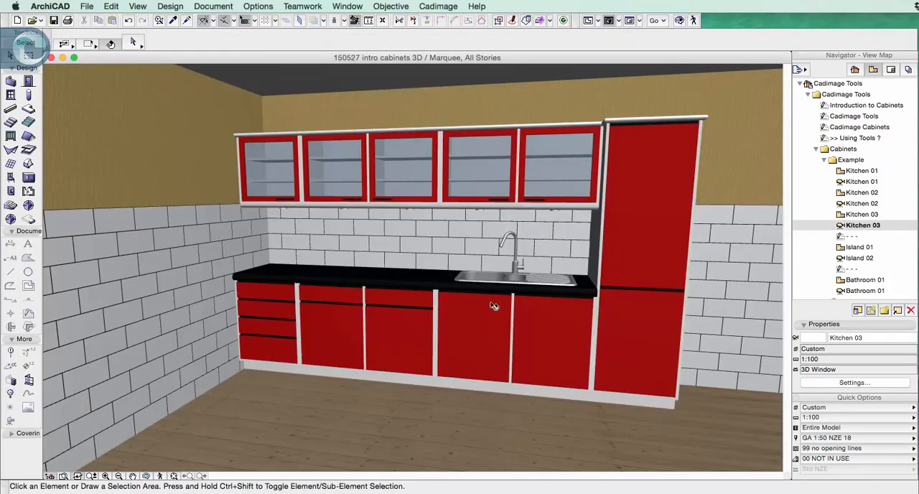
mouse_move(316, 306)
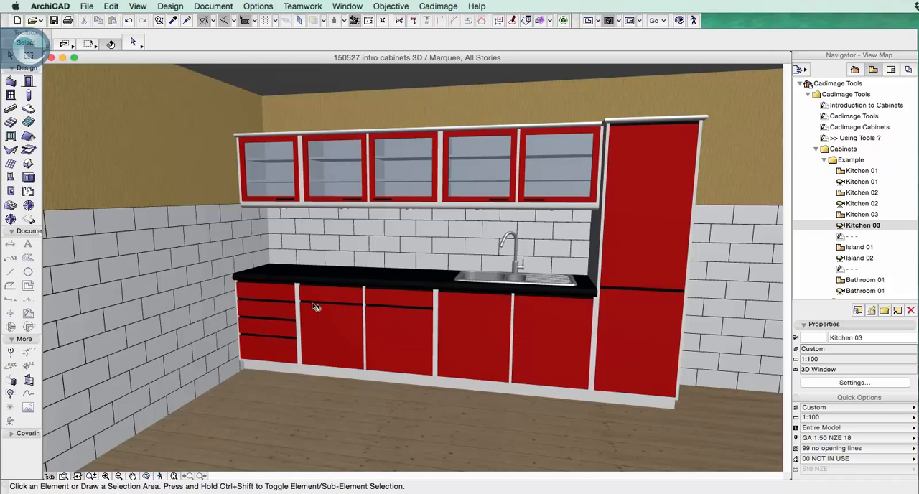
mouse_move(337, 352)
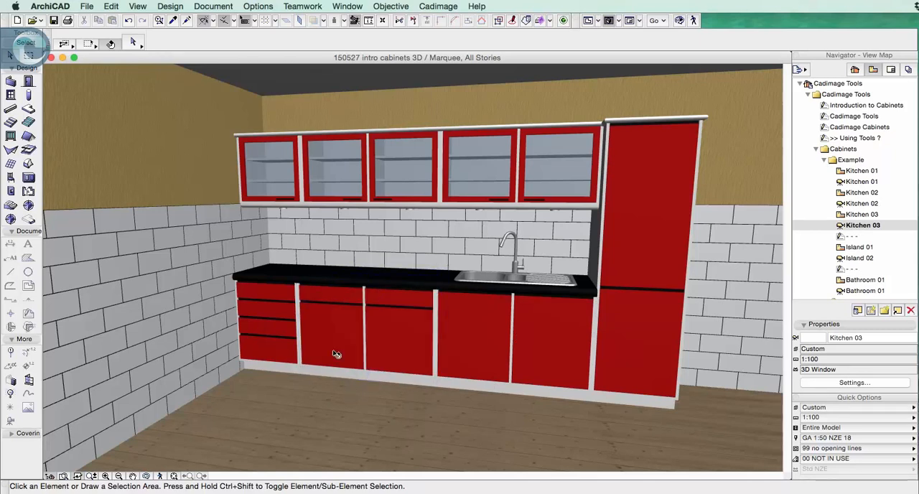
mouse_move(660, 402)
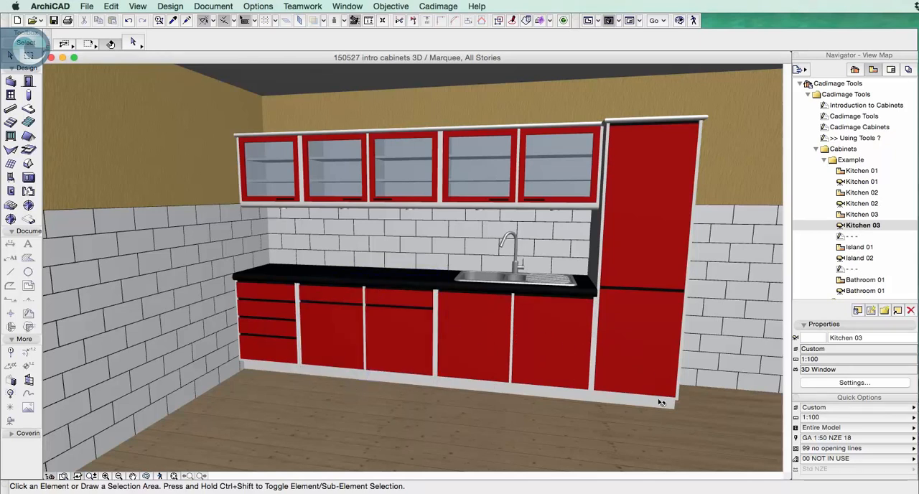
left_click(642, 258)
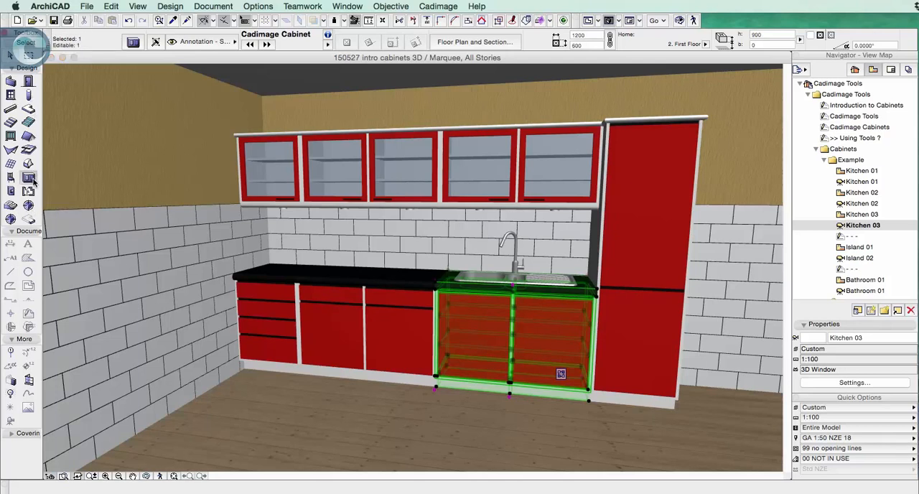
mouse_move(28, 178)
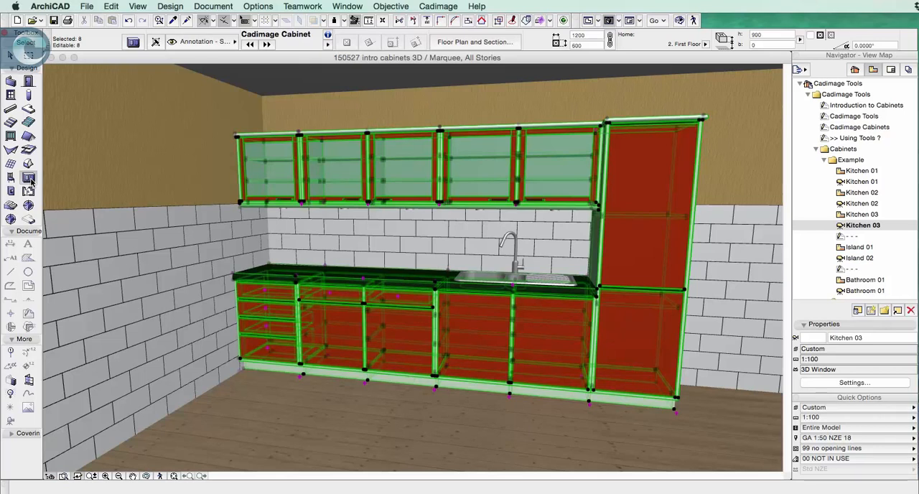
- Select only the base cabinet under the sink in Kitchen 03
left_click(472, 320)
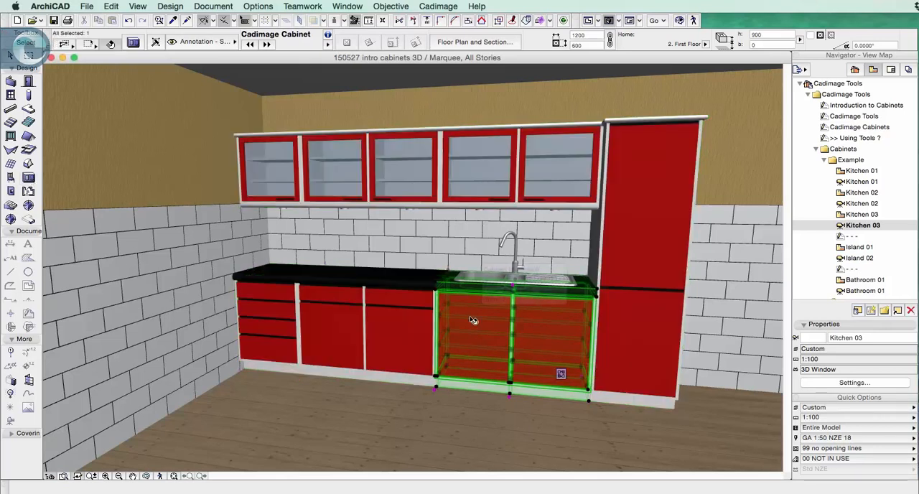
- Open Cabinet Selection Settings for the sink base cabinet from its context menu
right_click(473, 318)
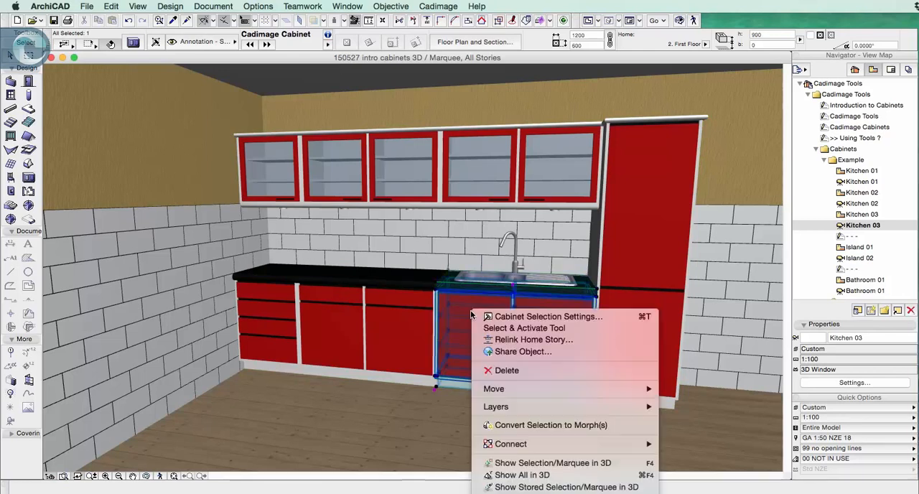
left_click(547, 316)
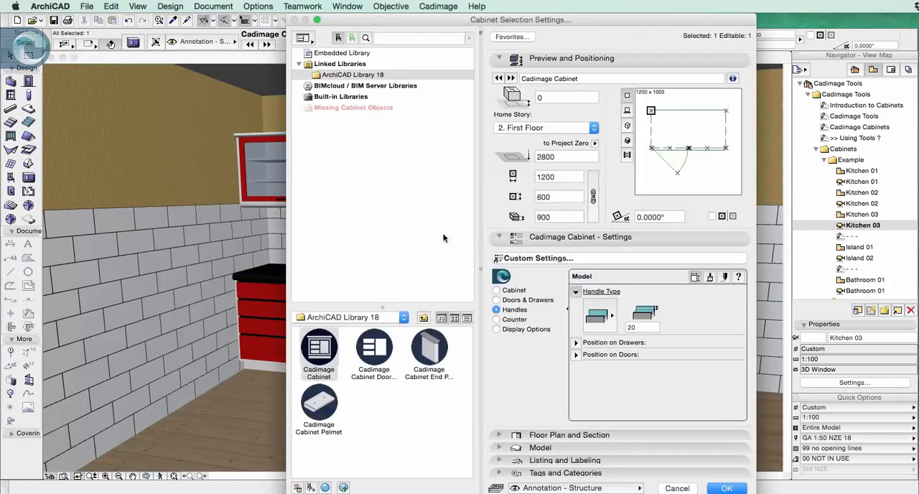
mouse_move(381, 316)
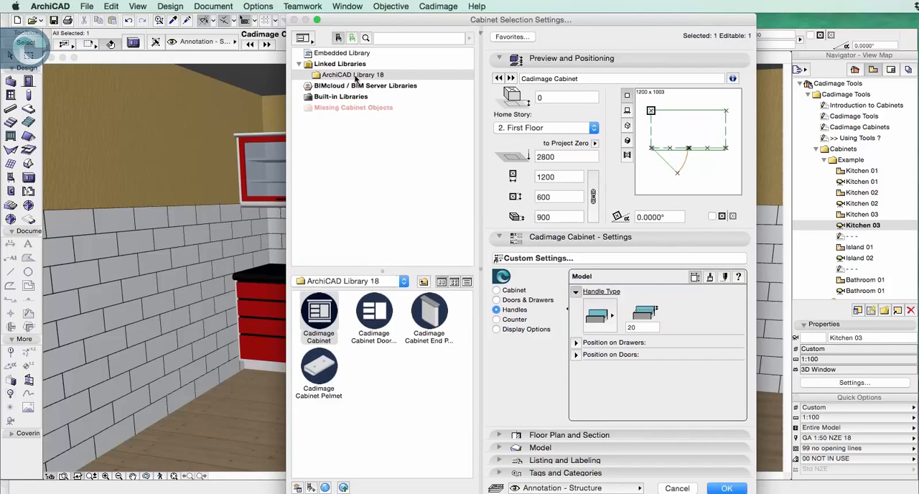
mouse_move(341, 337)
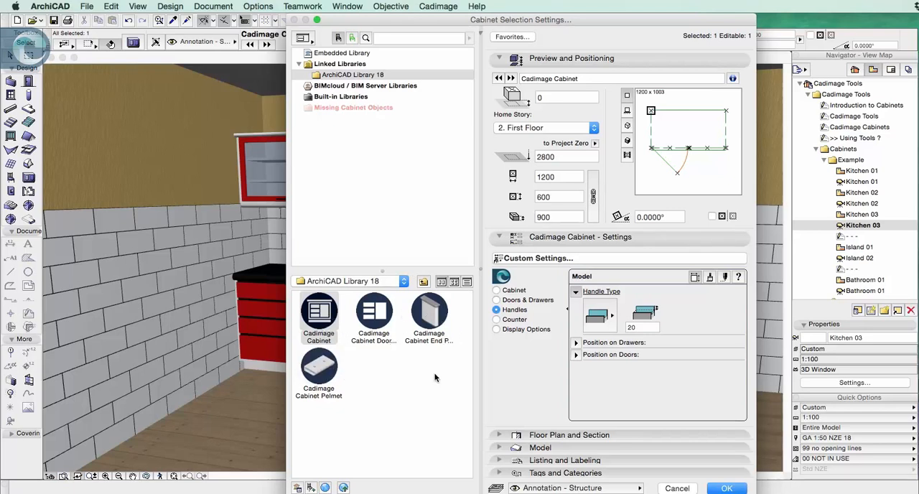
mouse_move(269, 197)
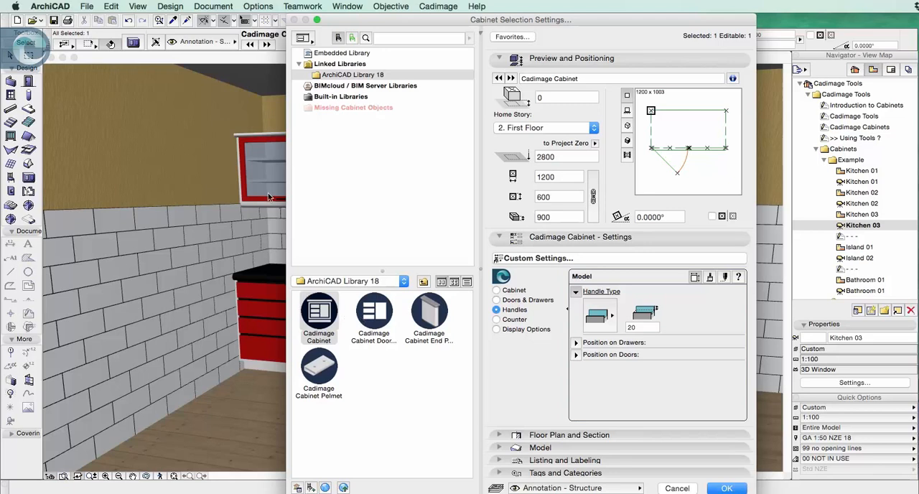
mouse_move(365, 347)
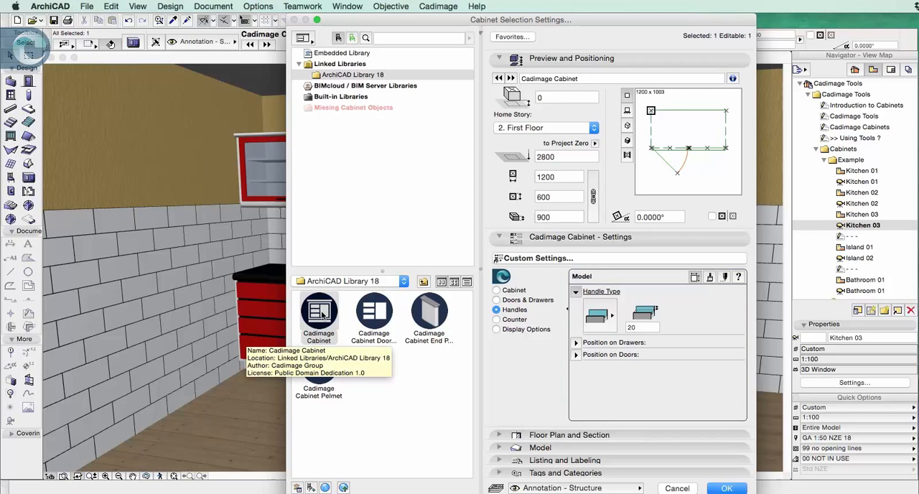
- Check the Shape page: keep Rectangular and review the 600 module width choices
left_click(497, 290)
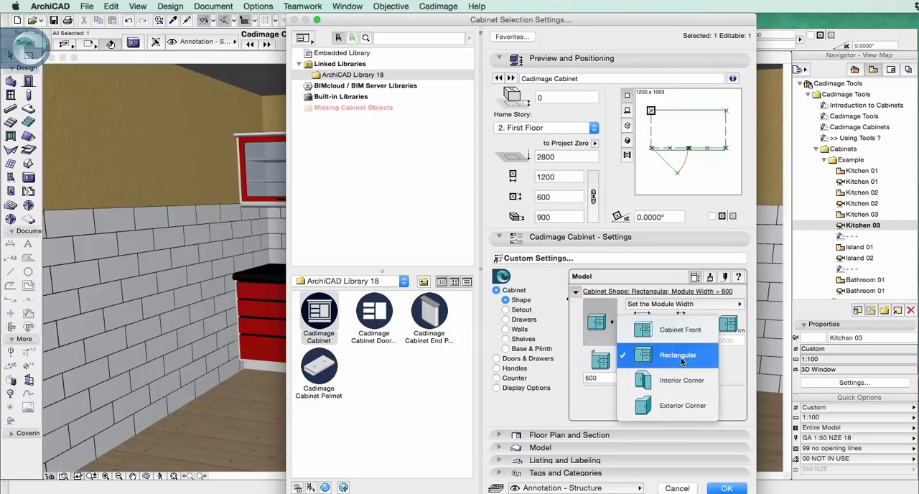
mouse_move(682, 380)
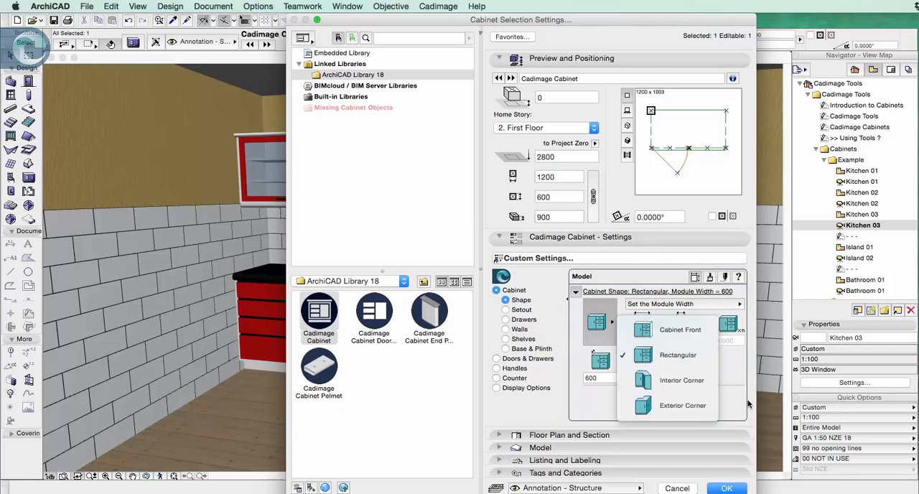
left_click(677, 355)
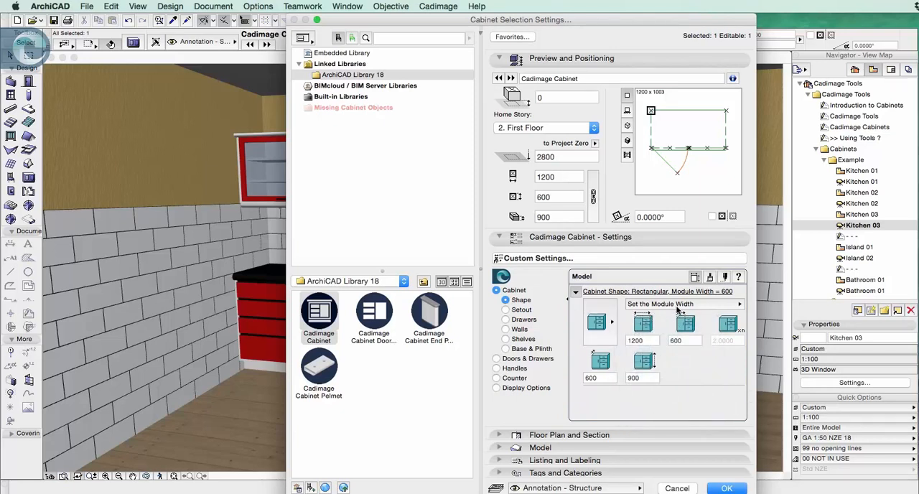
left_click(683, 303)
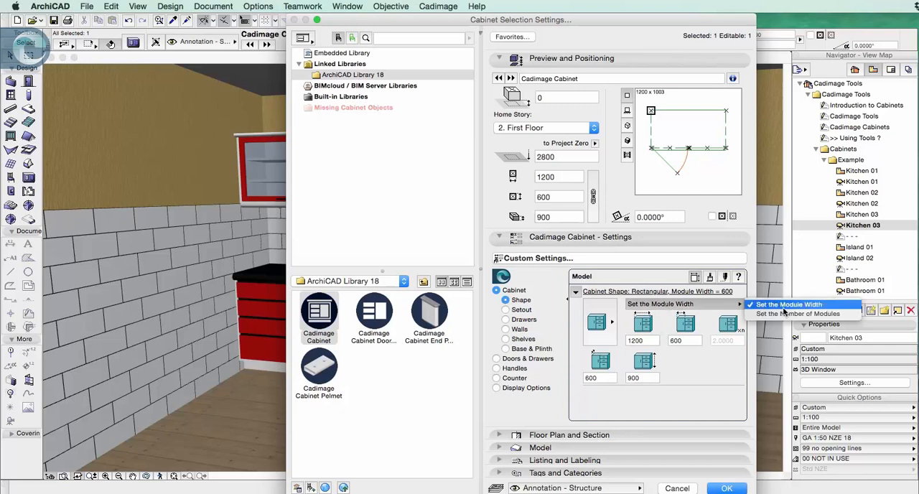
mouse_move(797, 314)
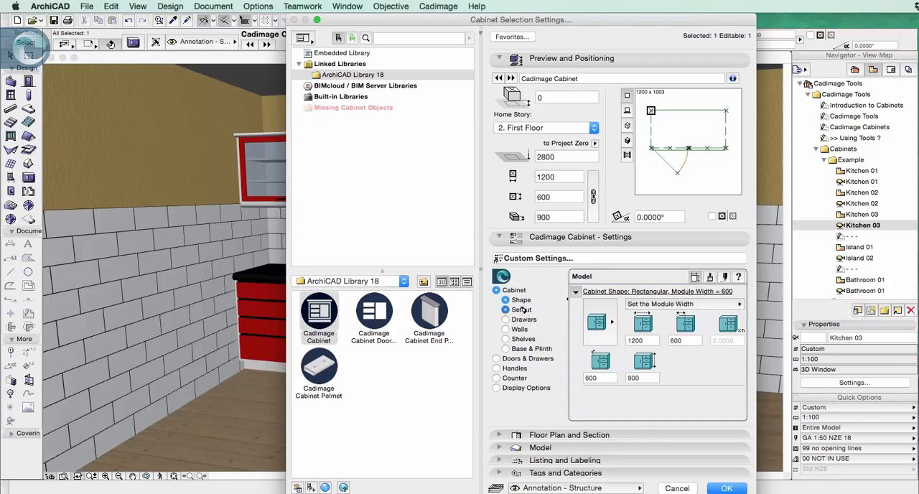
- Show the cabinet Setout page and select section 2, which keeps its Door front
left_click(522, 310)
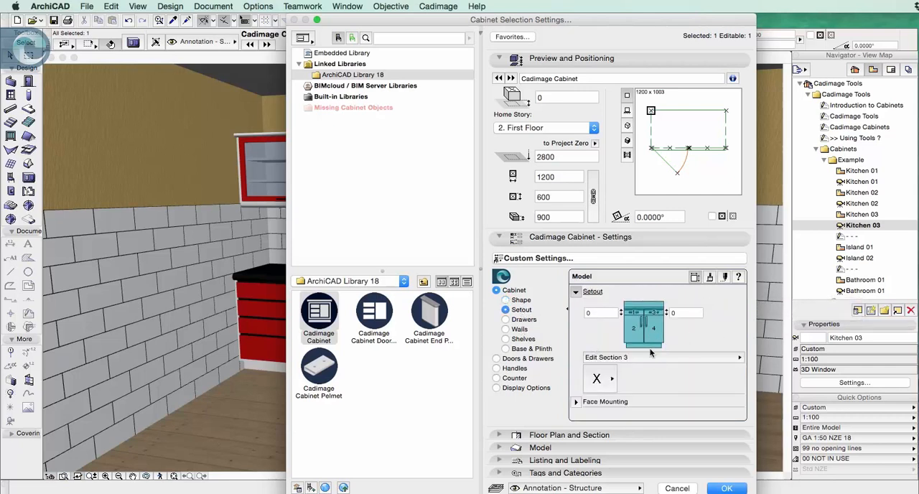
left_click(739, 357)
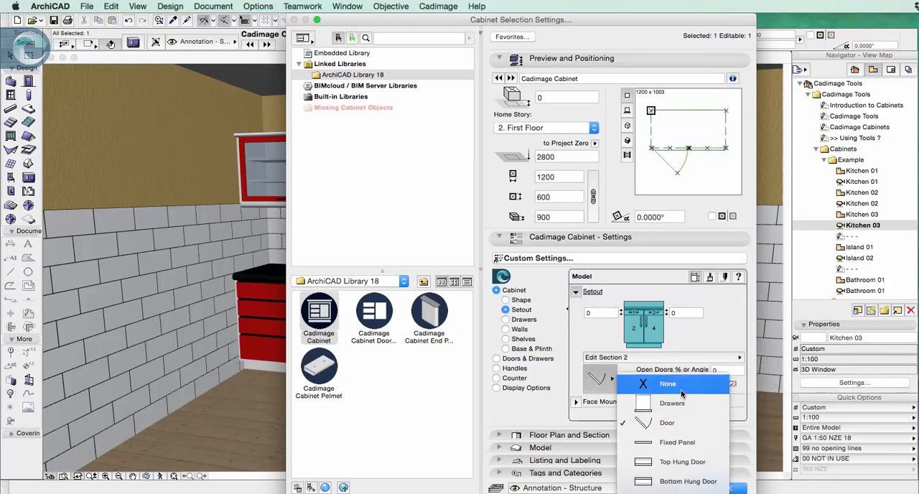
mouse_move(676, 441)
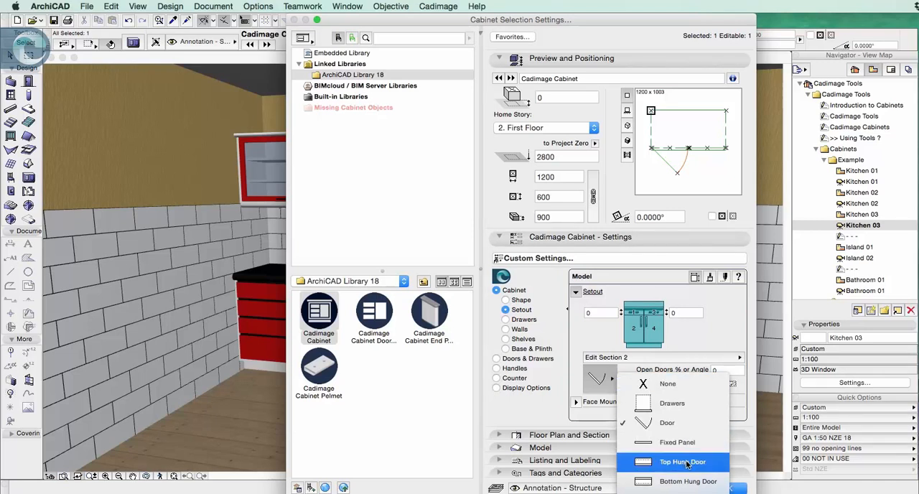
mouse_move(702, 461)
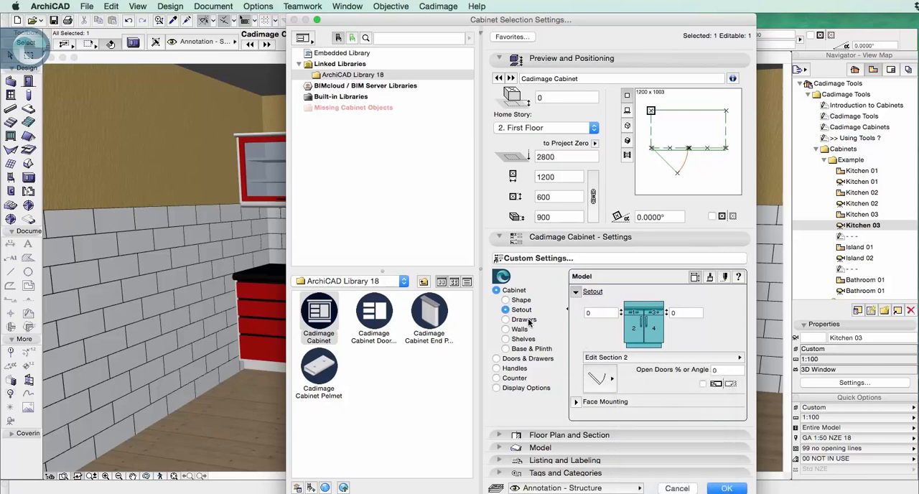
- Review Drawers and Walls, keeping end walls on the base and a single partition
left_click(506, 319)
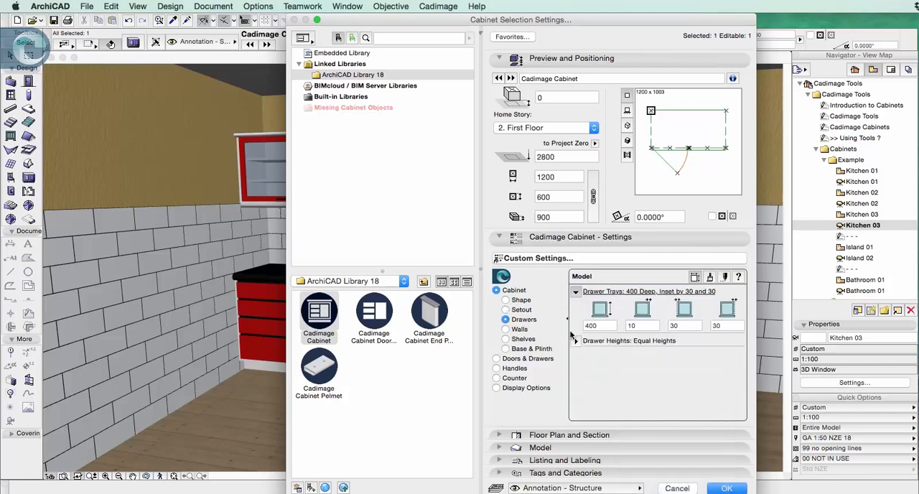
mouse_move(637, 359)
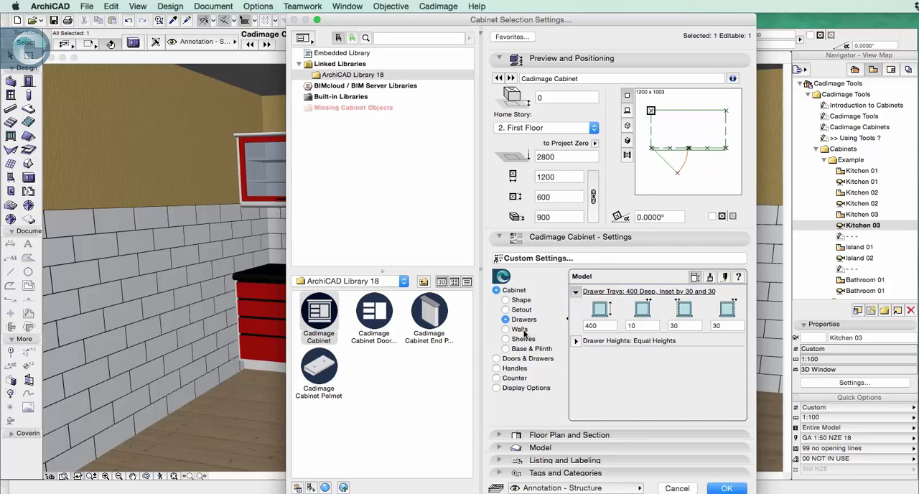
left_click(505, 328)
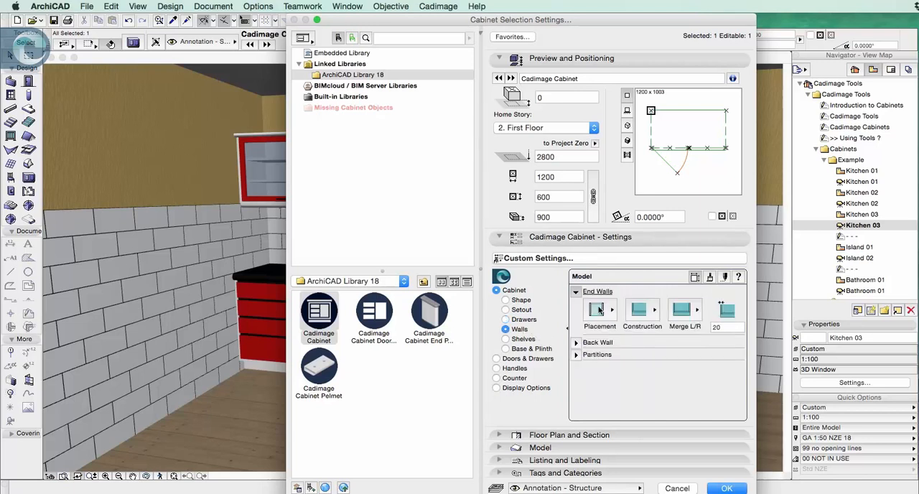
left_click(611, 310)
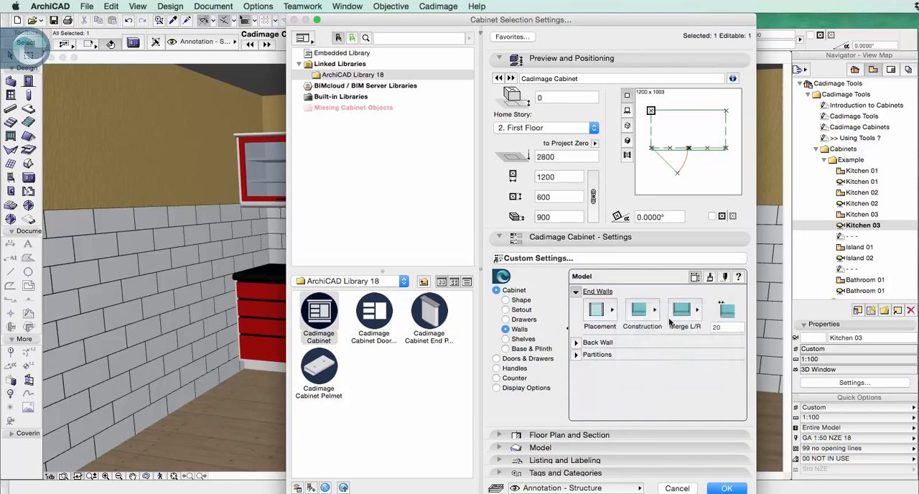
left_click(642, 310)
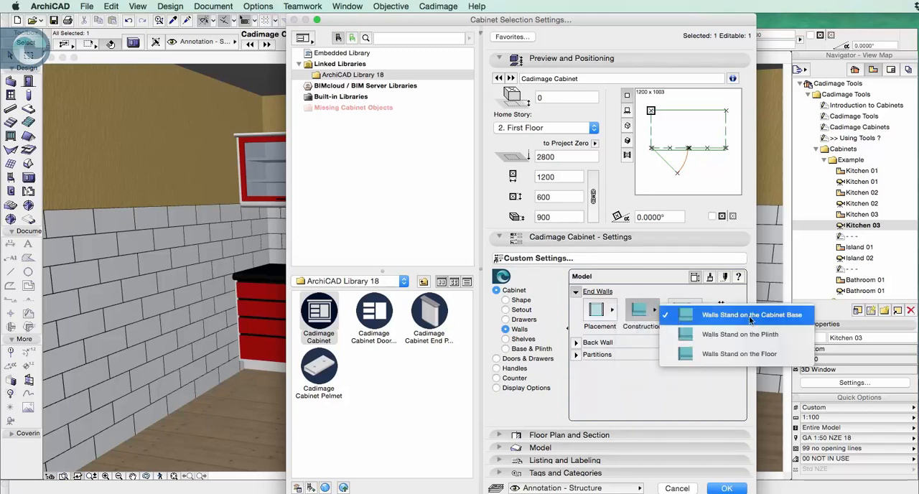
left_click(696, 309)
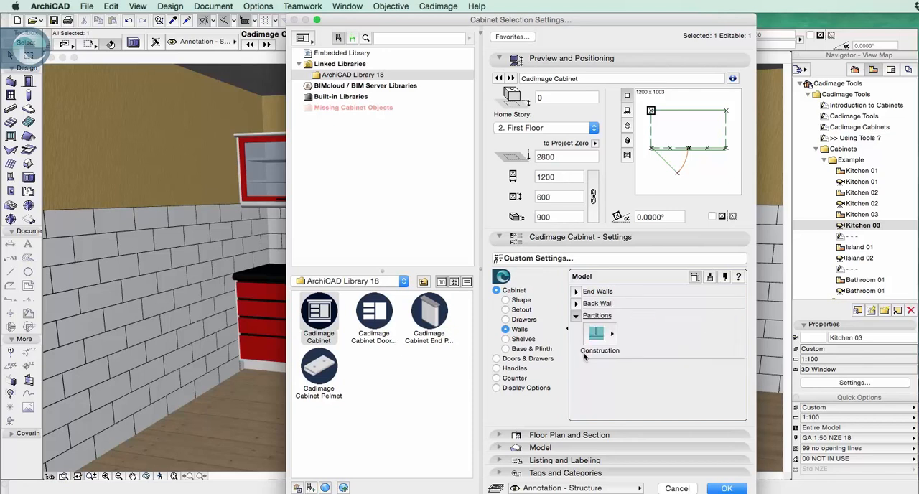
left_click(596, 333)
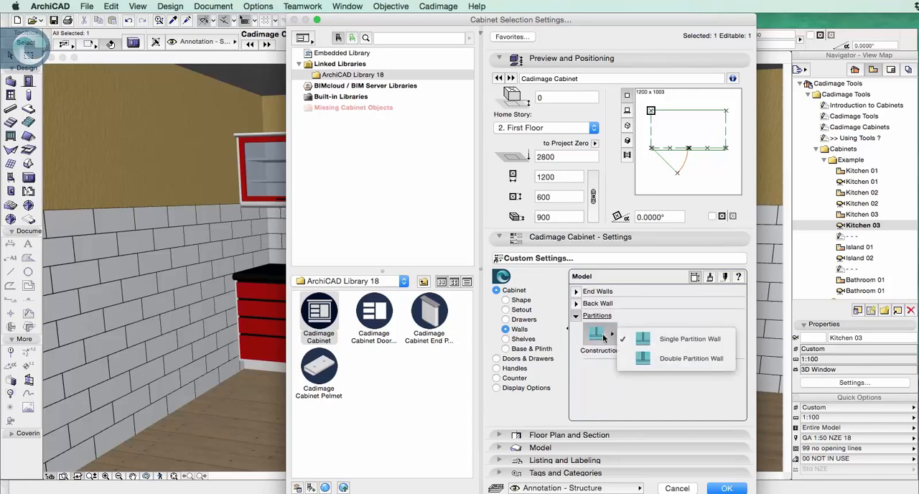
left_click(689, 338)
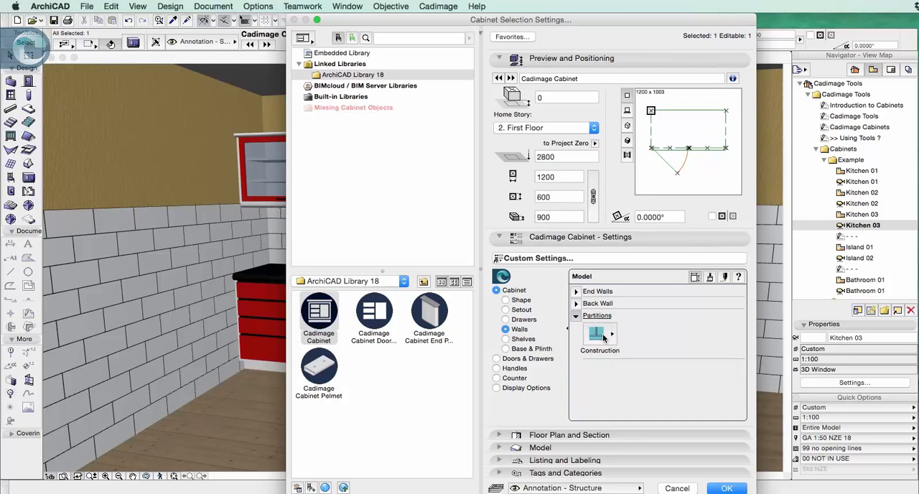
- Turn off equal shelf spacing and set the shelf heights to 250 and 500
left_click(505, 338)
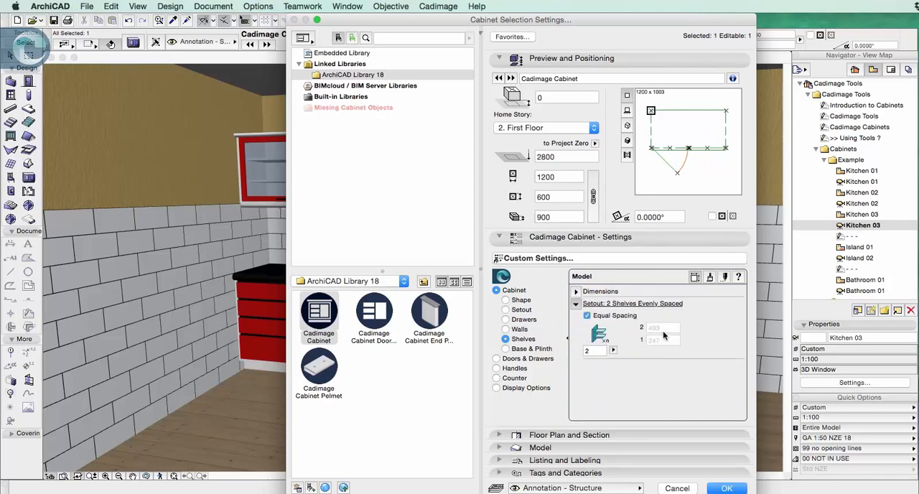
left_click(587, 315)
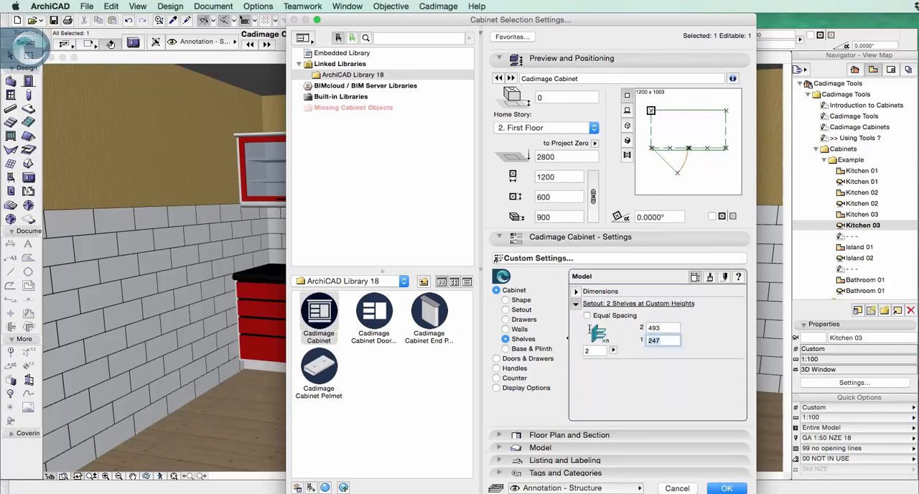
type("250")
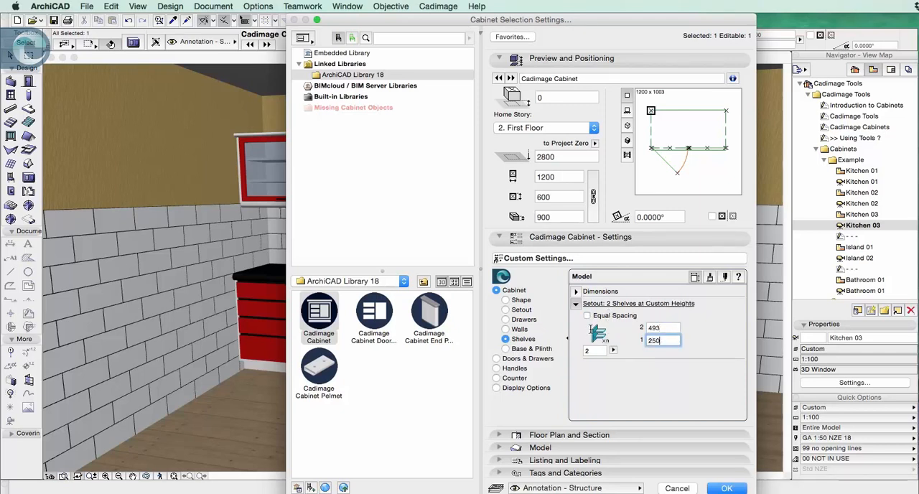
left_click(662, 328)
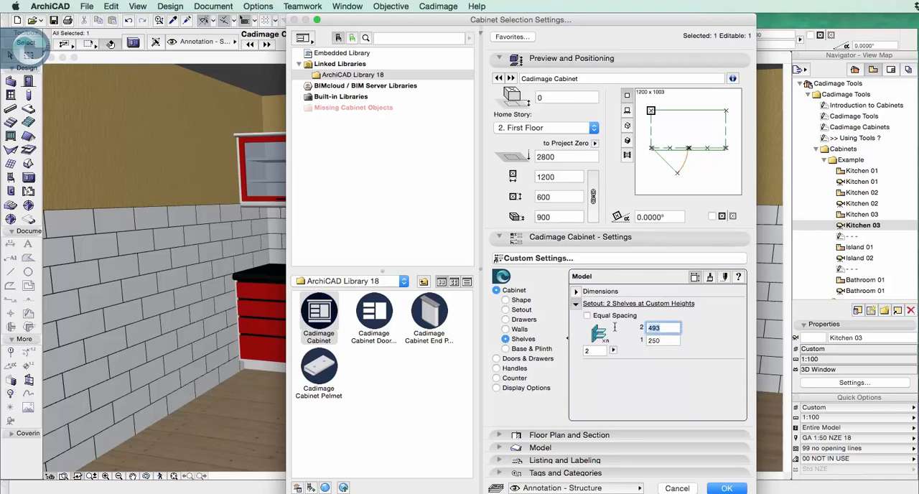
type("500")
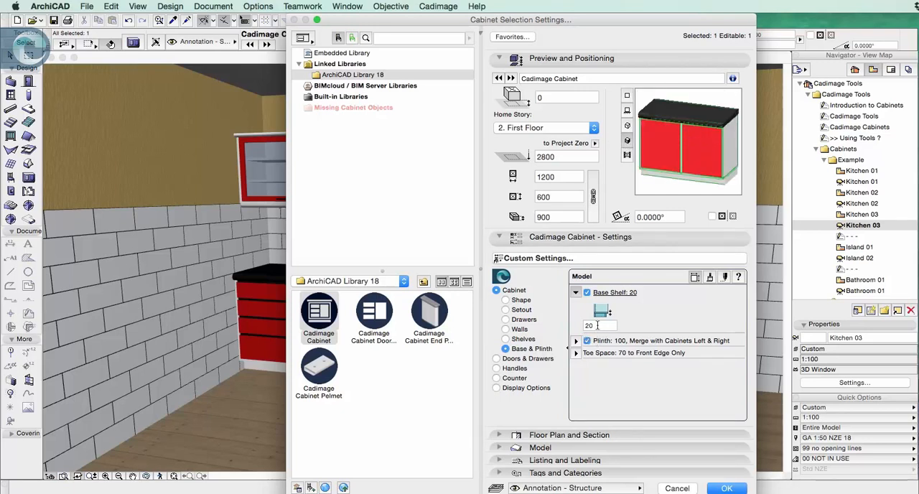
- Try toe space along front and both ends, then restore front edge only
left_click(599, 325)
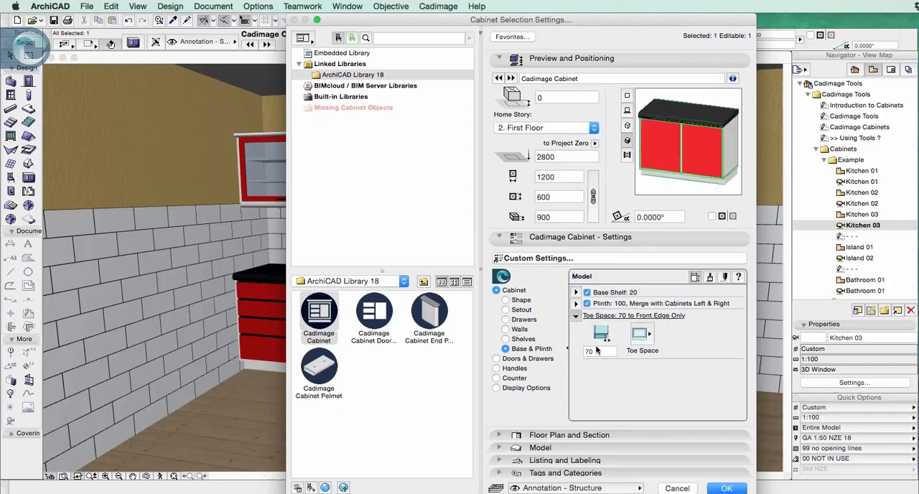
left_click(640, 332)
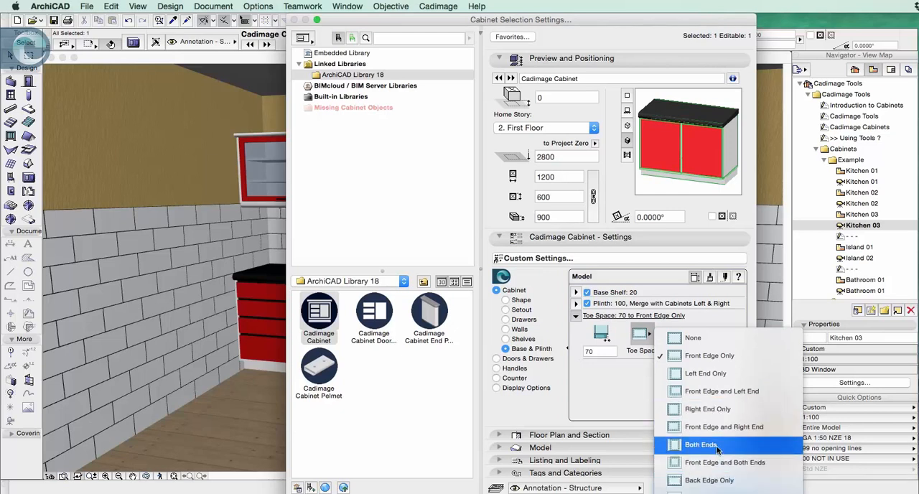
left_click(700, 445)
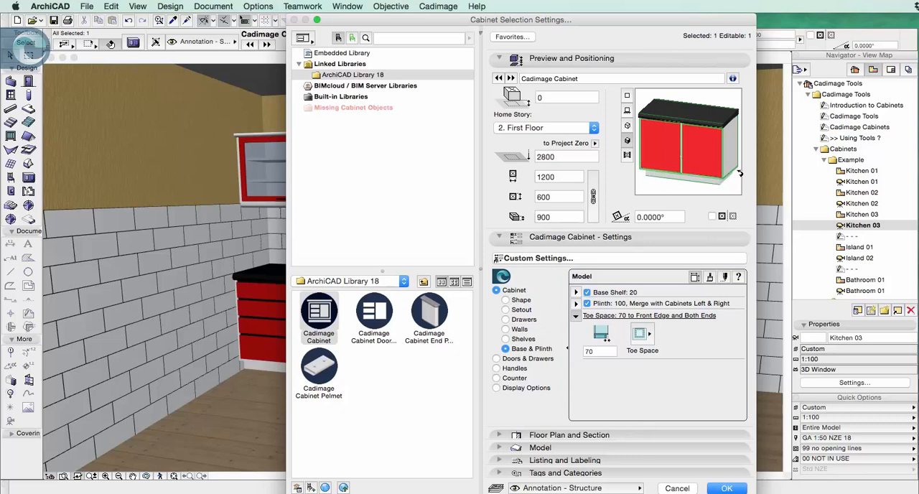
left_click(639, 334)
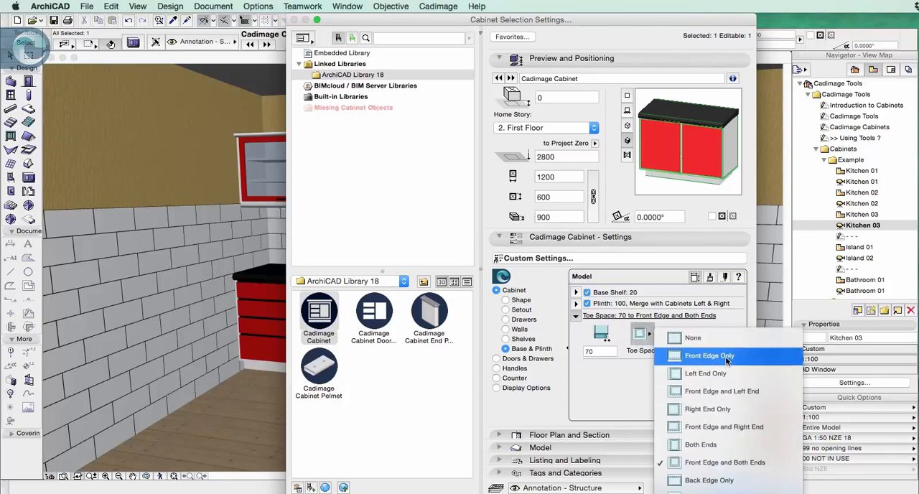
left_click(710, 355)
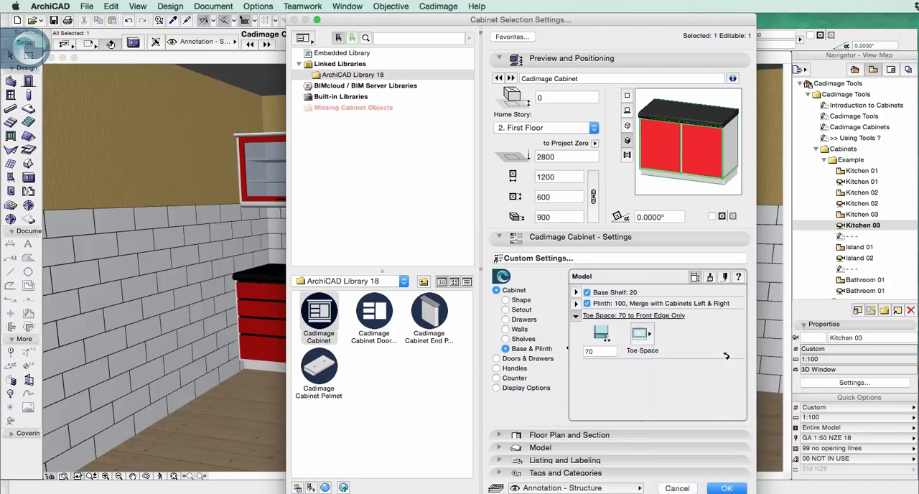
left_click(496, 300)
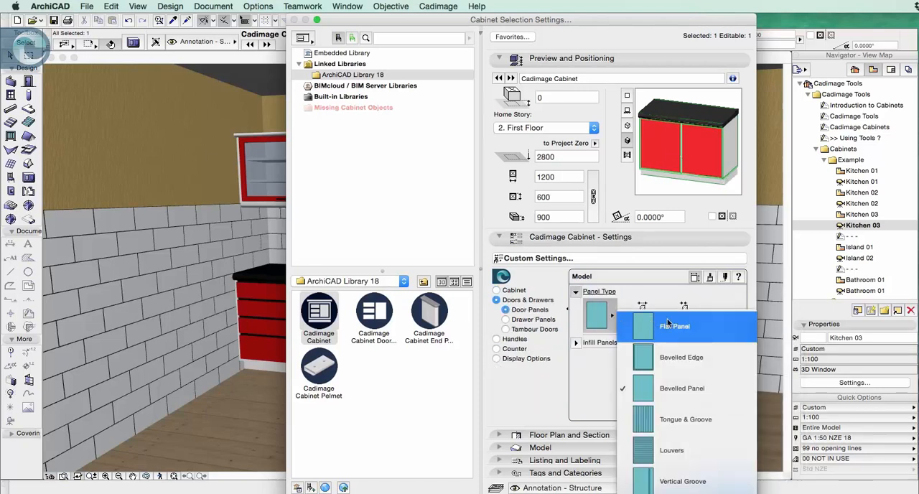
- Choose Tambour Doors as the panel type to view its roller settings (70, 0, 20, 60)
left_click(674, 326)
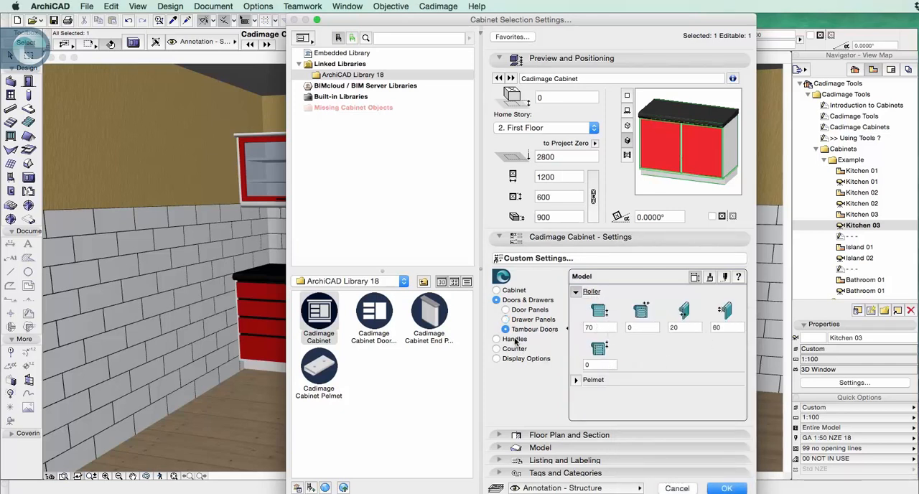
left_click(496, 339)
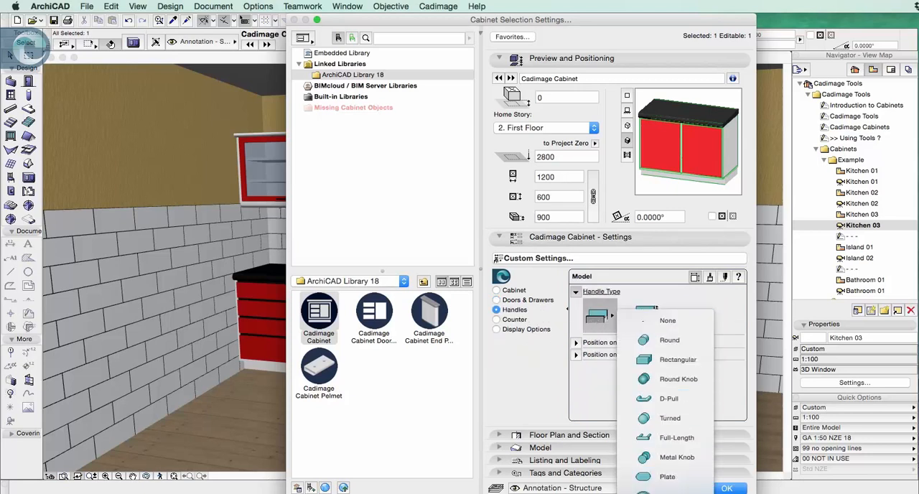
mouse_move(676, 437)
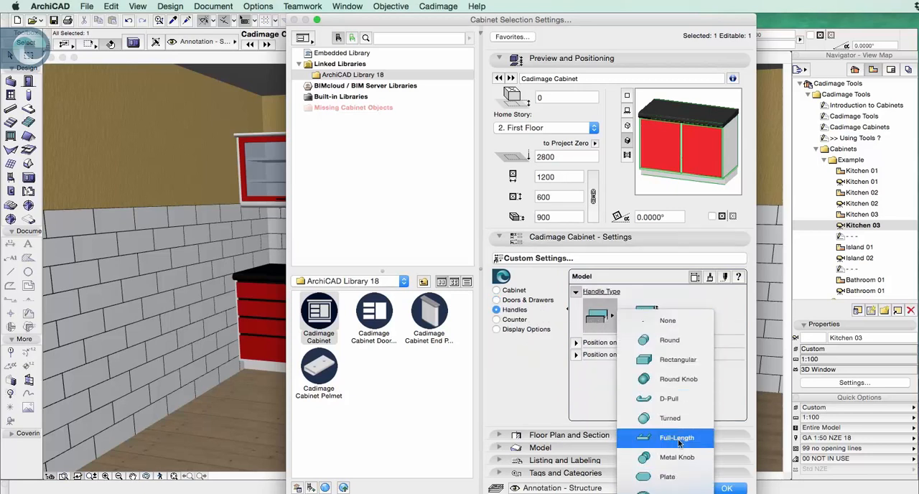
mouse_move(668, 321)
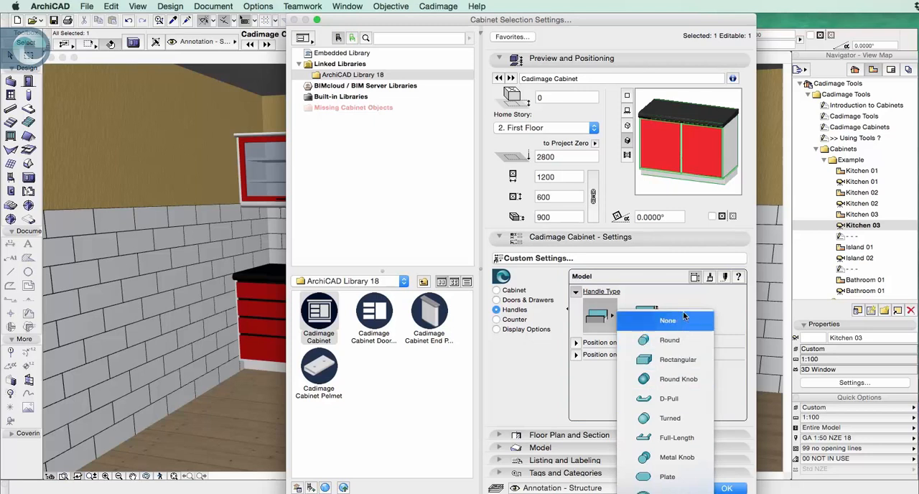
mouse_move(595, 395)
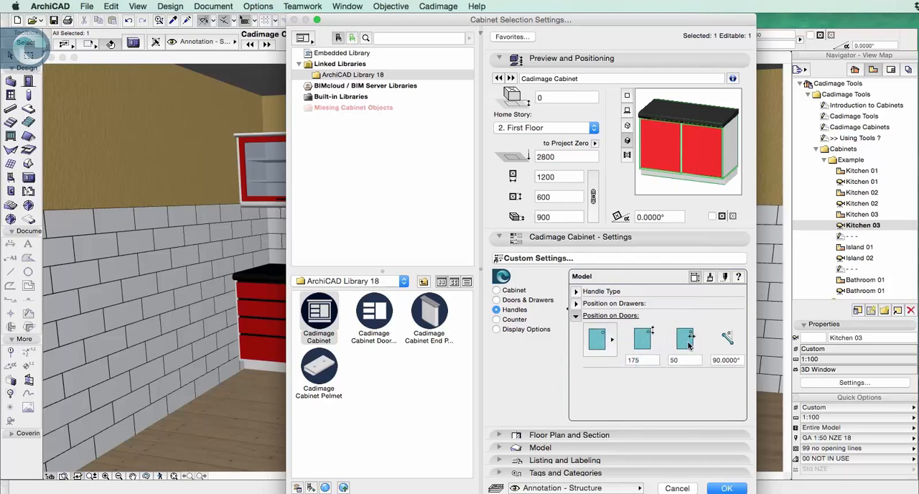
- Switch the cabinet dialog to the counter and benchtop settings
left_click(496, 318)
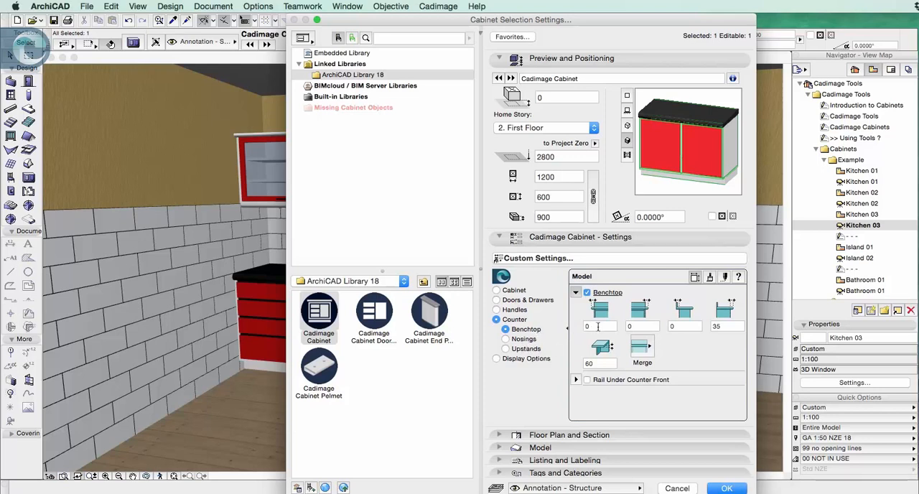
- Enter benchtop overhangs 50, 50, 100, 100 and thickness 40, and show the merge choices
left_click(600, 326)
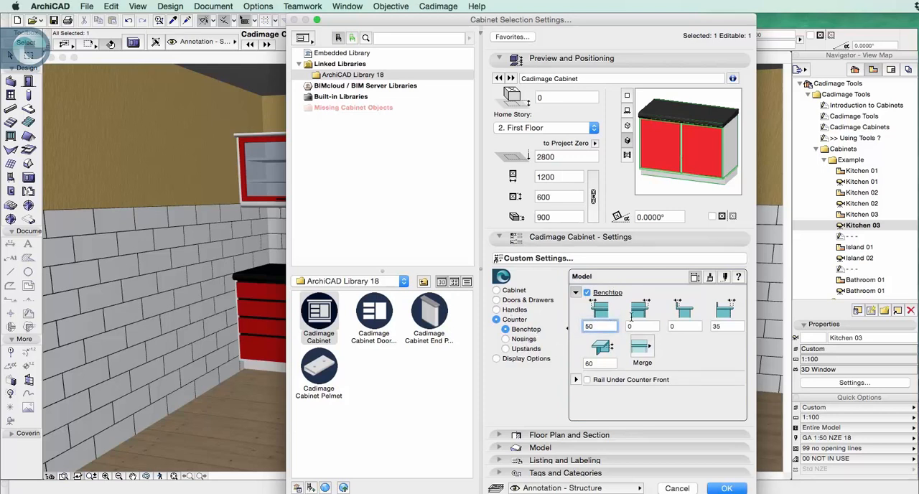
type("50")
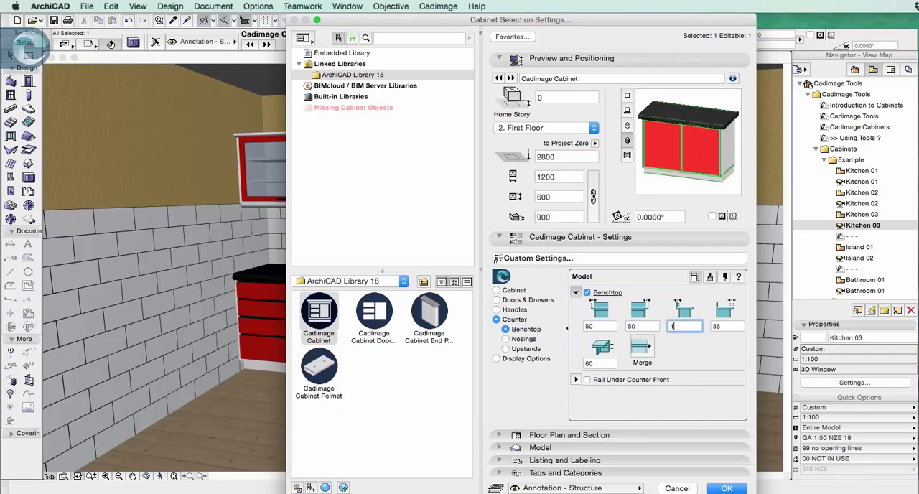
type("100")
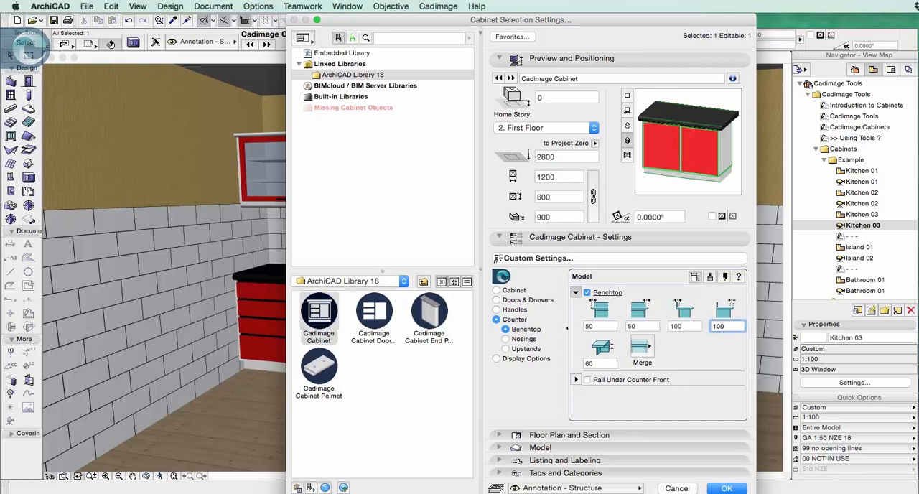
left_click(726, 326)
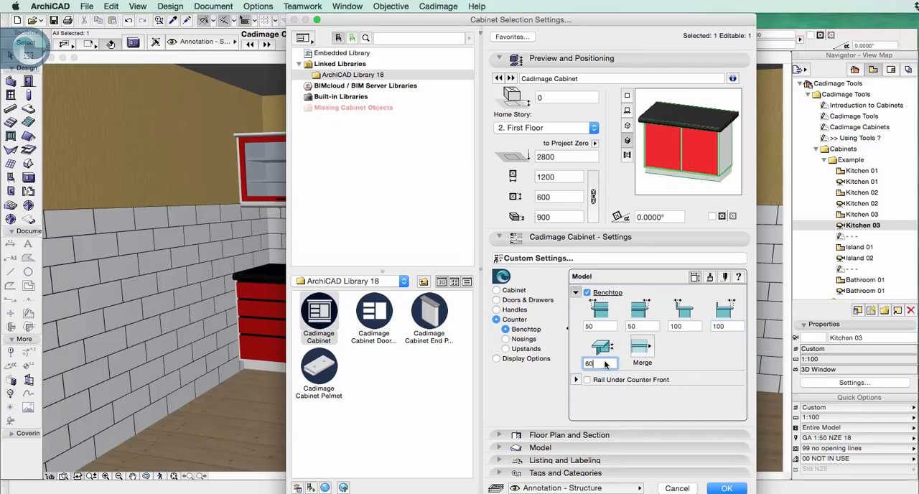
type("40")
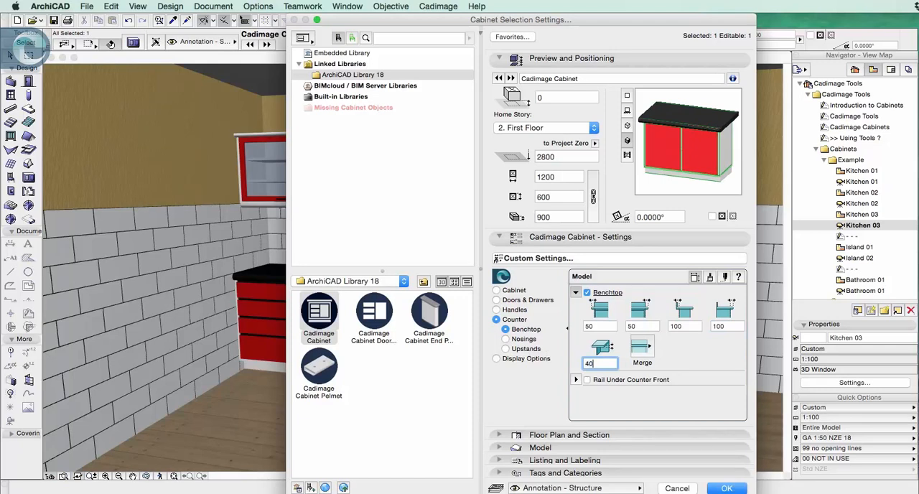
left_click(641, 352)
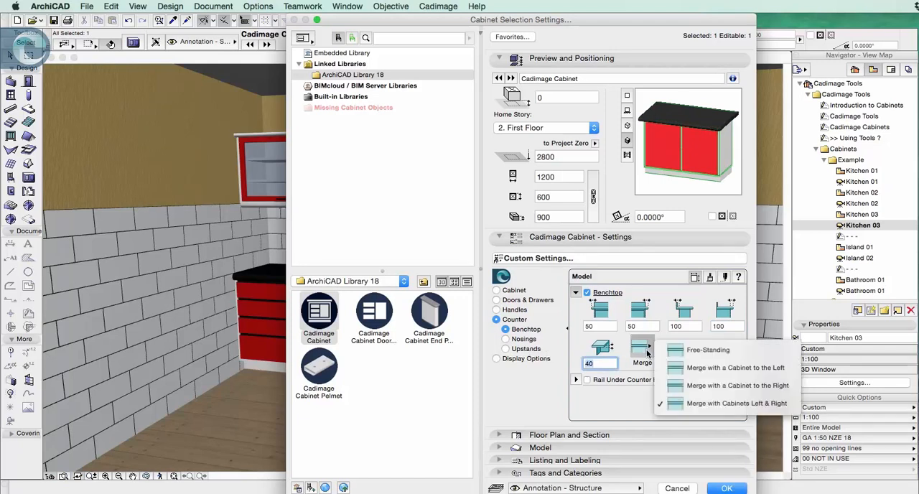
mouse_move(693, 431)
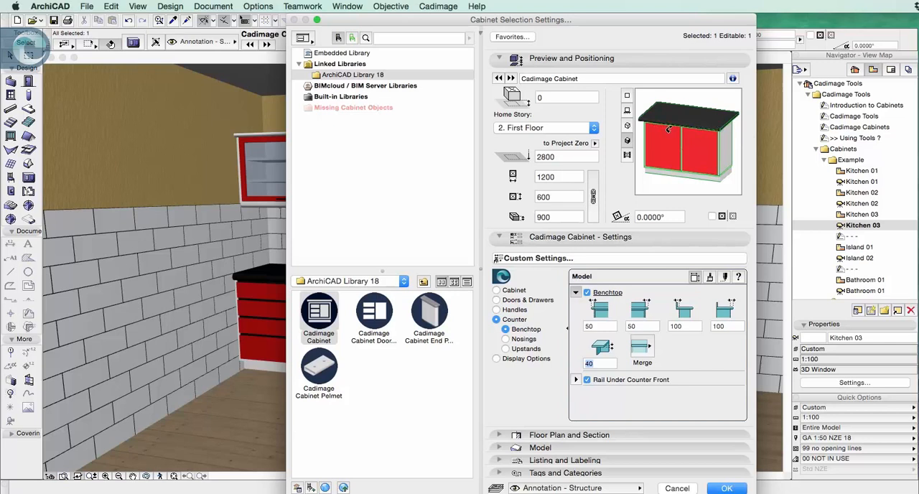
- In the nosing settings, try a Chamfered profile, then settle on Rectangular
left_click(505, 339)
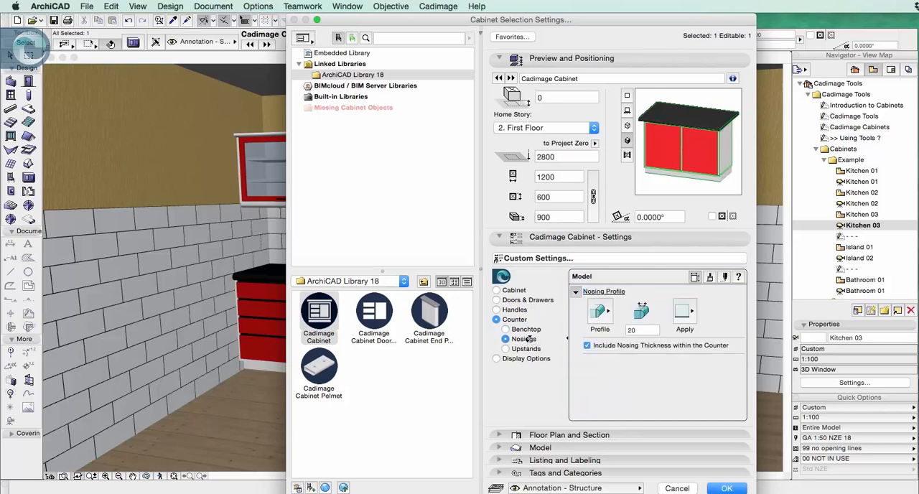
left_click(599, 310)
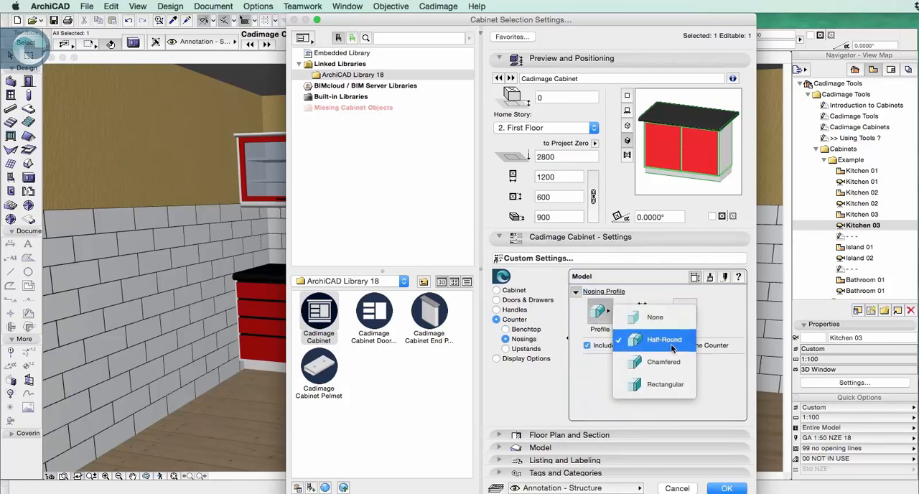
mouse_move(662, 361)
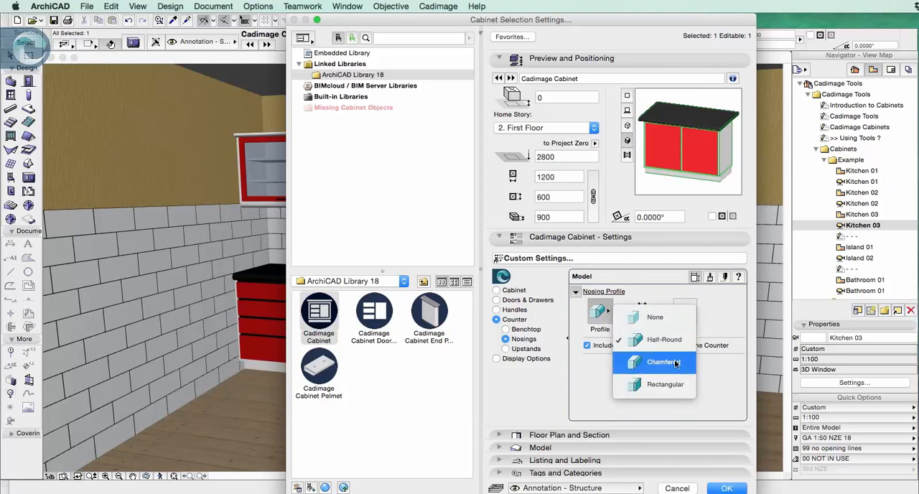
left_click(661, 362)
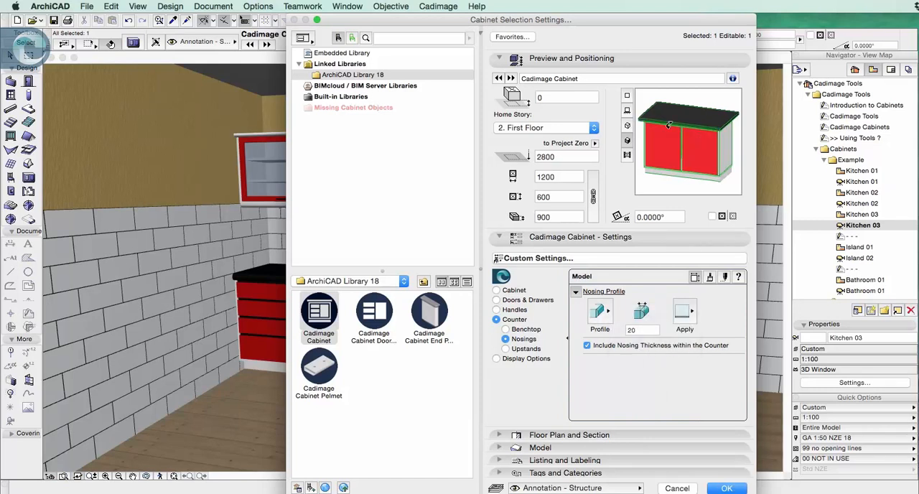
left_click(600, 310)
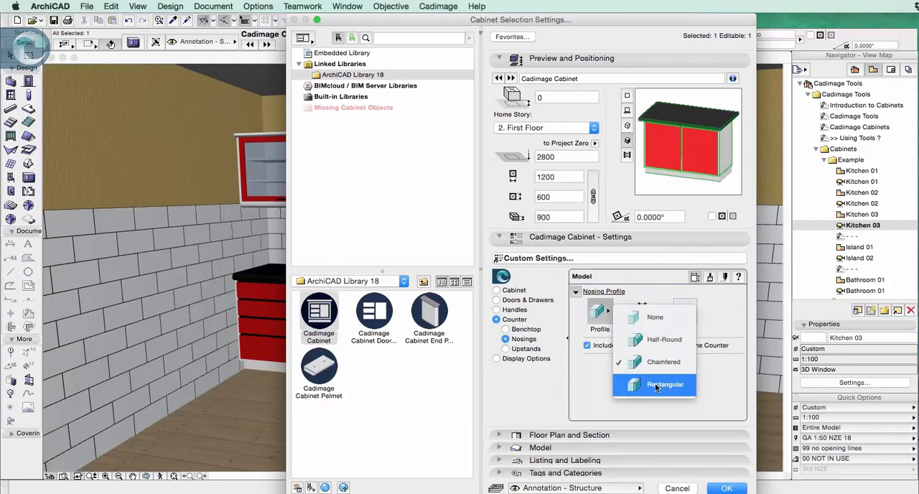
left_click(663, 384)
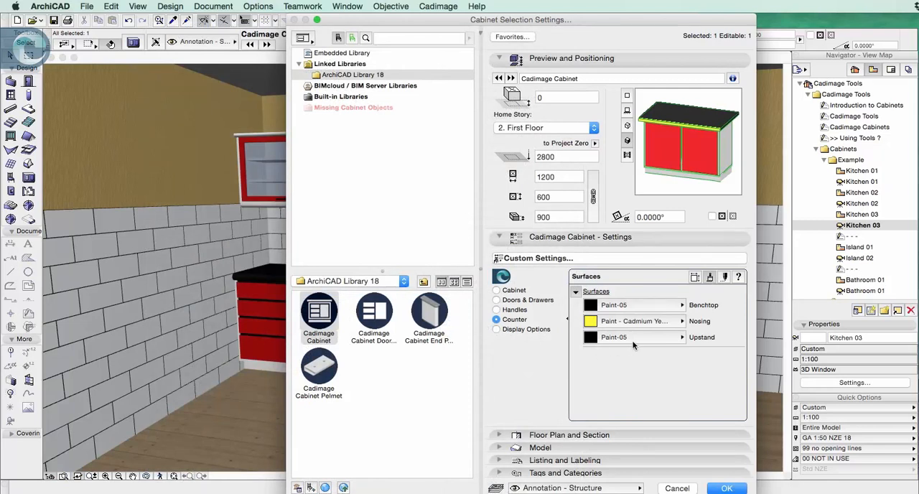
- Paint the counter upstand Paint - Royal Blue from its material list
left_click(639, 337)
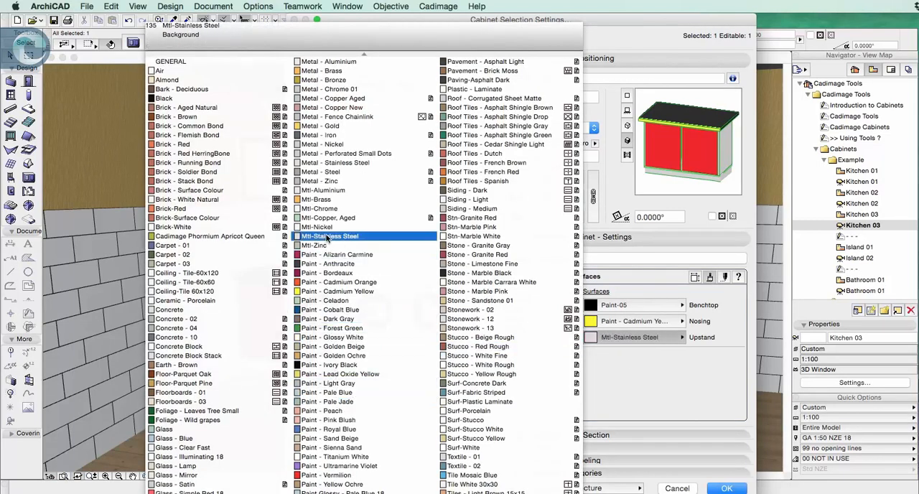
left_click(328, 428)
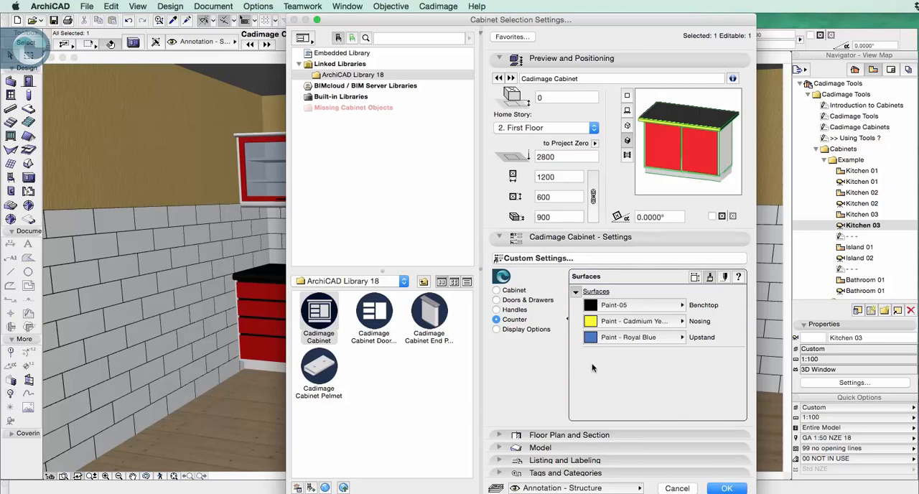
mouse_move(693, 286)
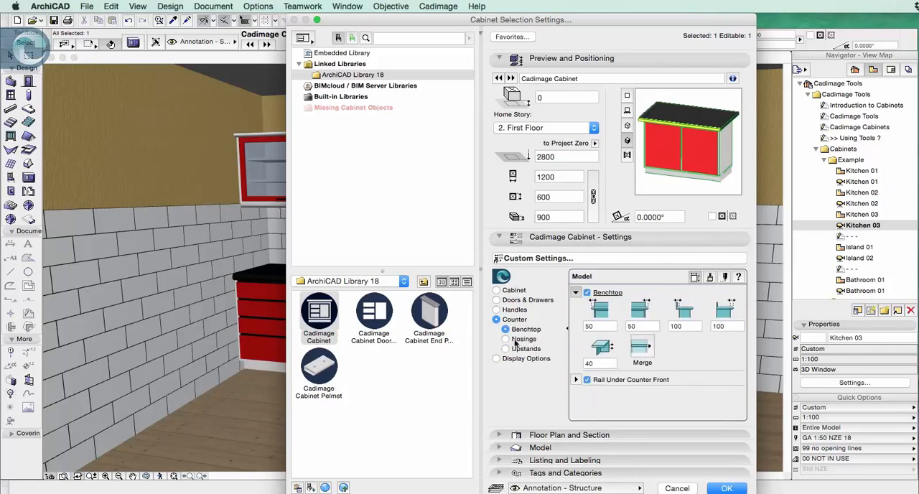
- Give the counter upstand a rectangular profile 150 high
left_click(523, 339)
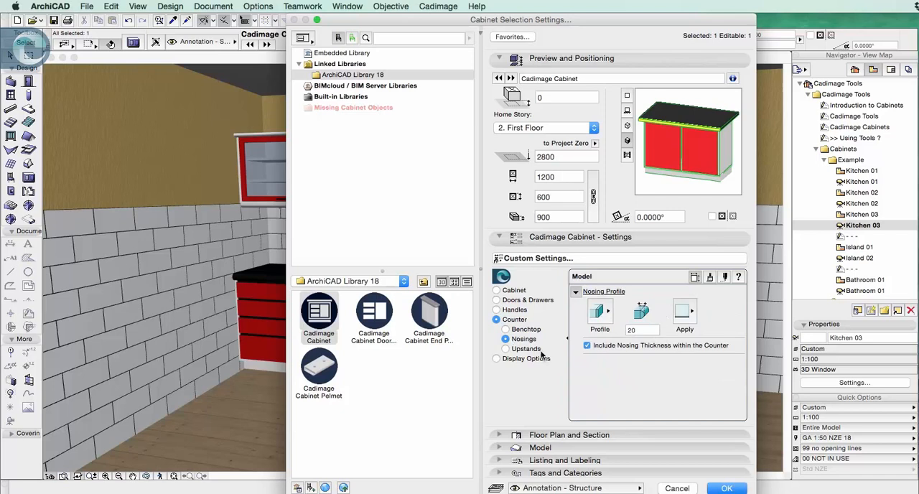
left_click(496, 348)
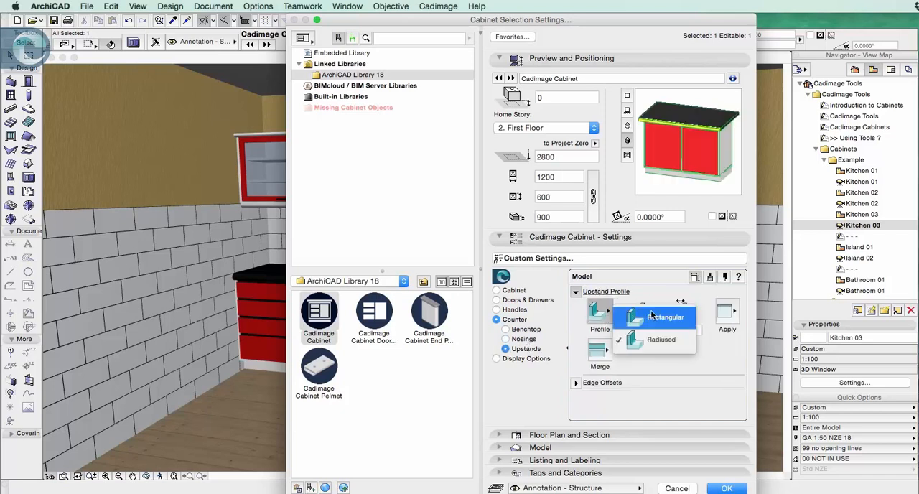
left_click(665, 316)
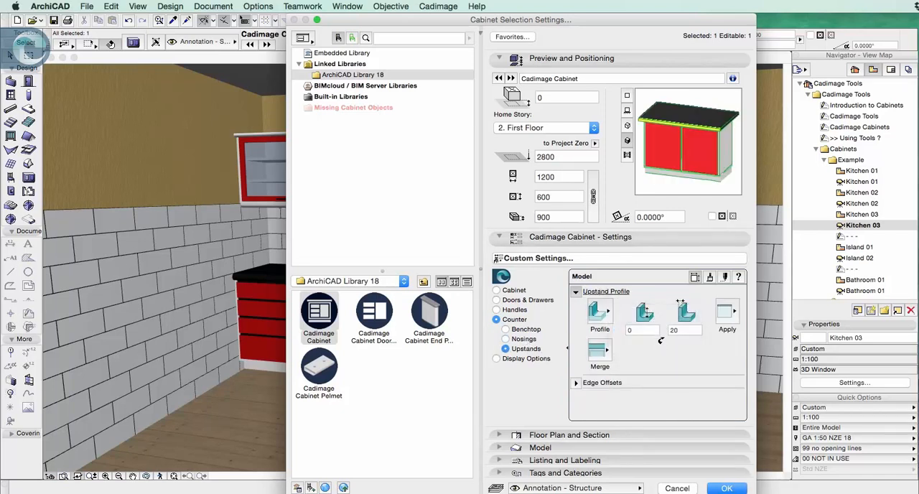
left_click(638, 330)
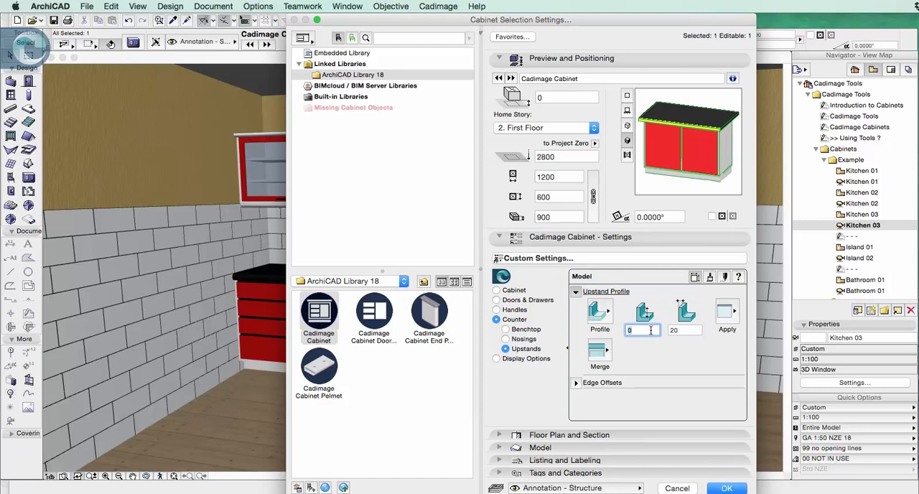
type("150")
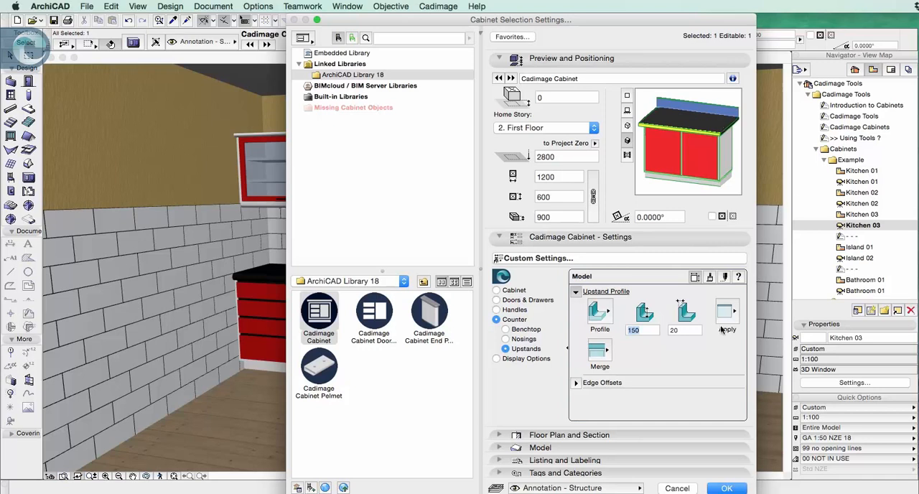
- Run the upstand along the back edge and right end with edge offsets of 100
left_click(727, 310)
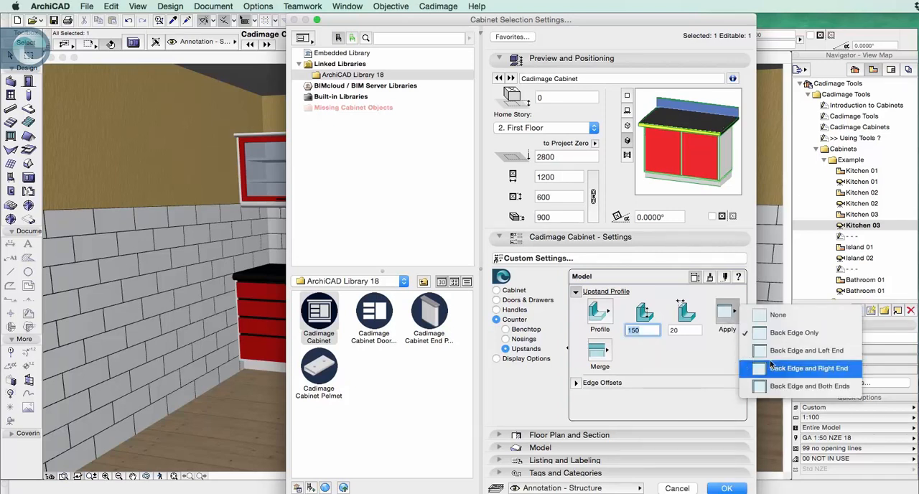
left_click(806, 367)
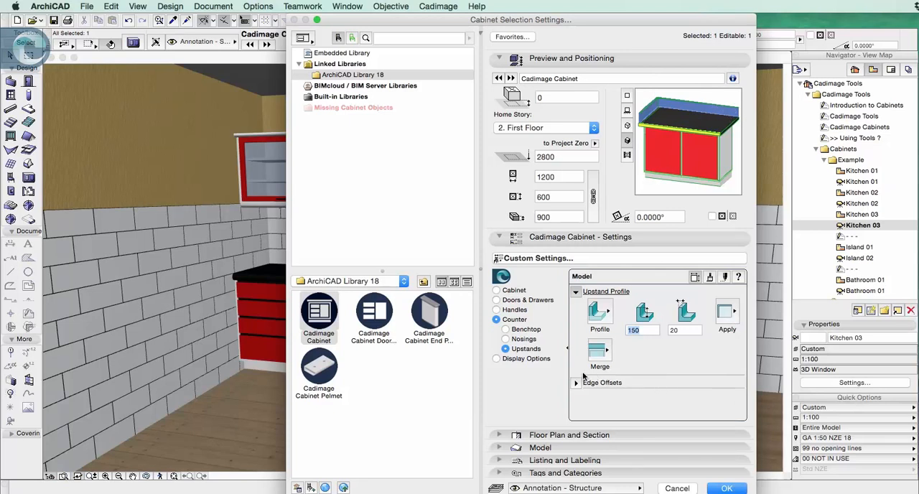
left_click(601, 302)
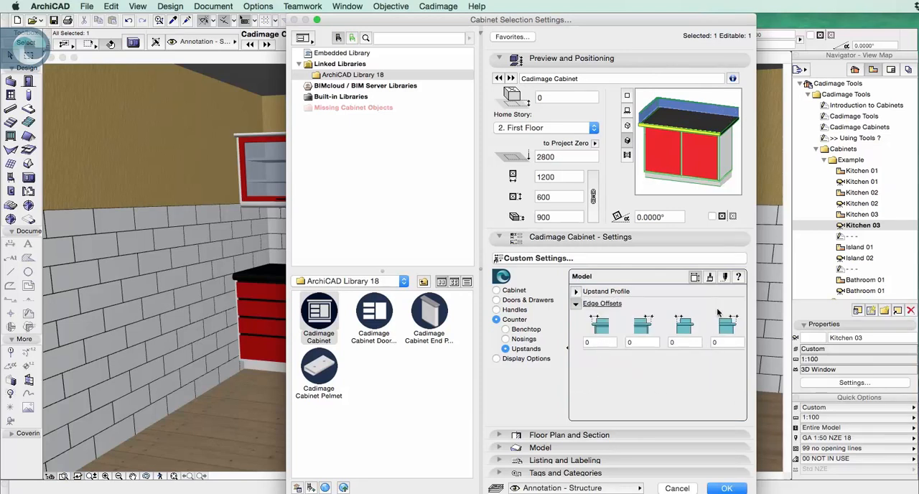
left_click(600, 341)
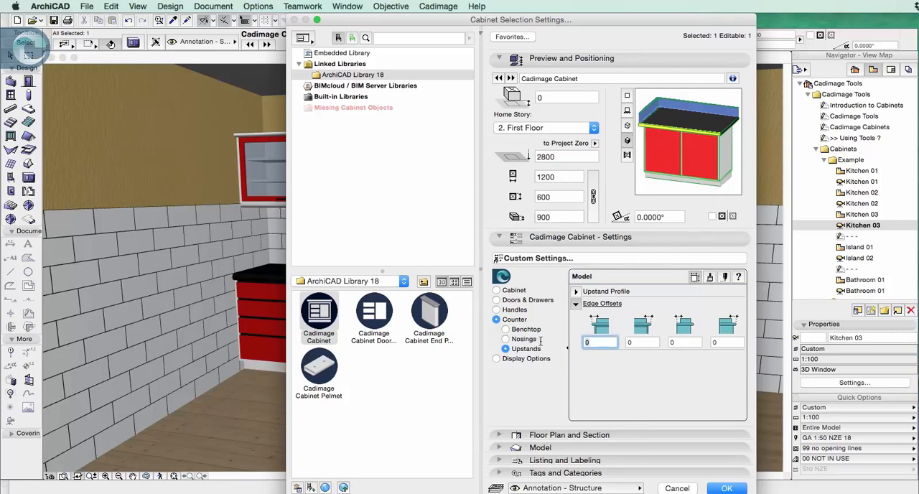
type("100")
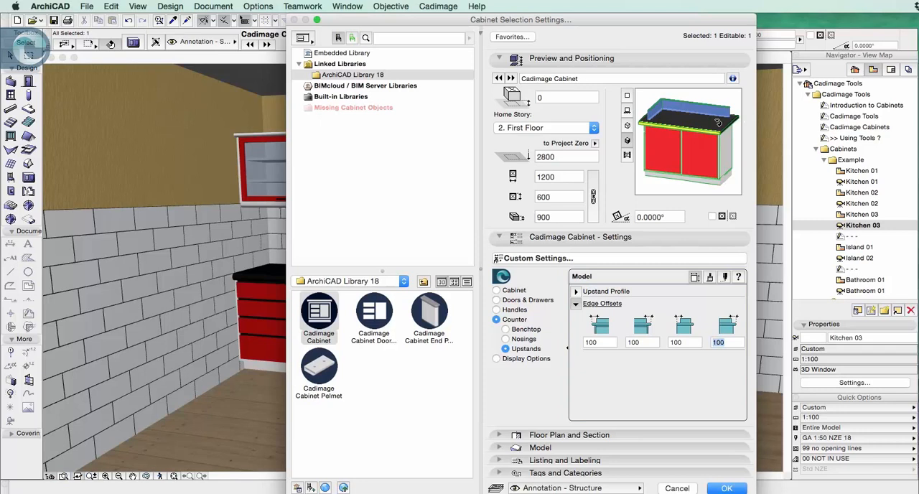
left_click(496, 359)
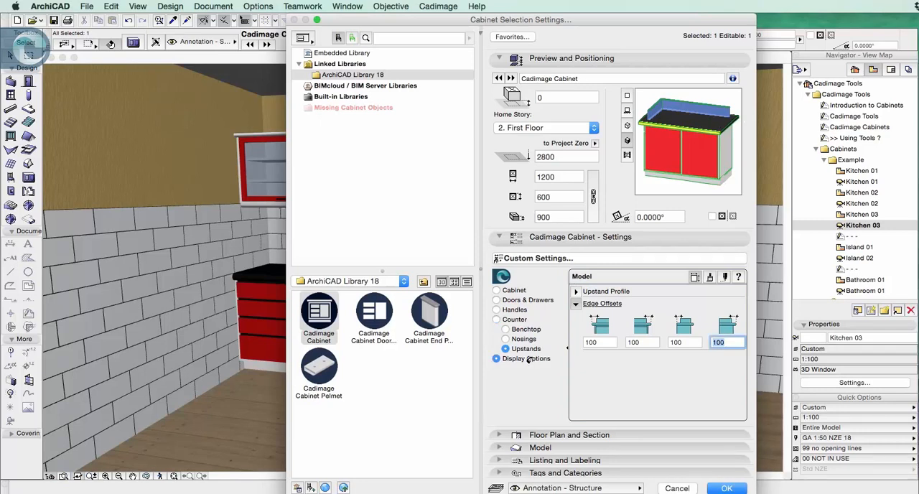
- Expand the Plan View Label settings, showing content 'Cabinet' and abbreviation 'C'
left_click(526, 358)
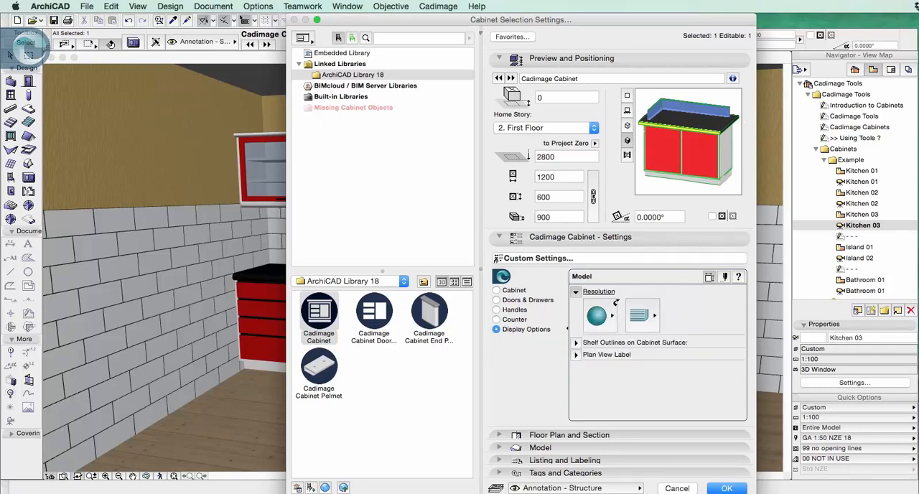
left_click(639, 315)
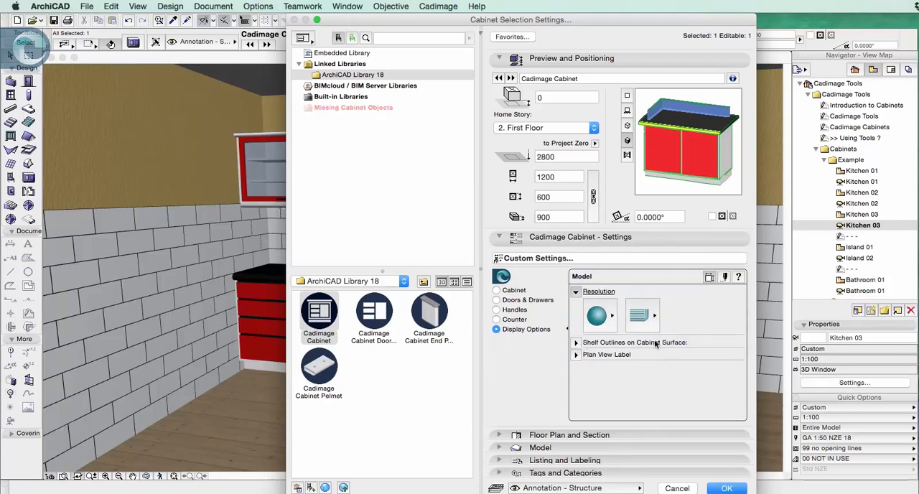
left_click(575, 342)
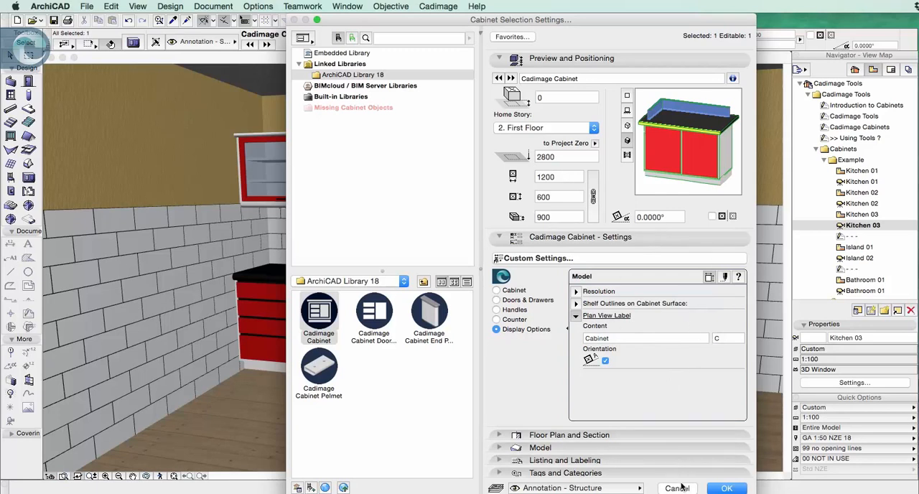
- Apply the Full-Length handle type to the selected Kitchen 03 cabinets
left_click(726, 487)
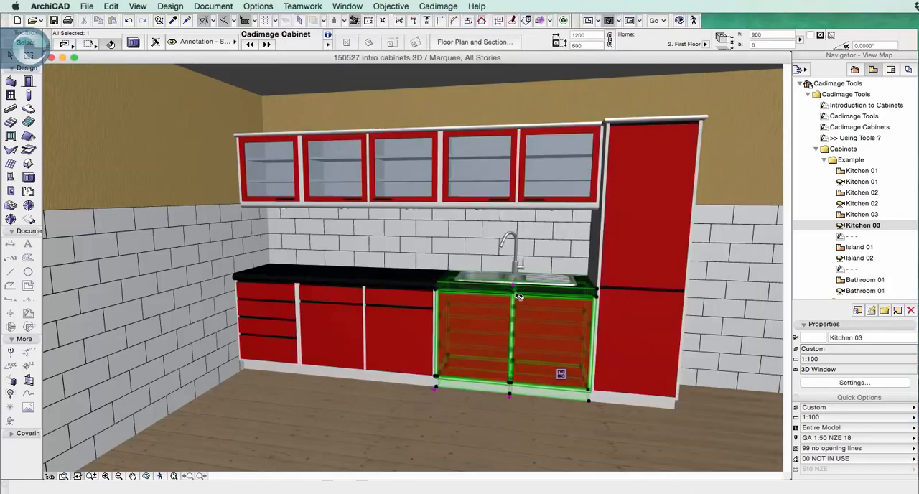
mouse_move(309, 301)
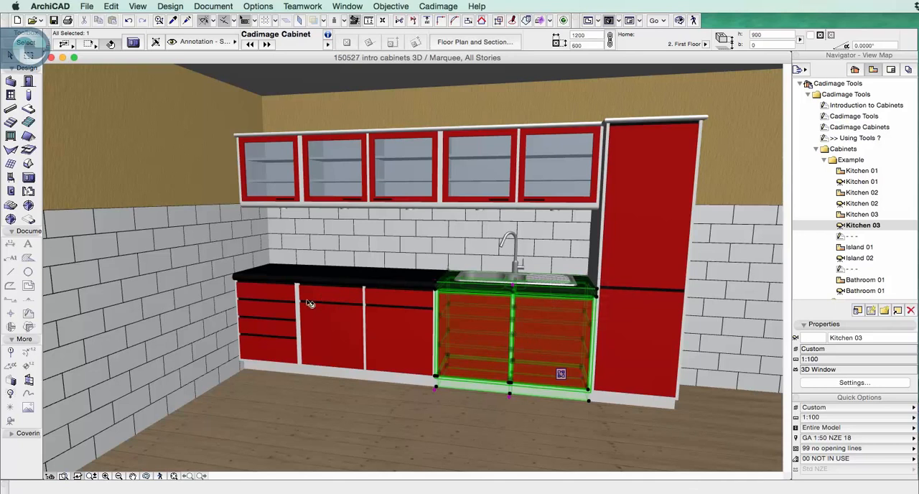
mouse_move(93, 190)
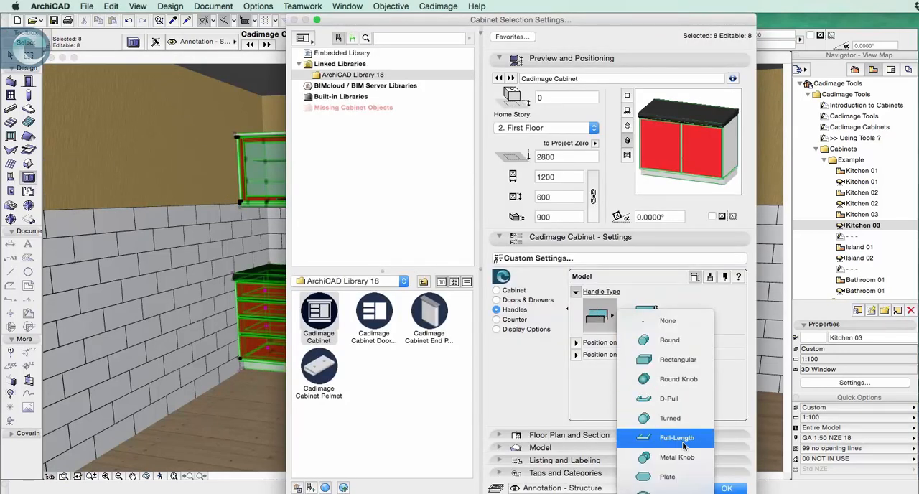
left_click(676, 437)
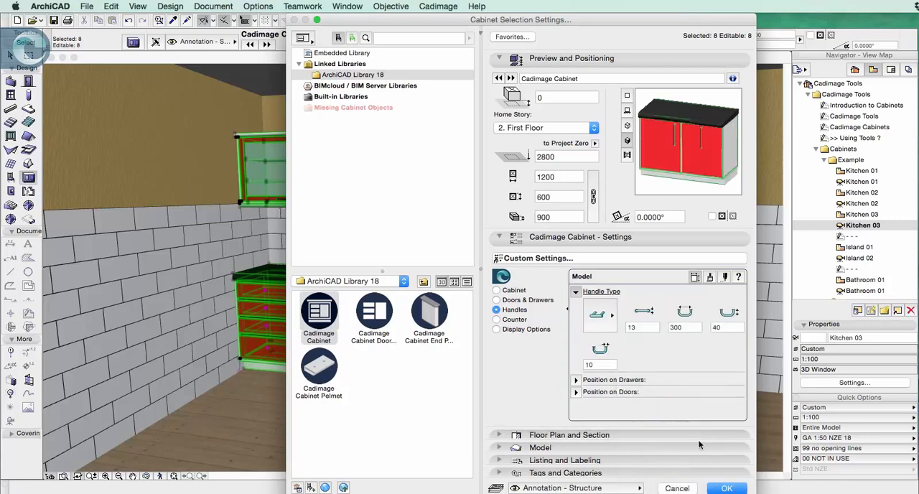
left_click(726, 488)
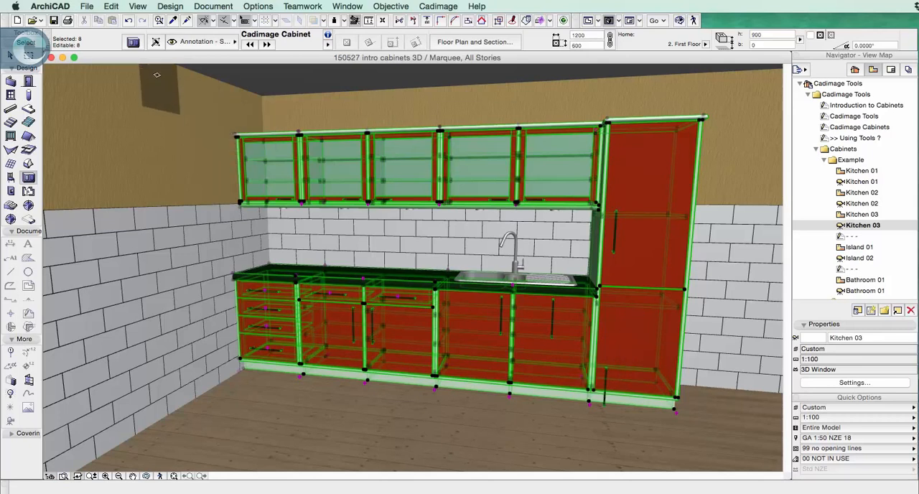
mouse_move(152, 74)
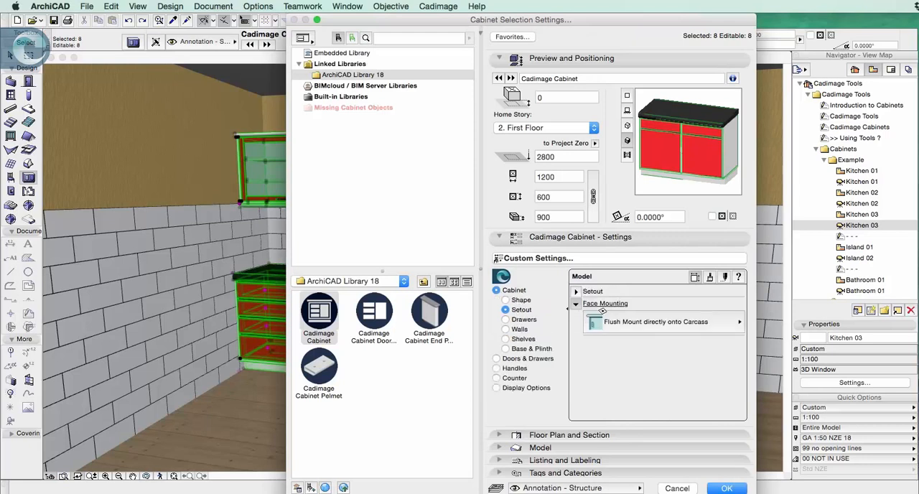
- Set Face Mounting to Surface Mount directly onto Carcass and confirm
left_click(655, 321)
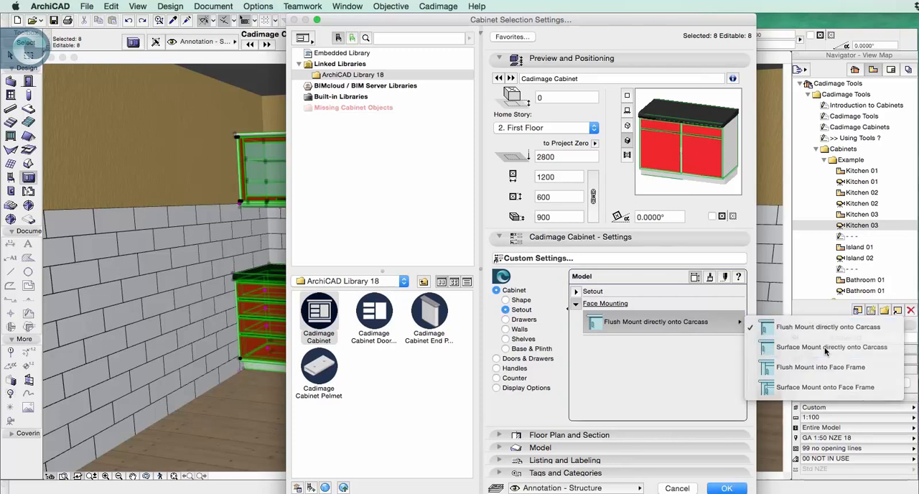
left_click(831, 347)
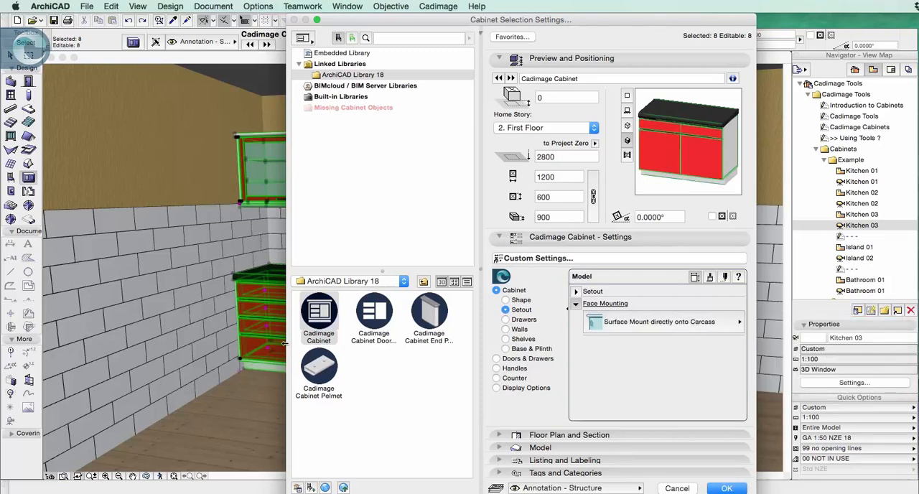
left_click(726, 488)
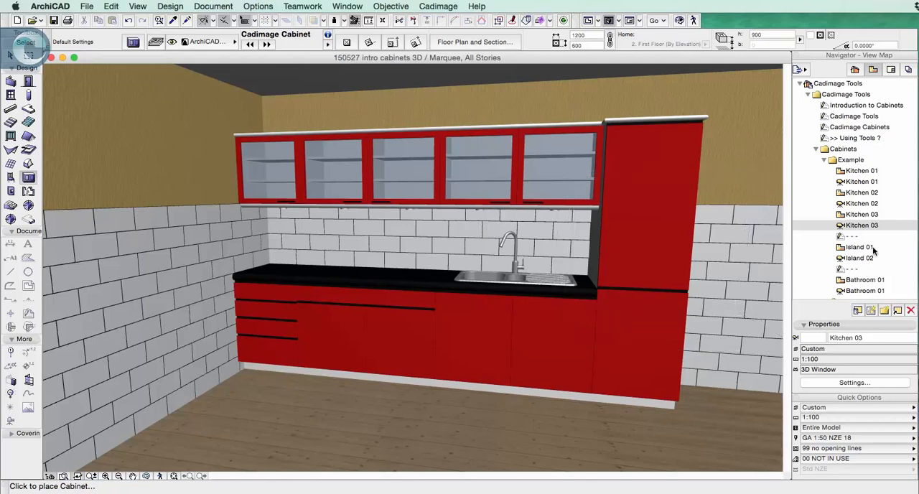
- Open the Island 01 plan view, then the Island 02 3D view
left_click(860, 246)
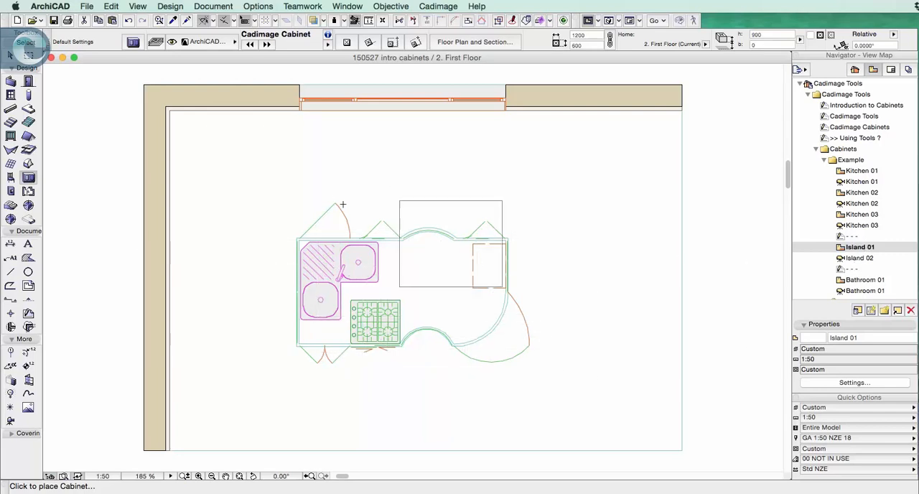
left_click(860, 258)
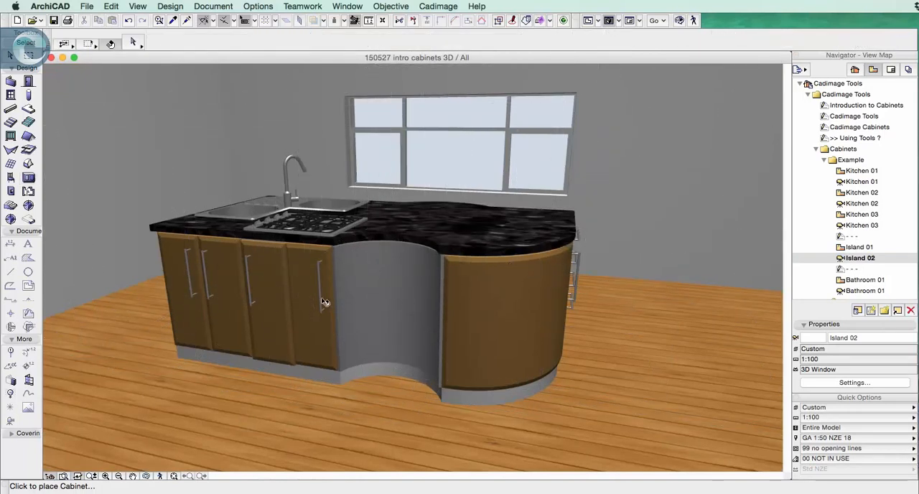
mouse_move(27, 181)
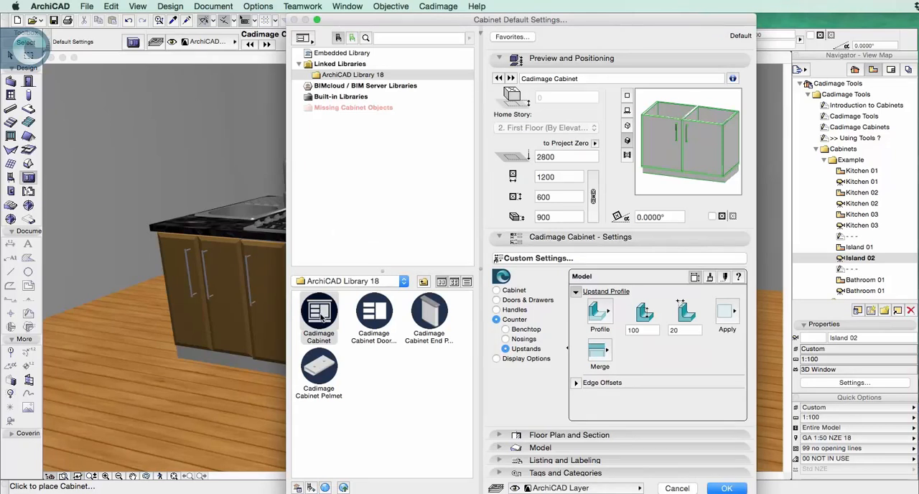
mouse_move(368, 319)
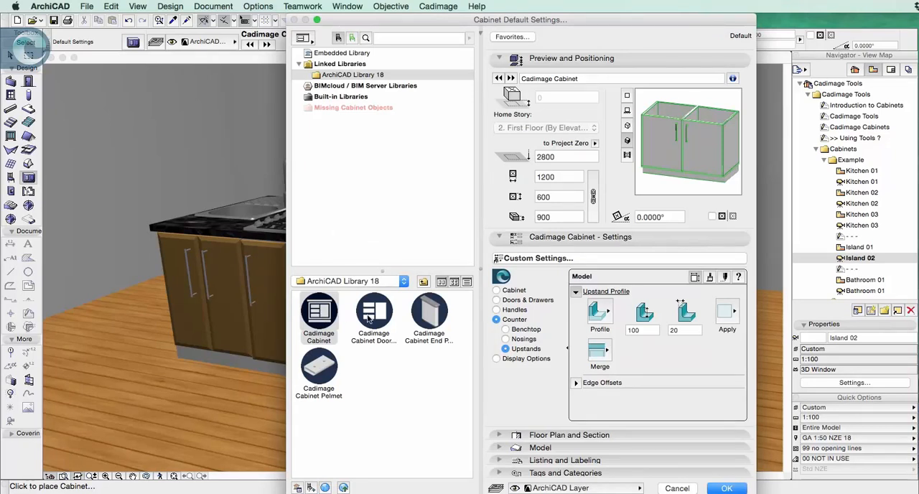
- Select Cadimage Cabinet Doors and set its door Panel Type to Louvers
left_click(373, 316)
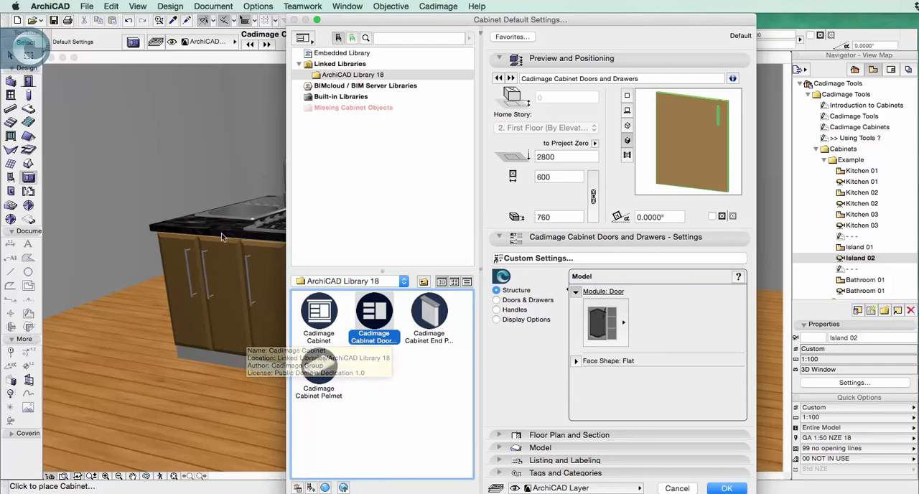
mouse_move(280, 279)
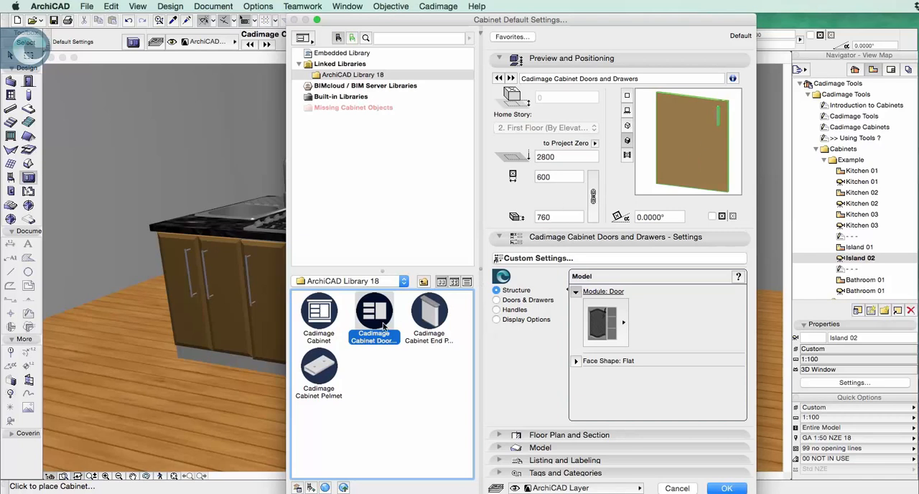
left_click(622, 322)
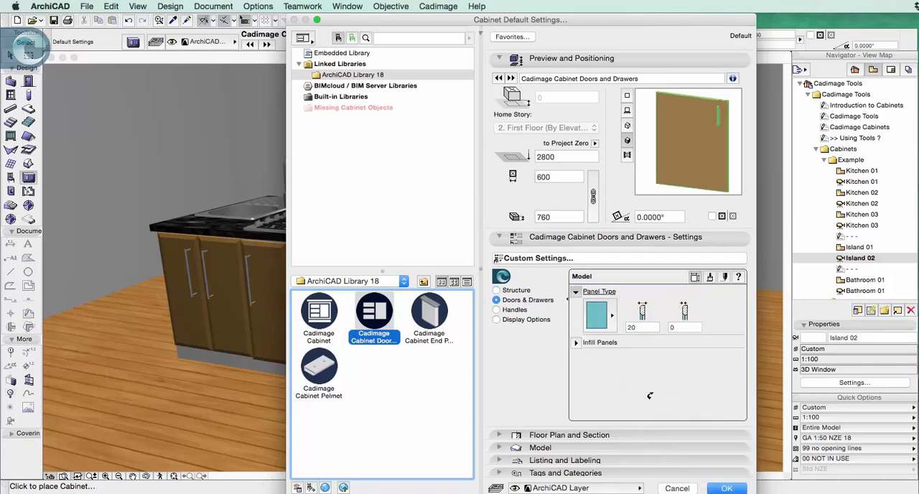
left_click(599, 316)
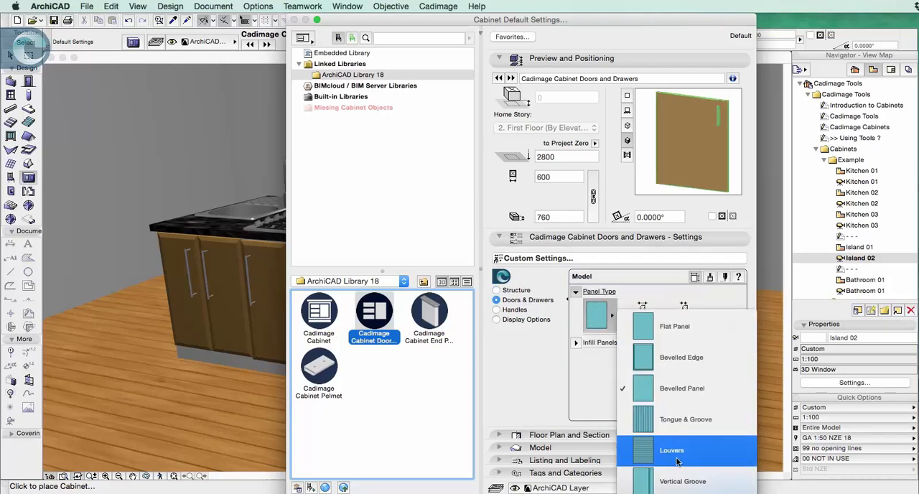
left_click(671, 450)
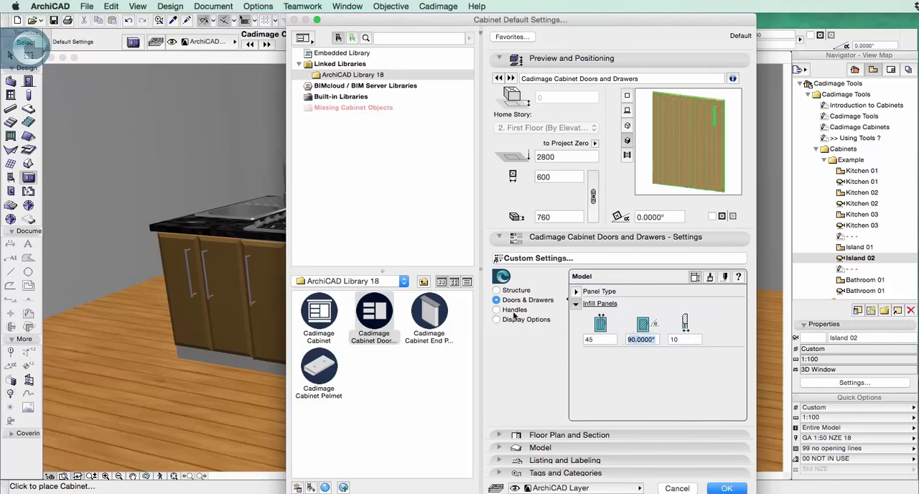
- Switch the louvred door's handle type to D-Pull and enter a handle position offset of 100
left_click(496, 309)
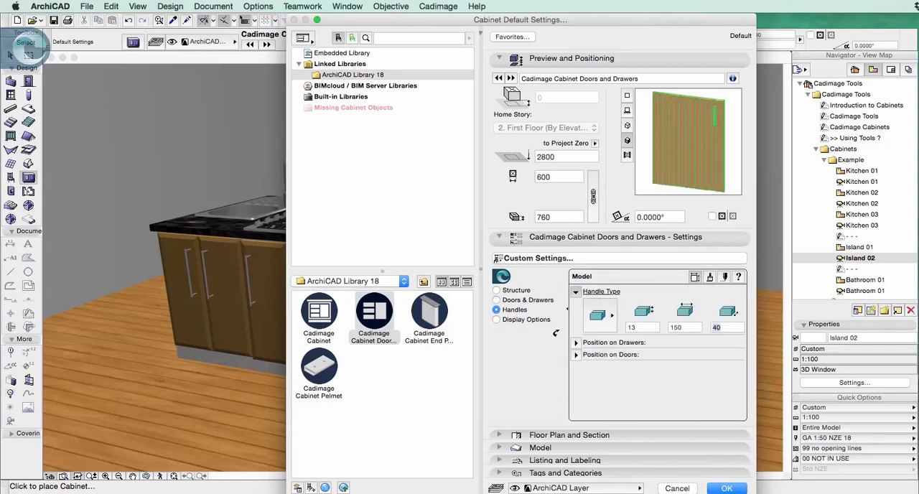
left_click(727, 326)
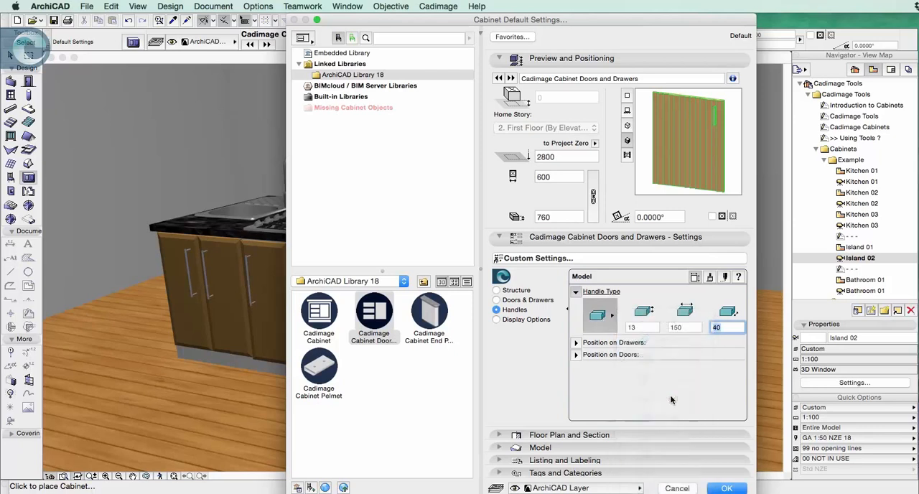
left_click(599, 314)
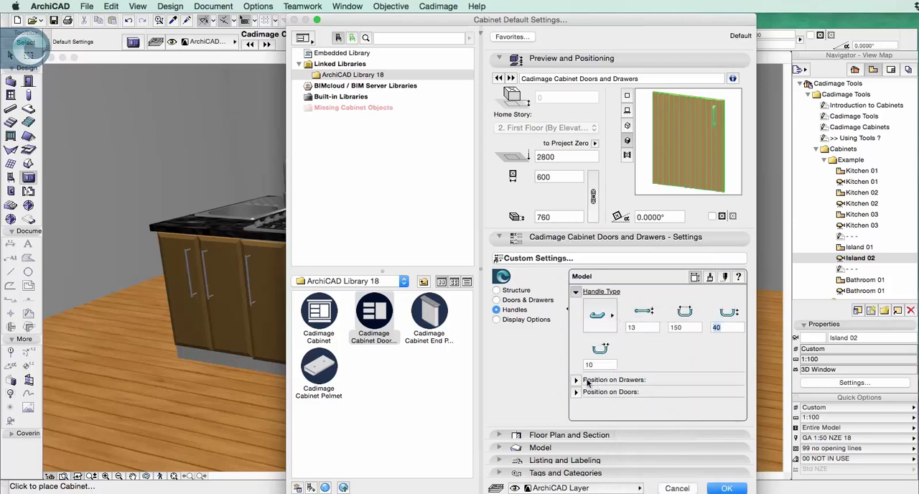
left_click(575, 316)
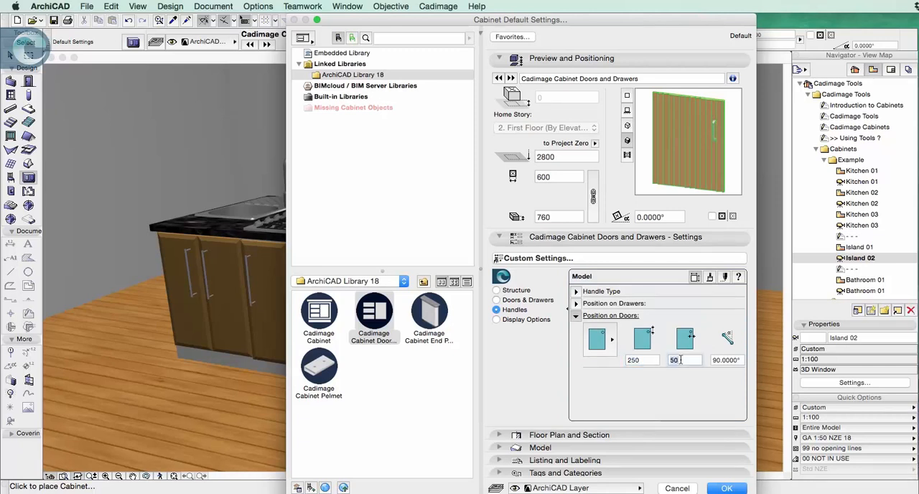
type("100")
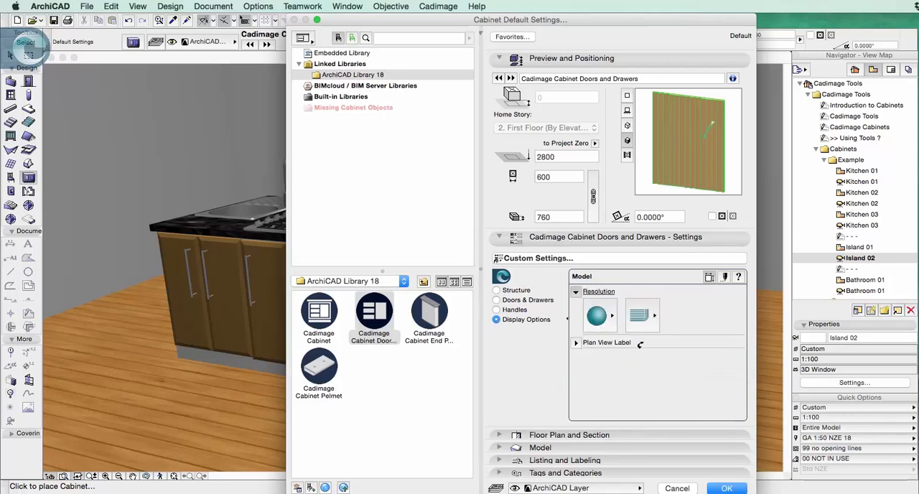
mouse_move(601, 348)
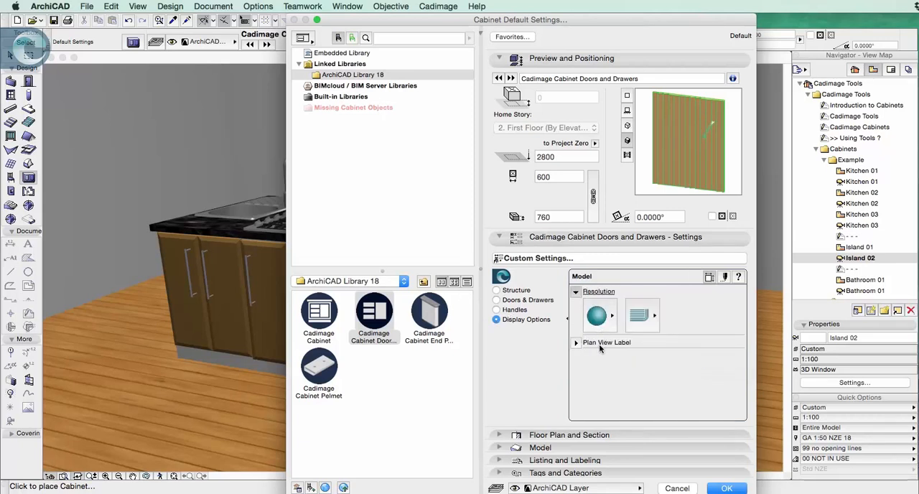
- Switch to the Cabinet End Panel object and make it a plain wall panel
left_click(429, 313)
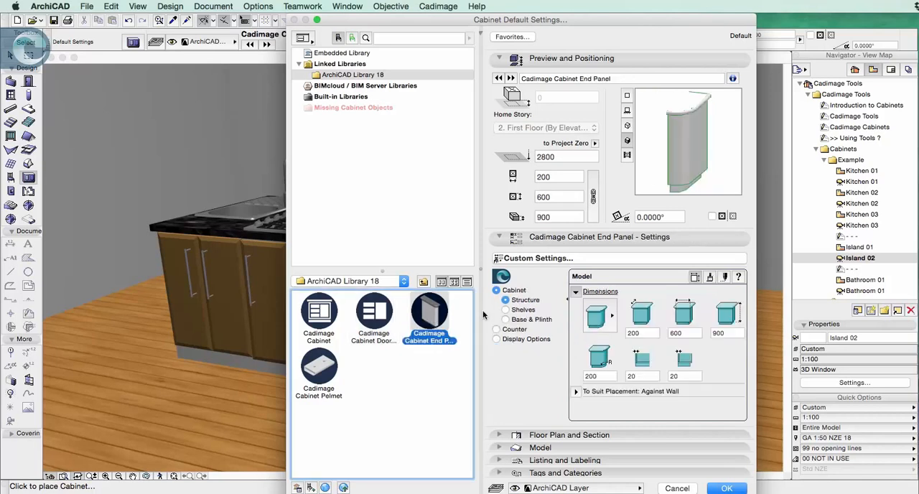
left_click(600, 315)
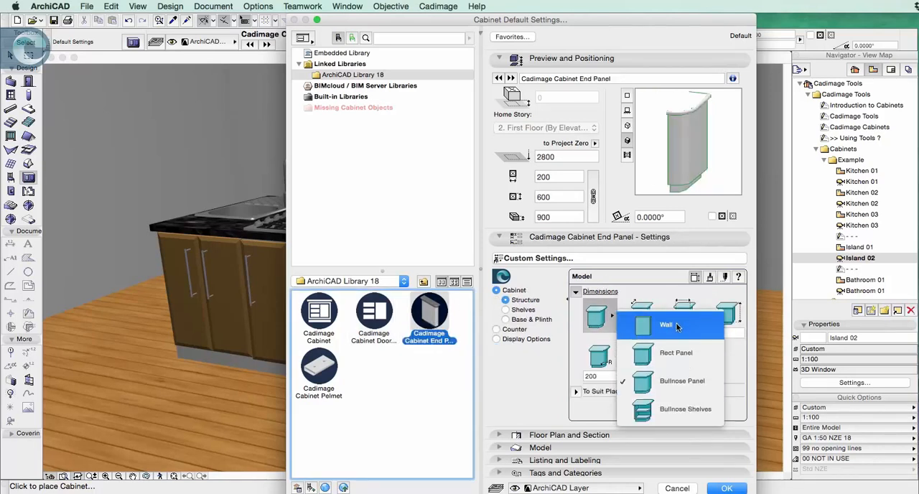
left_click(666, 324)
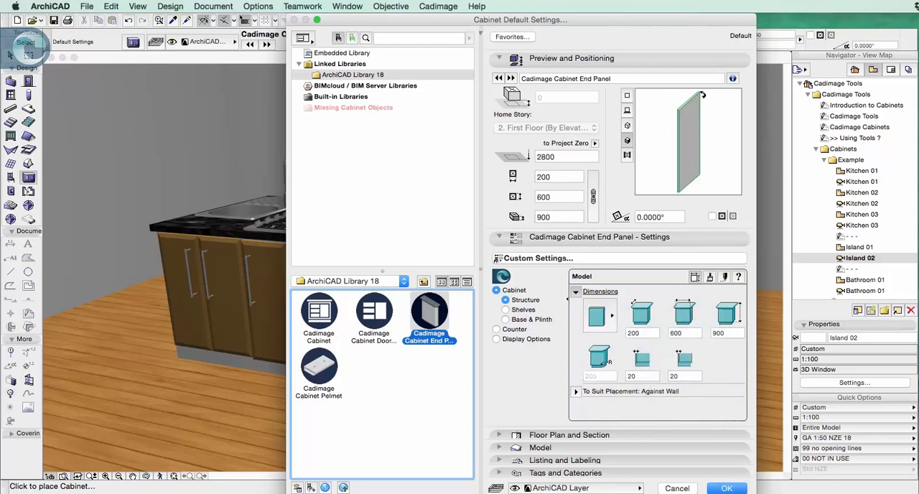
mouse_move(604, 325)
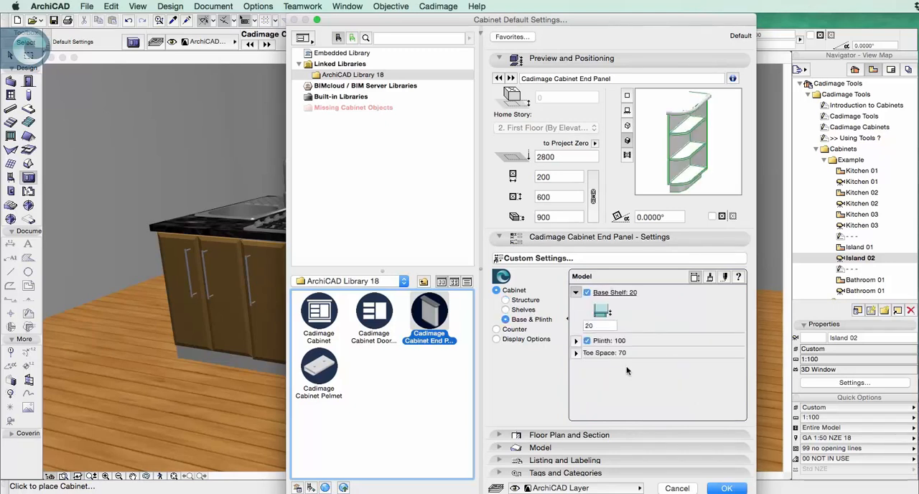
mouse_move(642, 366)
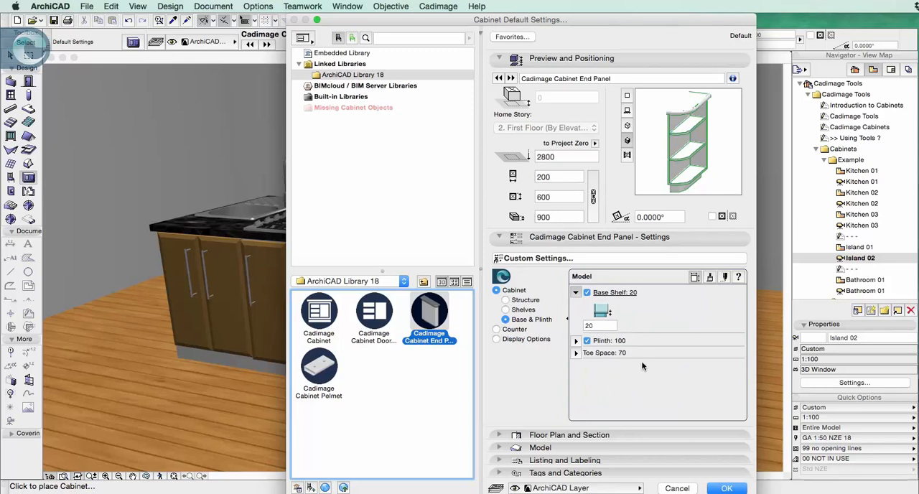
- Review the end panel's counter, display and plan view label options, then close without changes
left_click(495, 329)
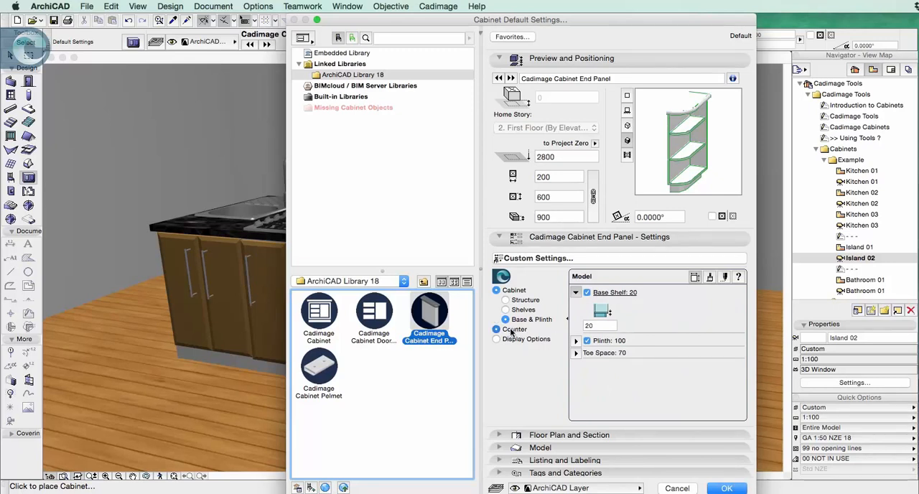
left_click(496, 299)
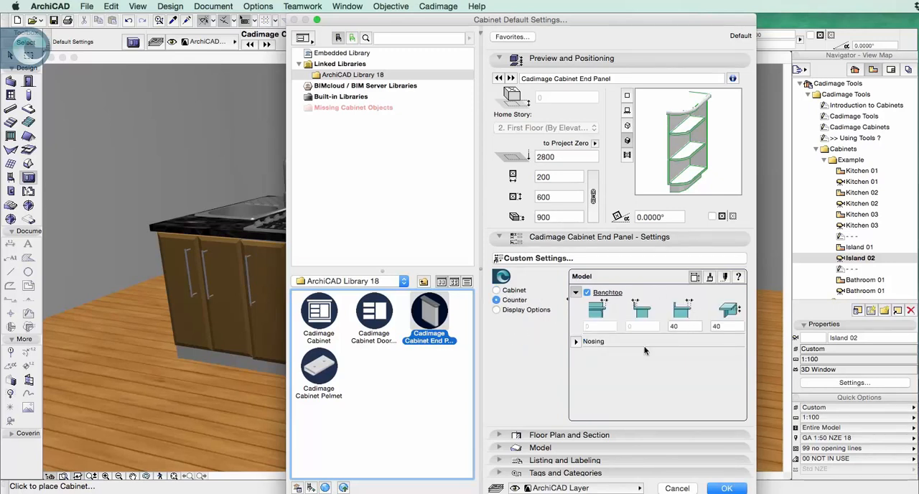
left_click(496, 309)
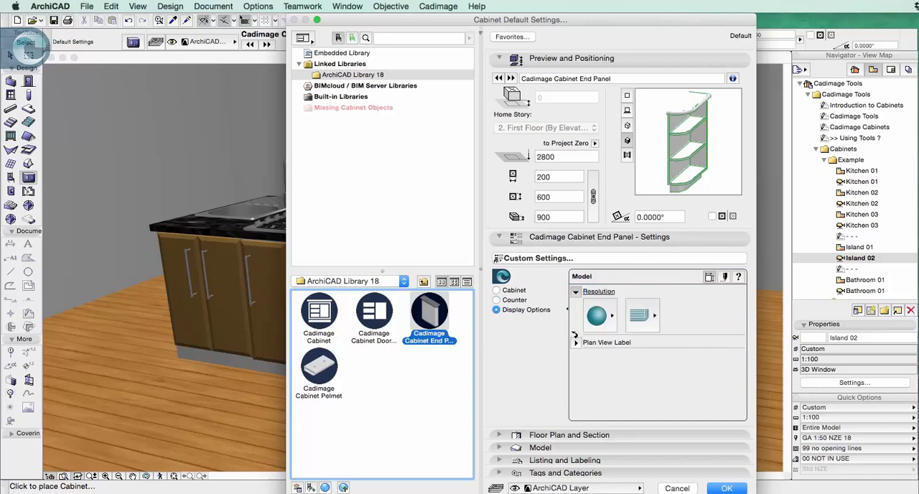
left_click(575, 302)
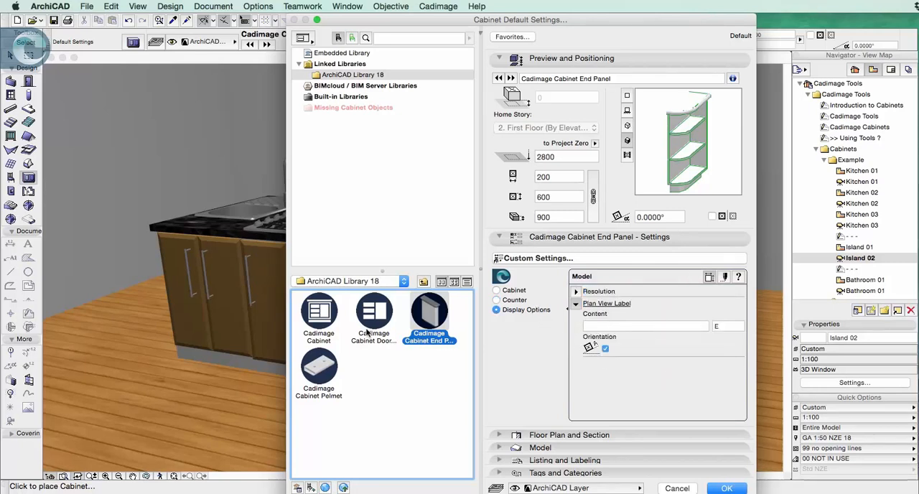
left_click(318, 370)
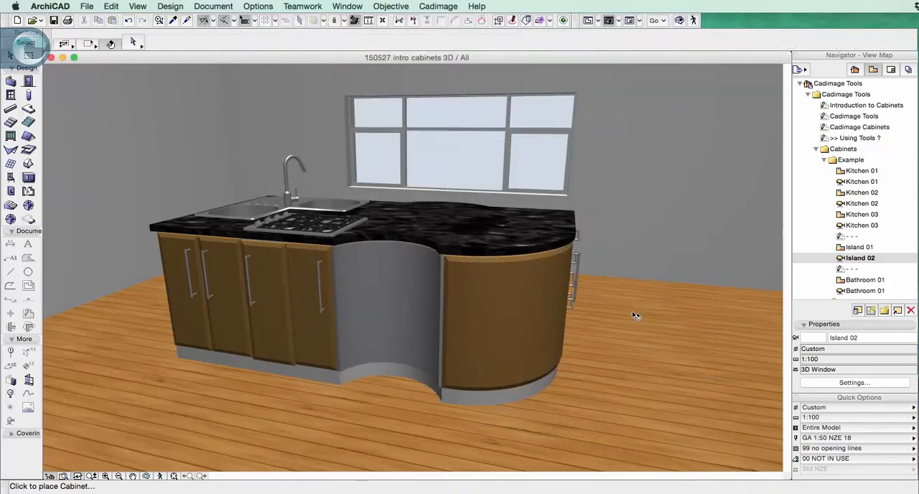
mouse_move(636, 315)
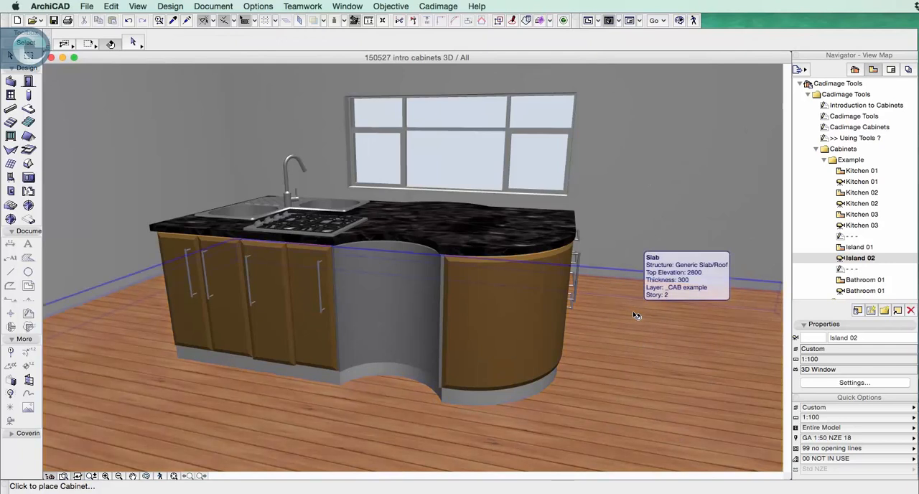
mouse_move(759, 245)
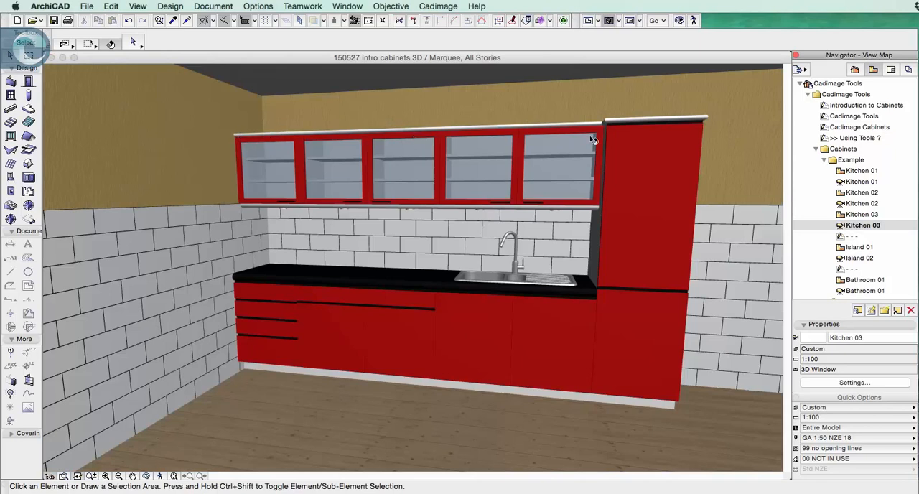
mouse_move(442, 213)
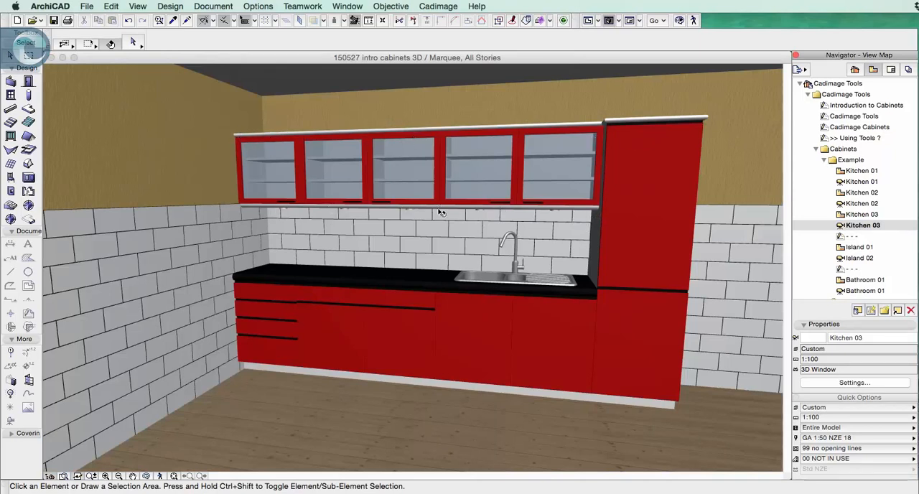
mouse_move(576, 241)
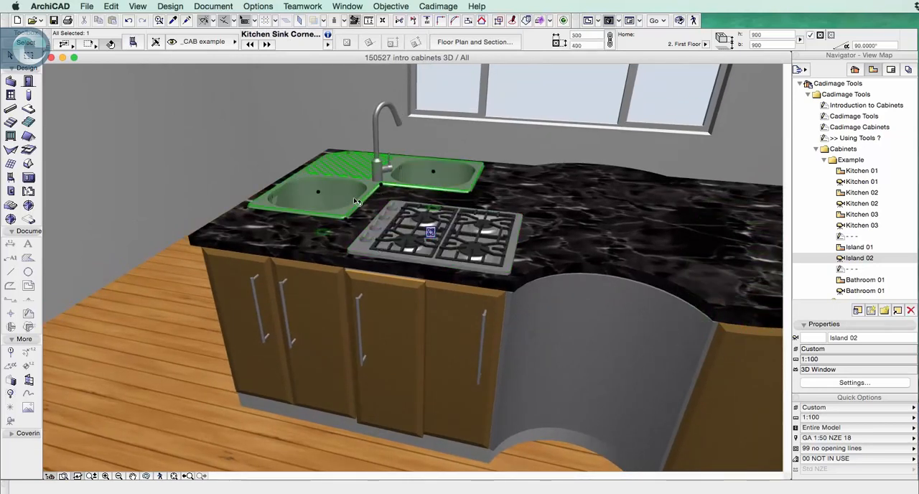
mouse_move(492, 244)
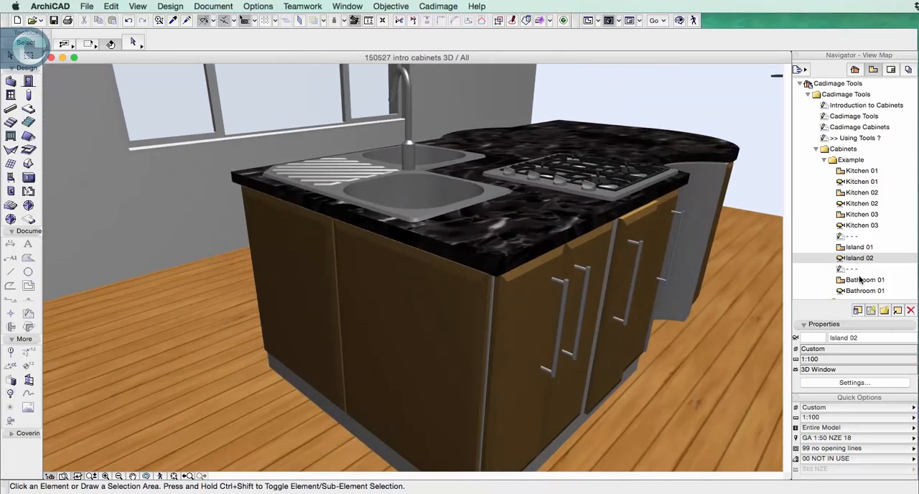
- Open the Bathroom 01 plan and 3D view, then select the twin-basin vanity cabinet
double_click(865, 279)
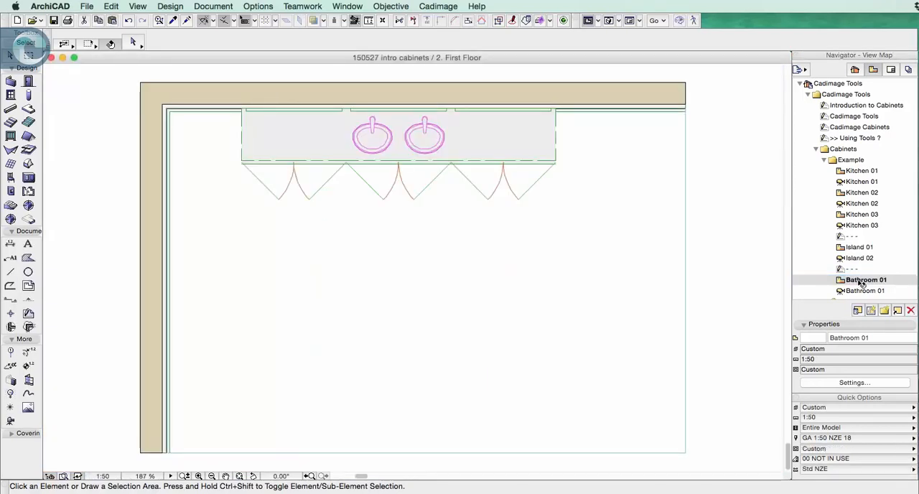
double_click(865, 291)
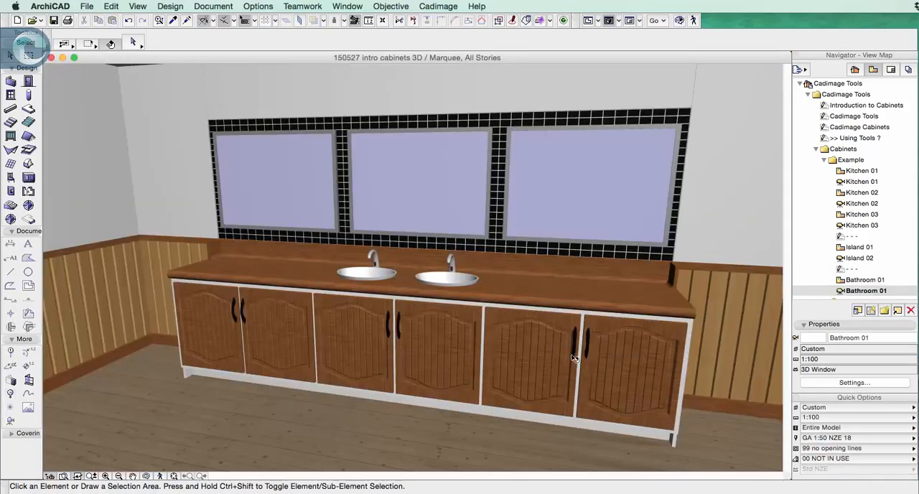
left_click(589, 357)
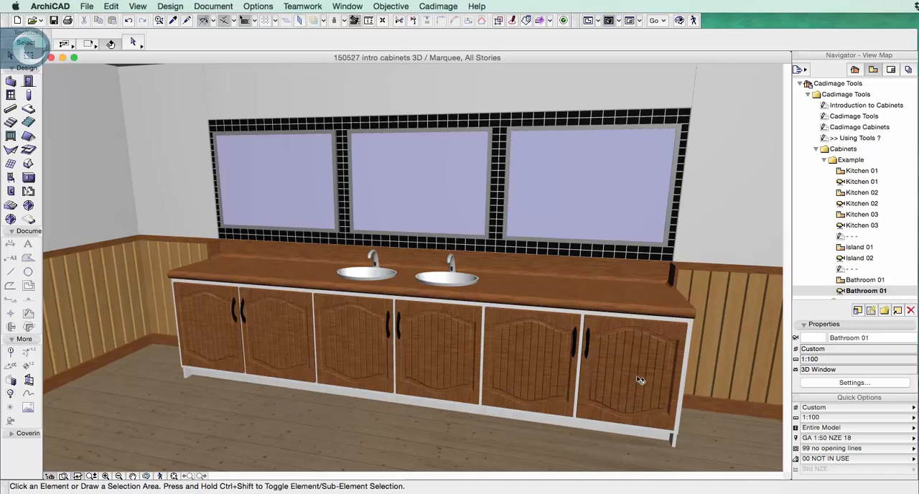
mouse_move(555, 375)
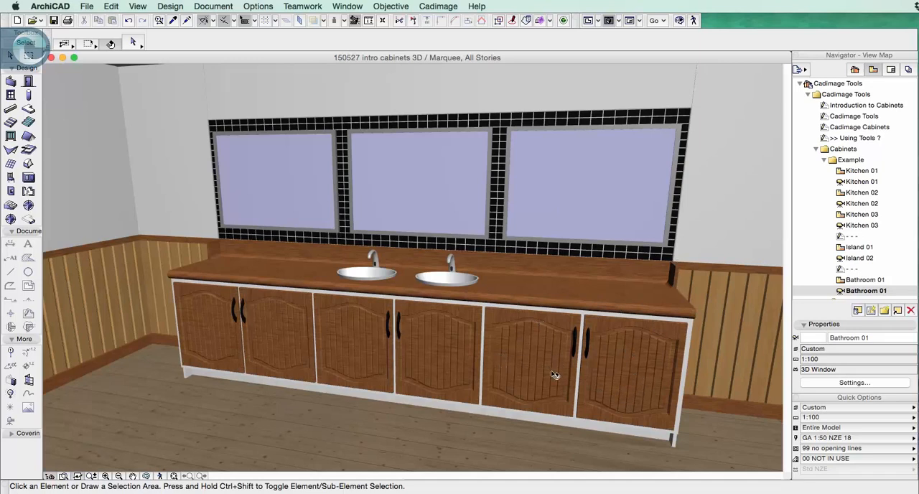
mouse_move(580, 339)
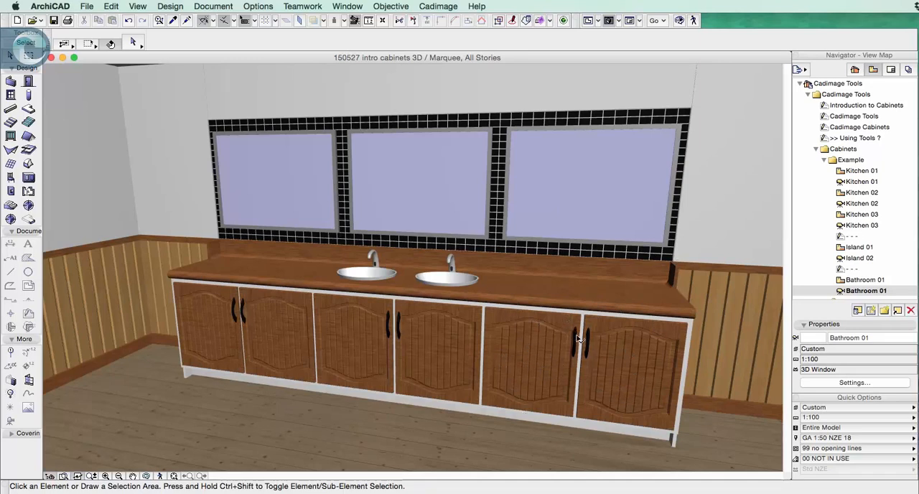
mouse_move(635, 445)
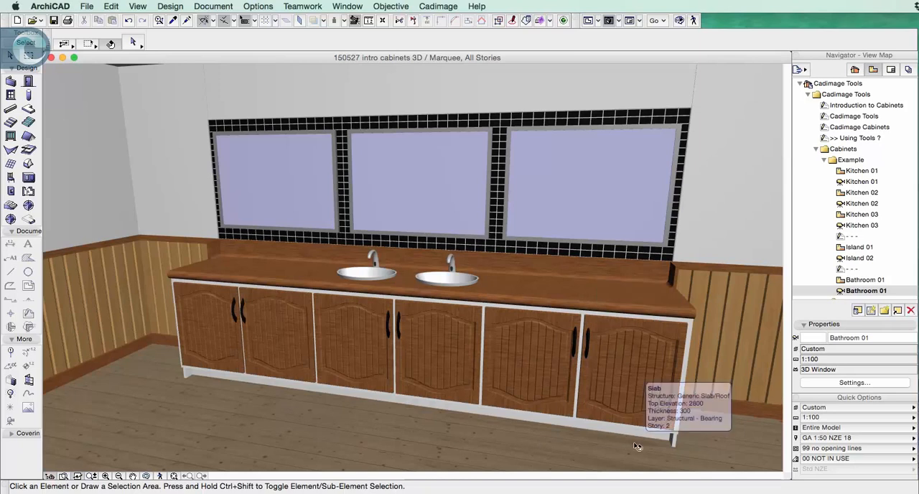
left_click(438, 359)
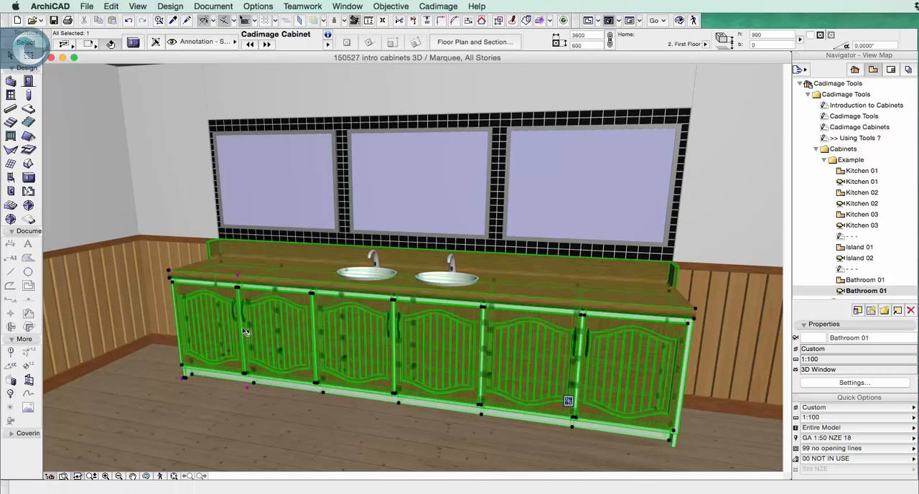
mouse_move(625, 366)
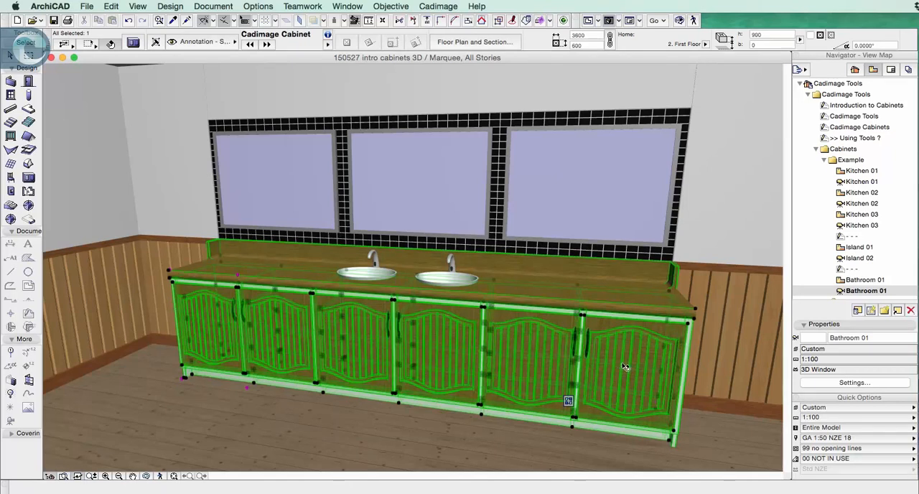
mouse_move(237, 298)
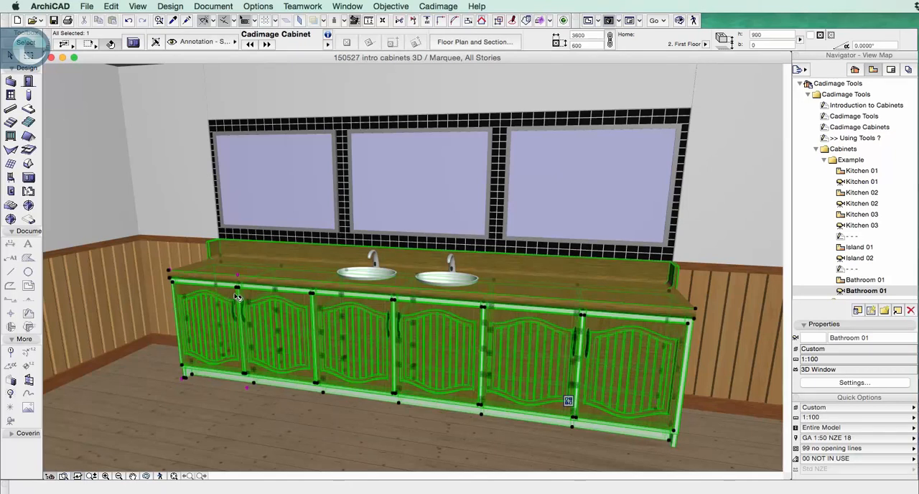
mouse_move(610, 323)
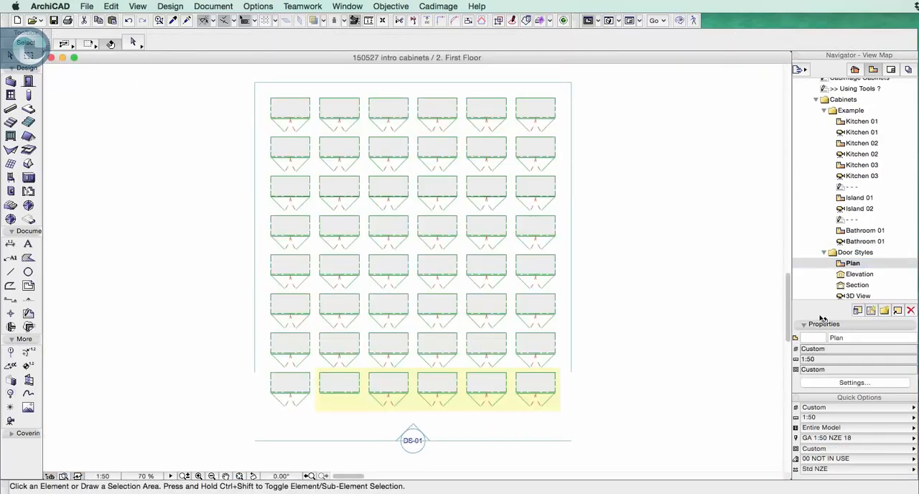
mouse_move(501, 190)
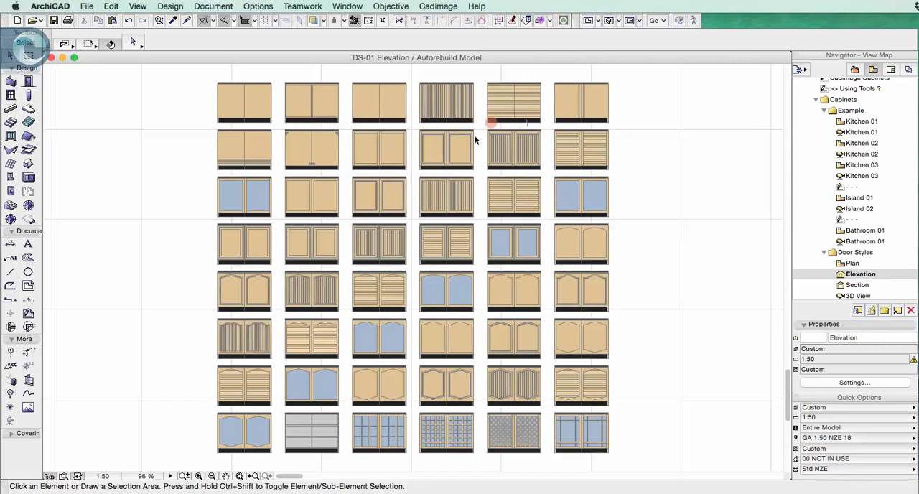
mouse_move(287, 160)
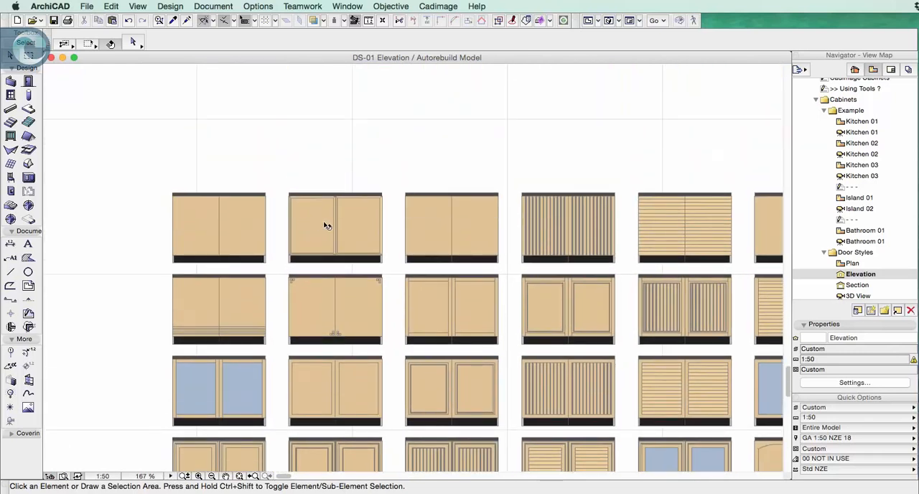
mouse_move(246, 237)
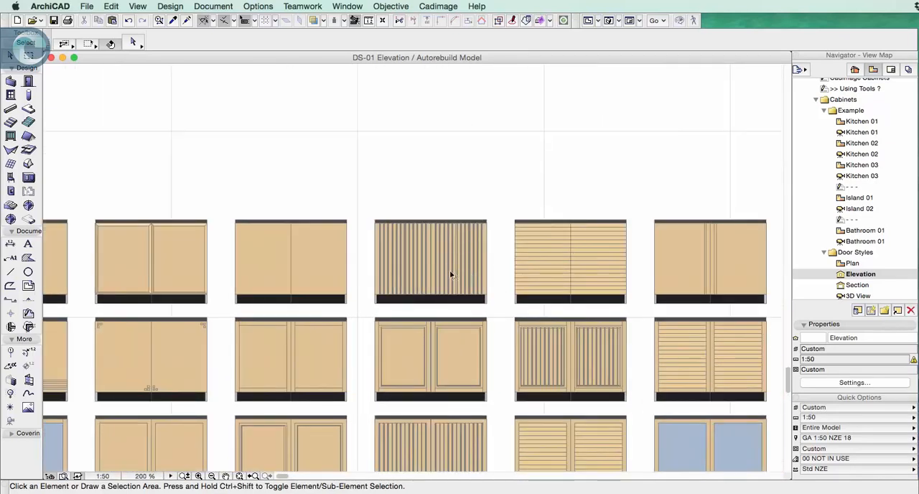
mouse_move(691, 345)
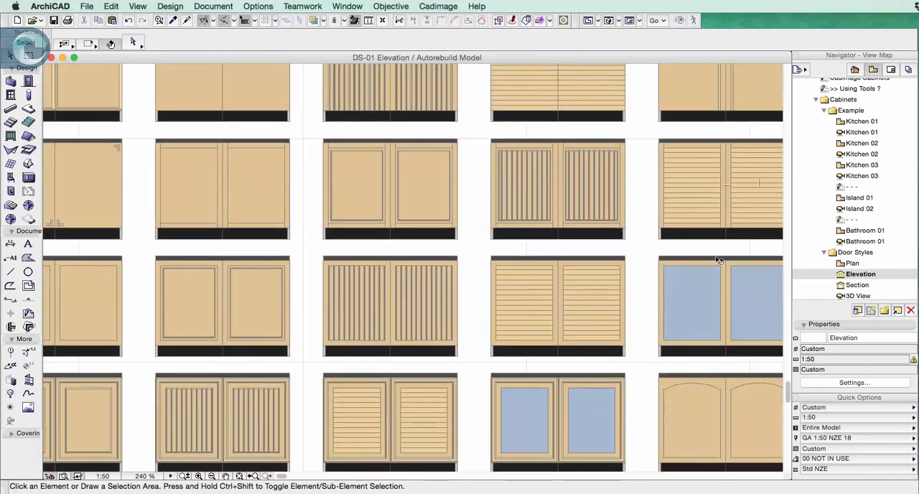
- Zoom around the DS-01 door styles elevation of cabinet fronts
scroll("down", 3)
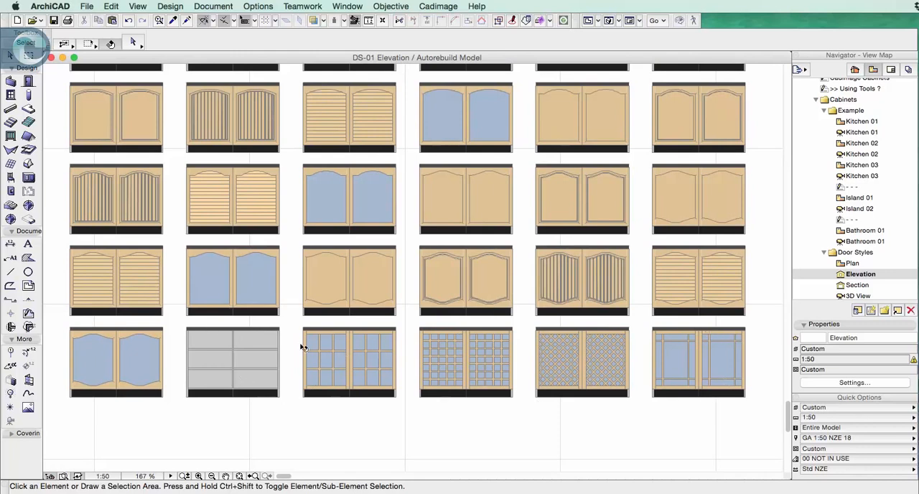
mouse_move(327, 372)
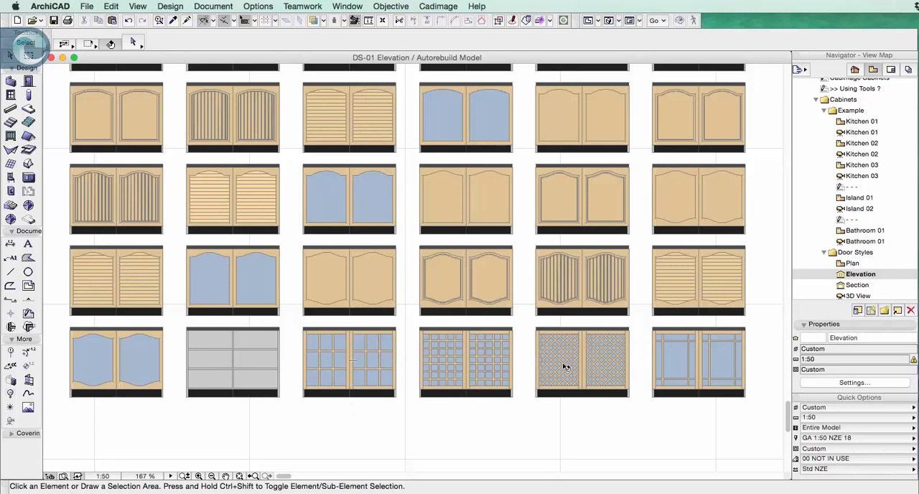
mouse_move(684, 412)
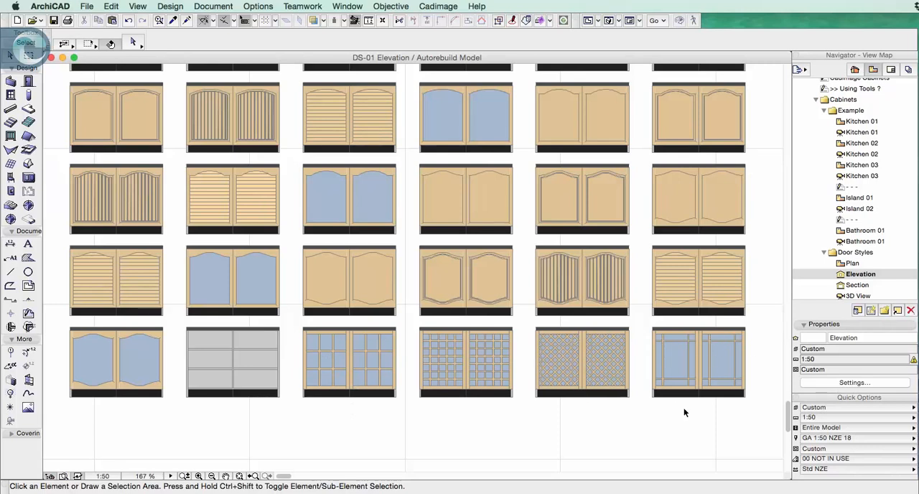
mouse_move(682, 404)
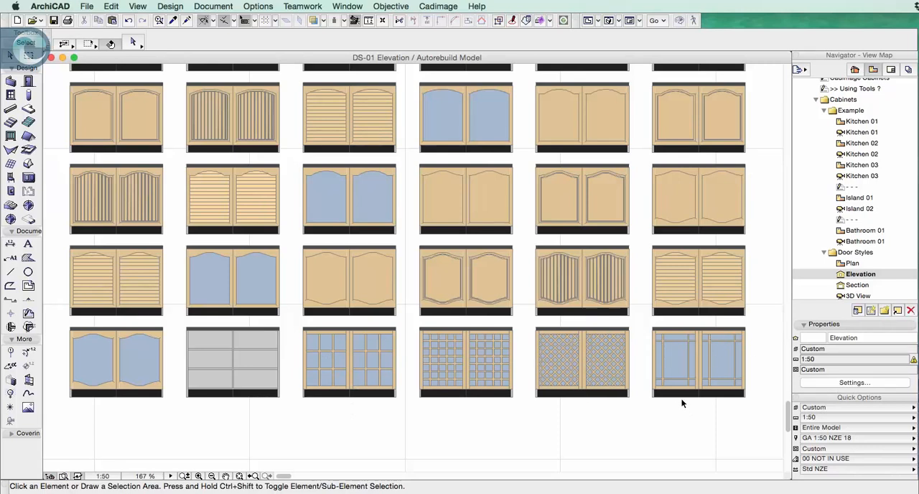
mouse_move(386, 211)
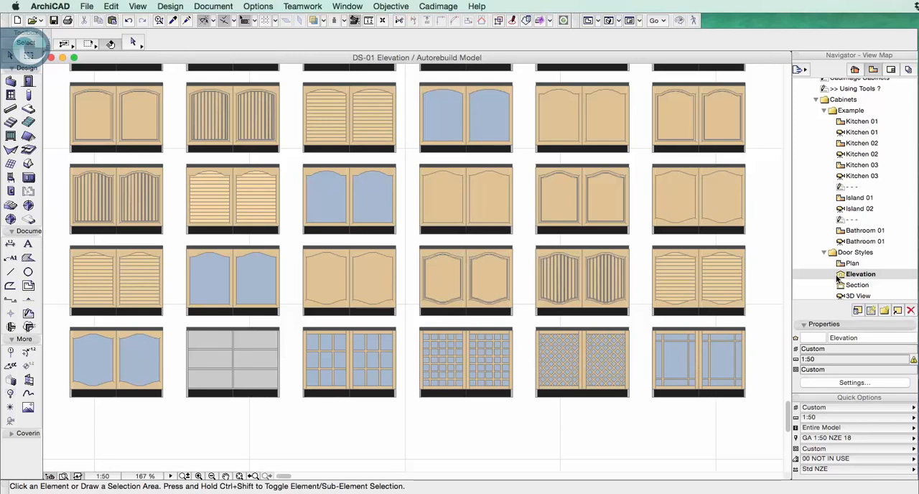
mouse_move(383, 236)
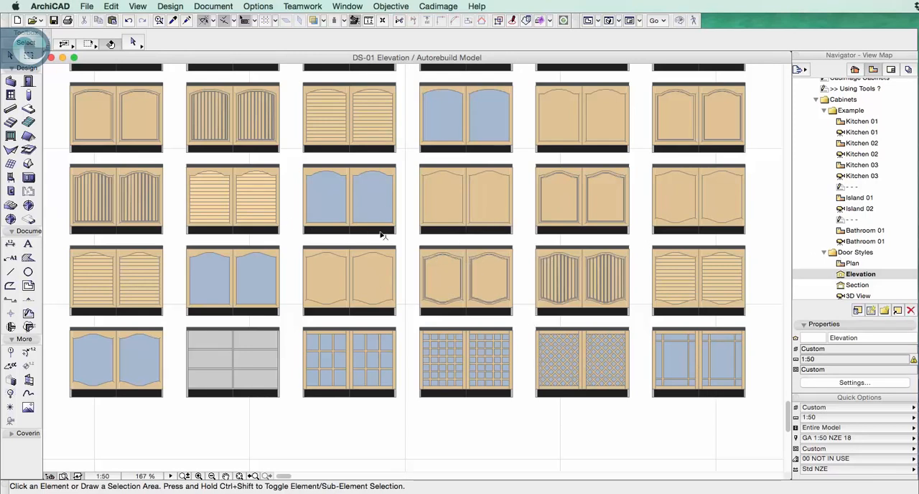
mouse_move(522, 343)
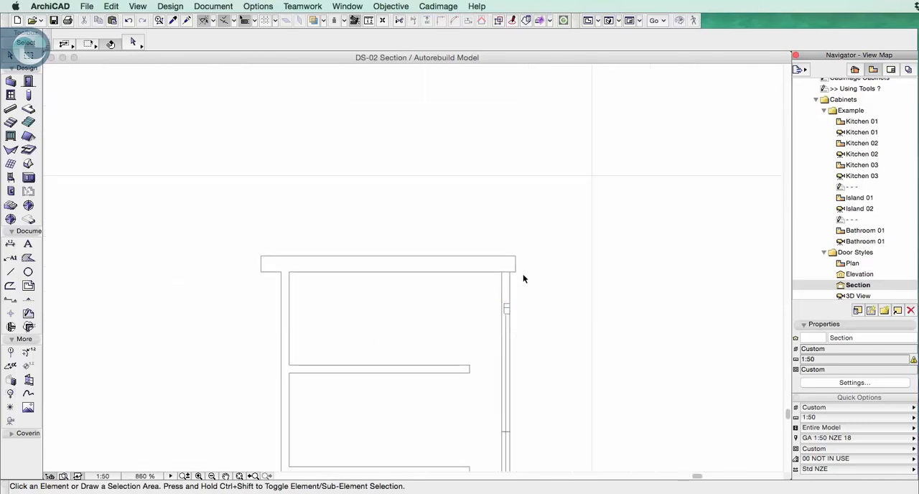
mouse_move(512, 349)
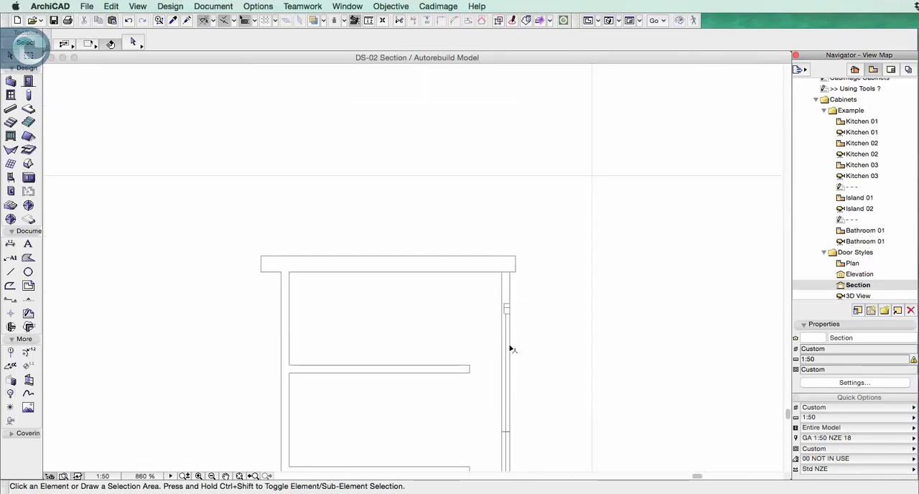
mouse_move(513, 288)
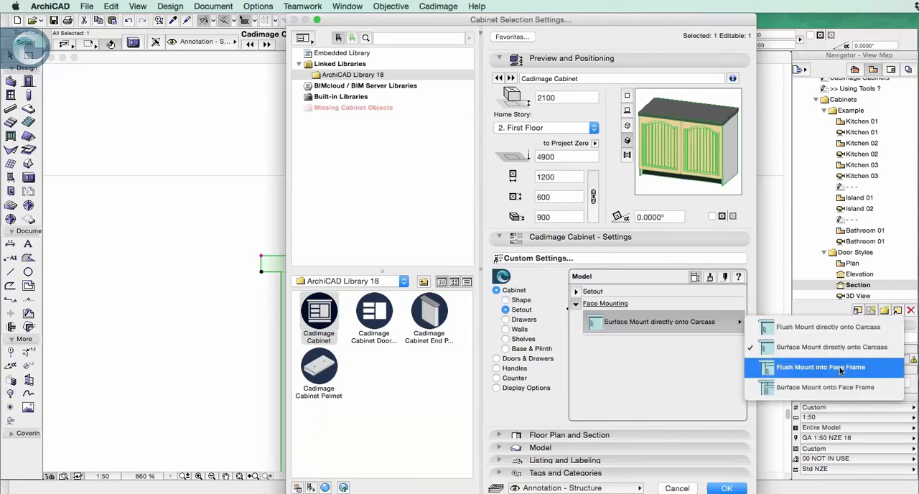
- Set face mounting to Flush Mount into Face Frame and confirm
left_click(820, 367)
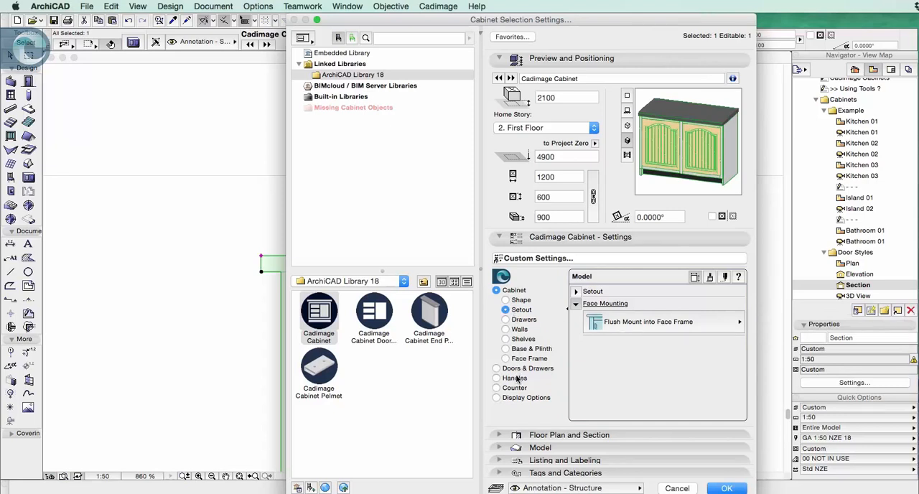
left_click(496, 319)
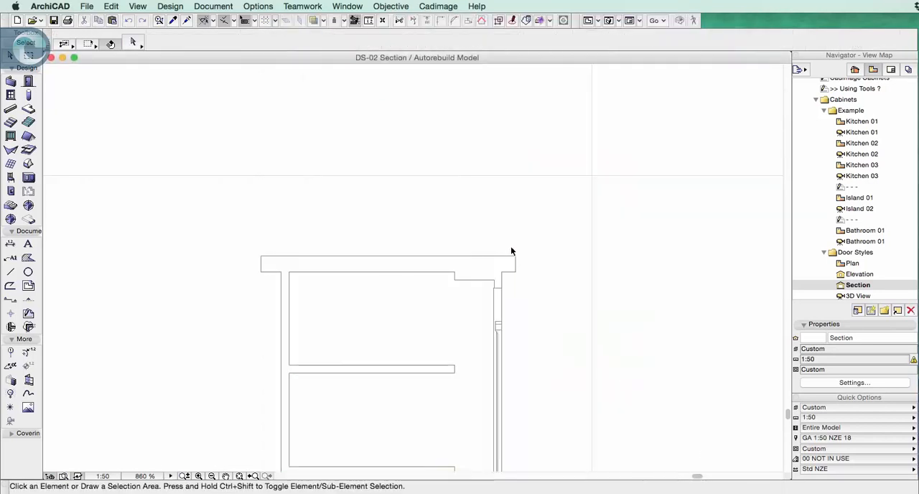
mouse_move(515, 276)
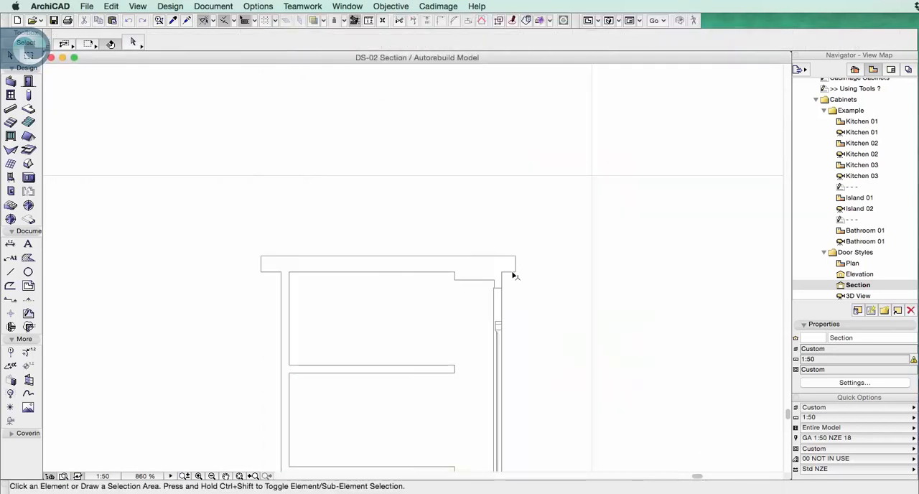
mouse_move(492, 287)
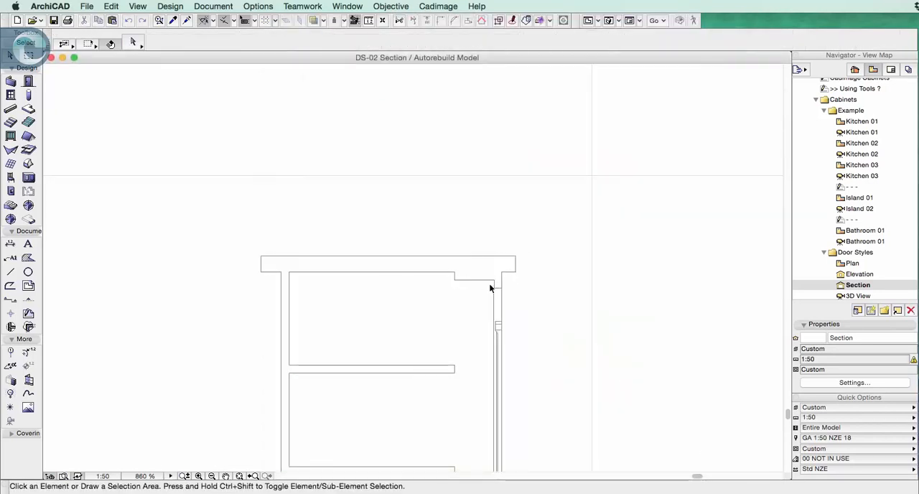
mouse_move(280, 278)
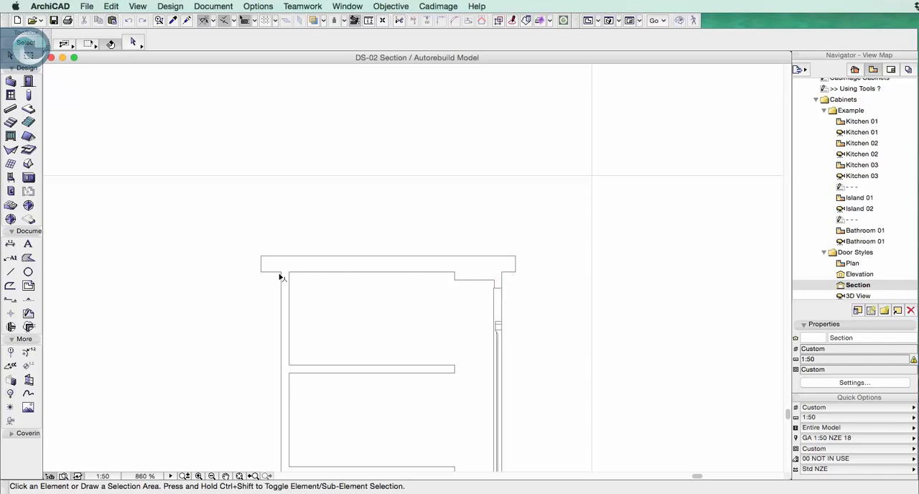
mouse_move(470, 396)
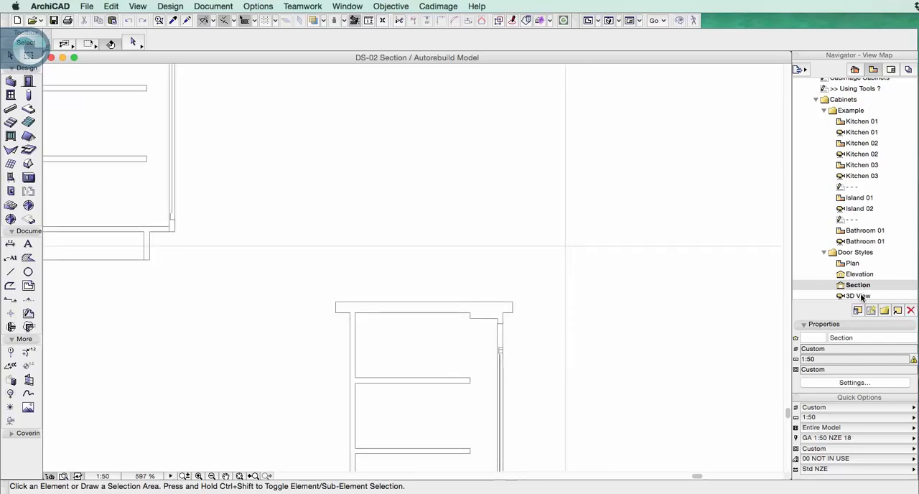
- Open the Door Styles 3D view showing rows of example cabinets
double_click(855, 296)
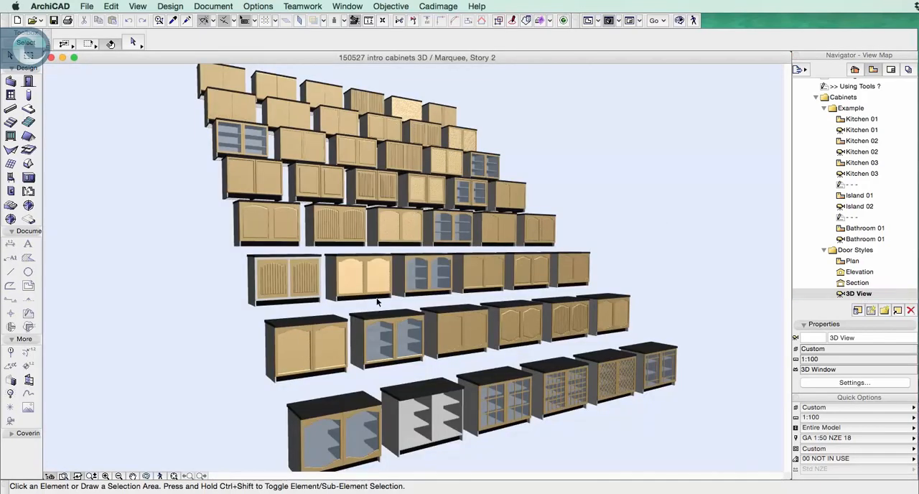
mouse_move(721, 390)
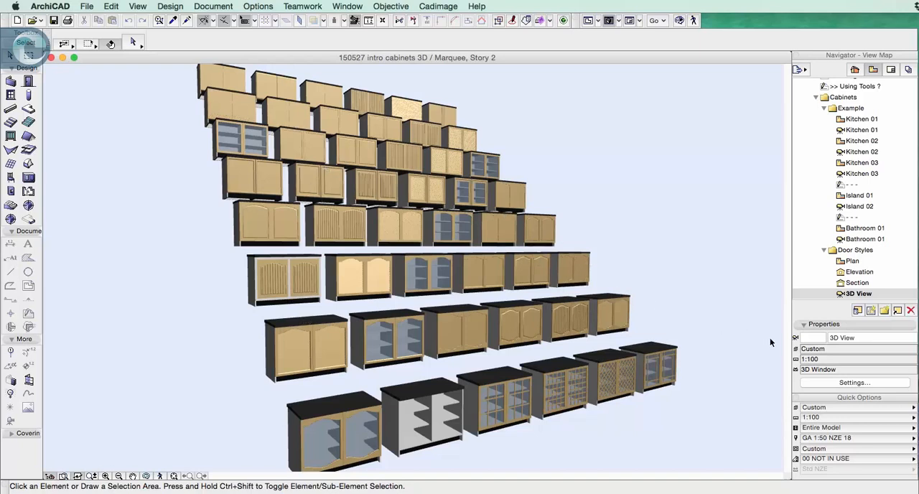
scroll("down", 3)
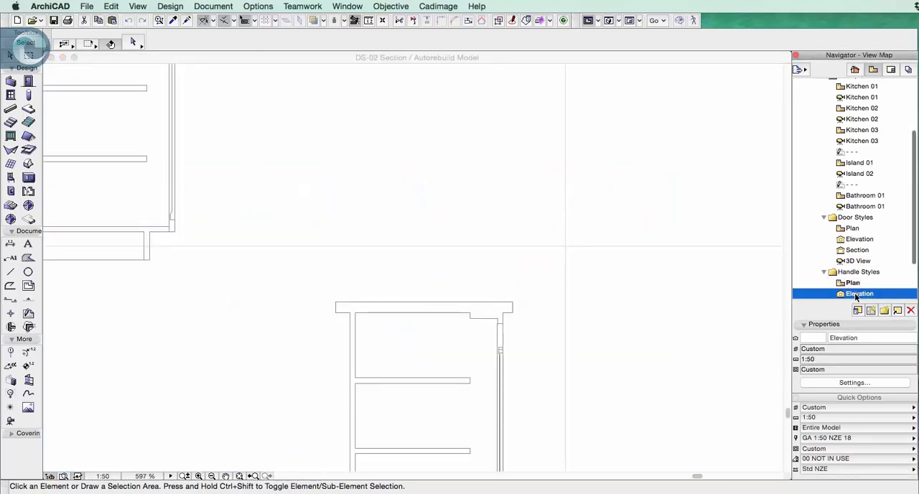
- Open the Handle Styles elevation and scroll the Navigator list
double_click(859, 293)
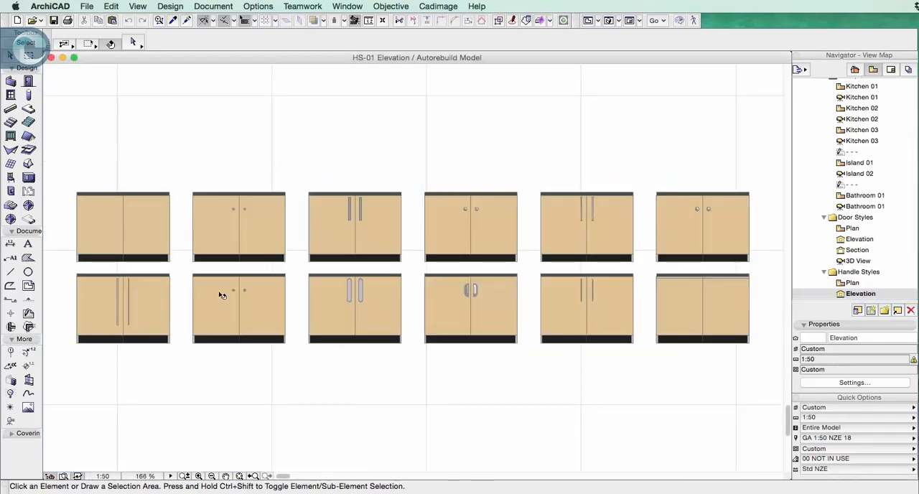
scroll("down", 3)
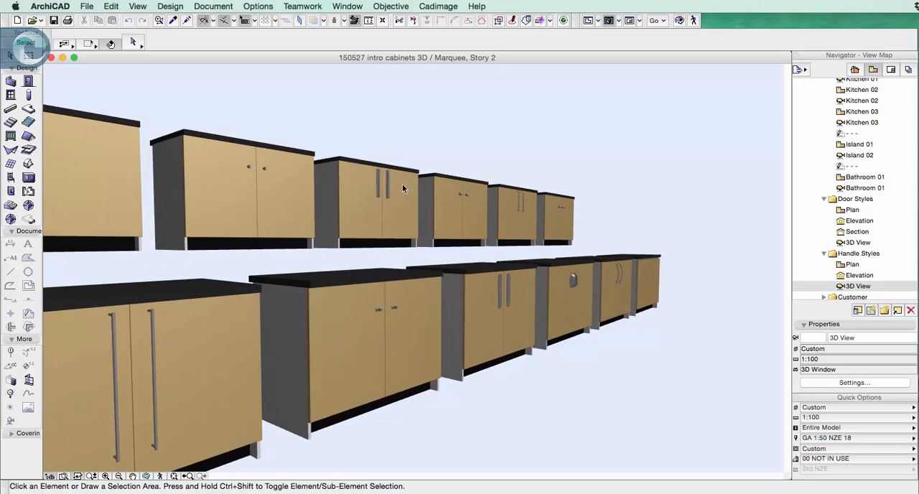
mouse_move(646, 337)
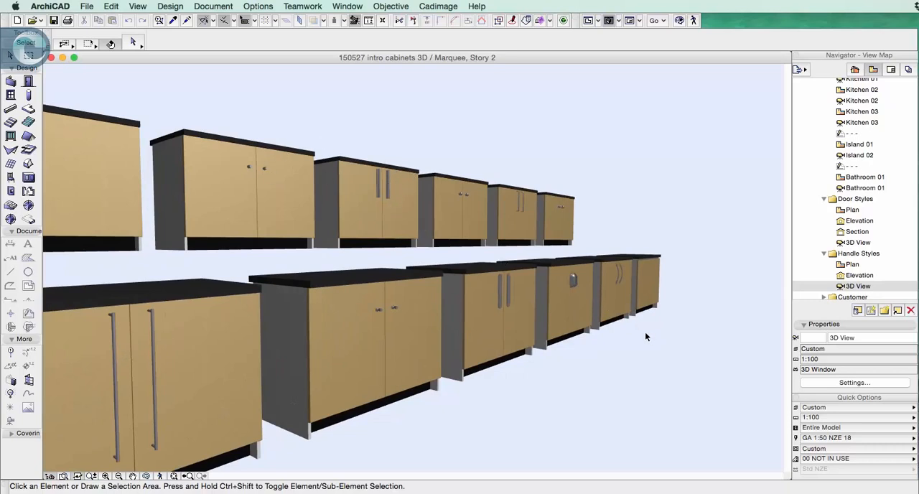
mouse_move(621, 278)
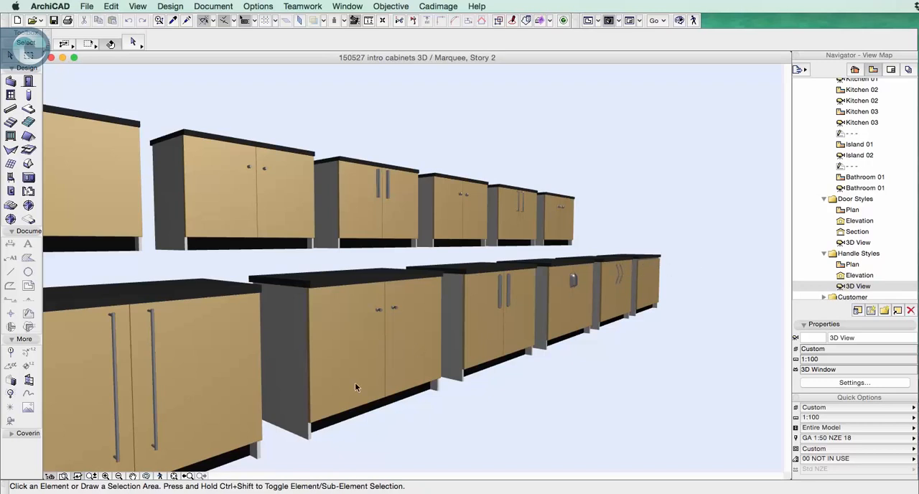
mouse_move(596, 392)
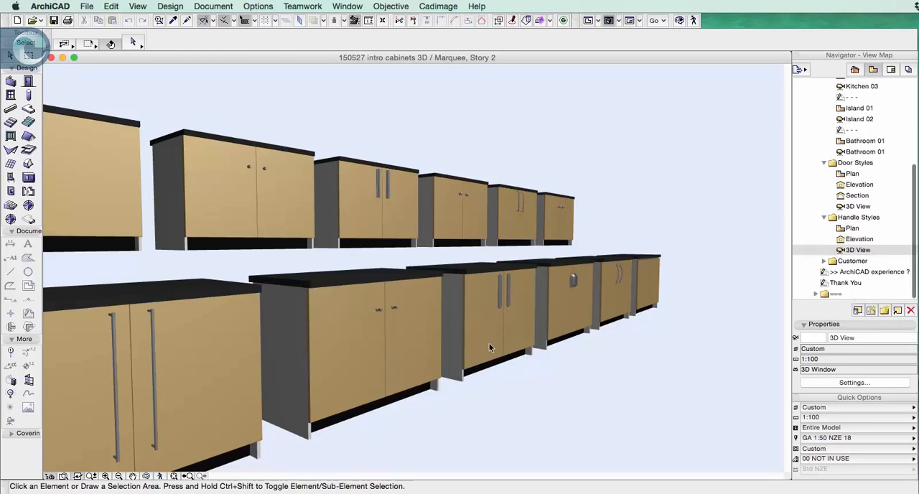
mouse_move(720, 420)
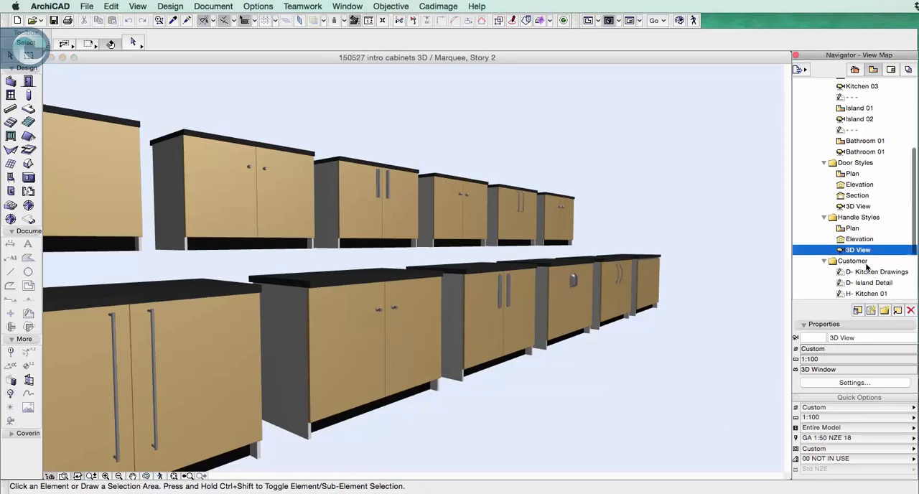
- Zoom through the JAT Design kitchen drawings and Island Detail sheets
scroll("down", 3)
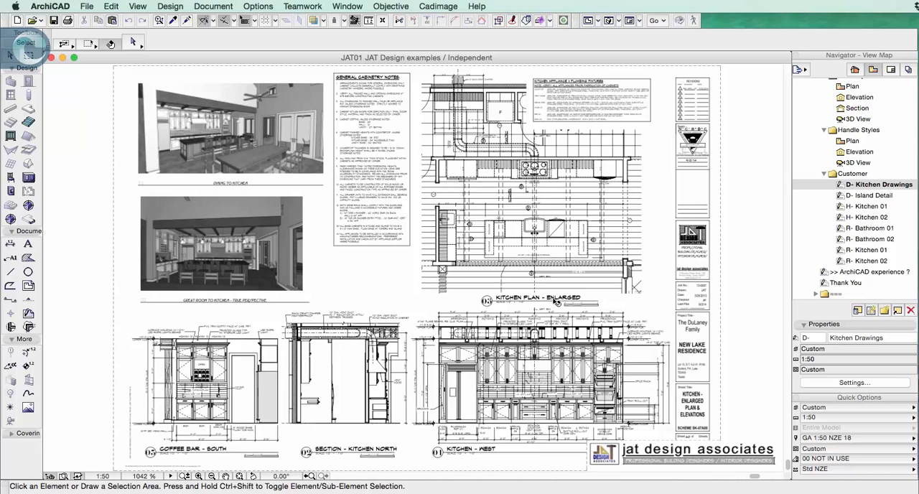
mouse_move(560, 302)
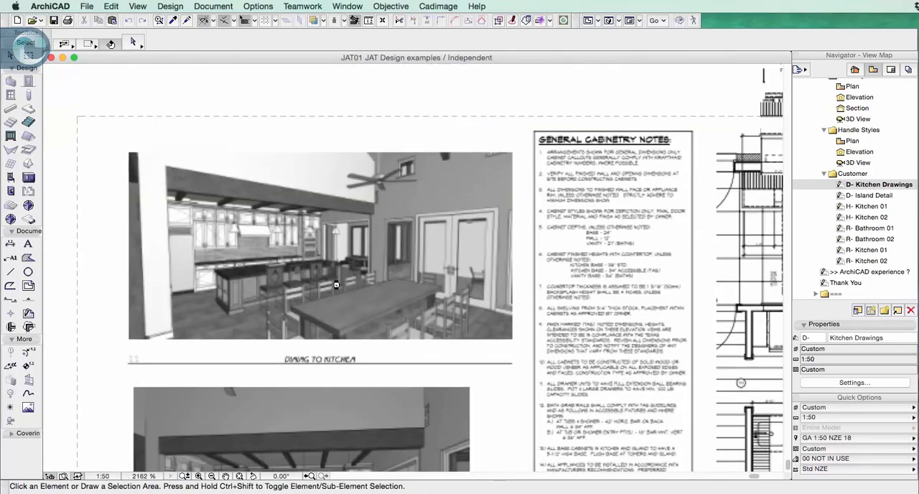
scroll("down", 3)
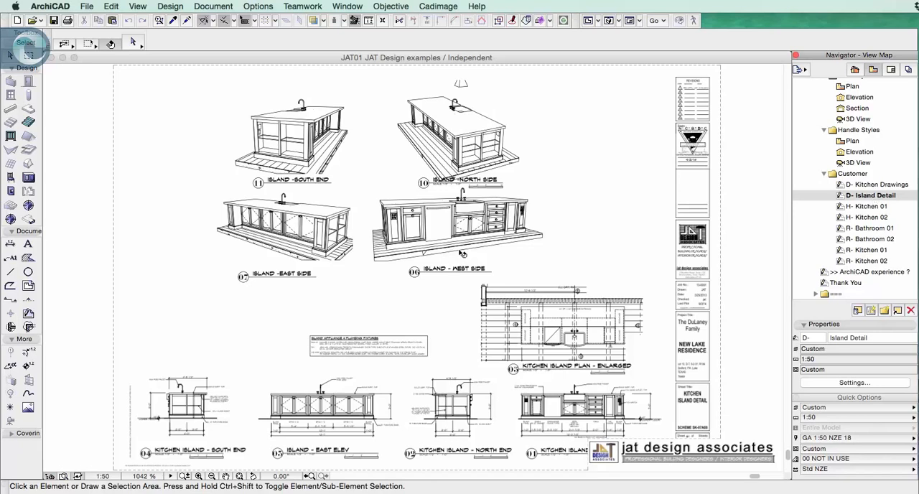
mouse_move(610, 220)
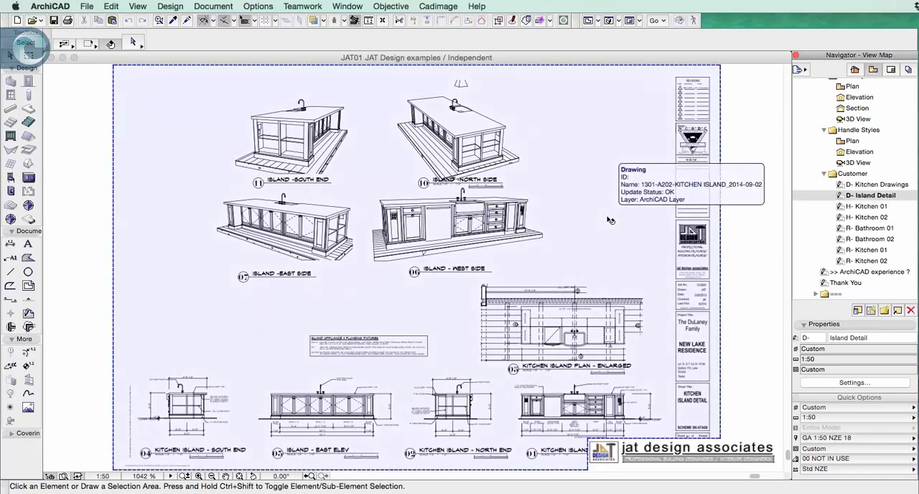
mouse_move(786, 332)
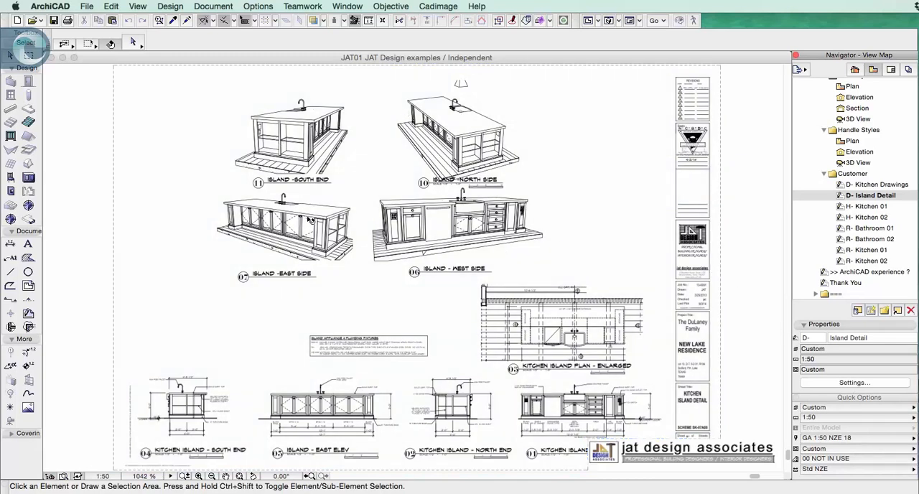
mouse_move(714, 303)
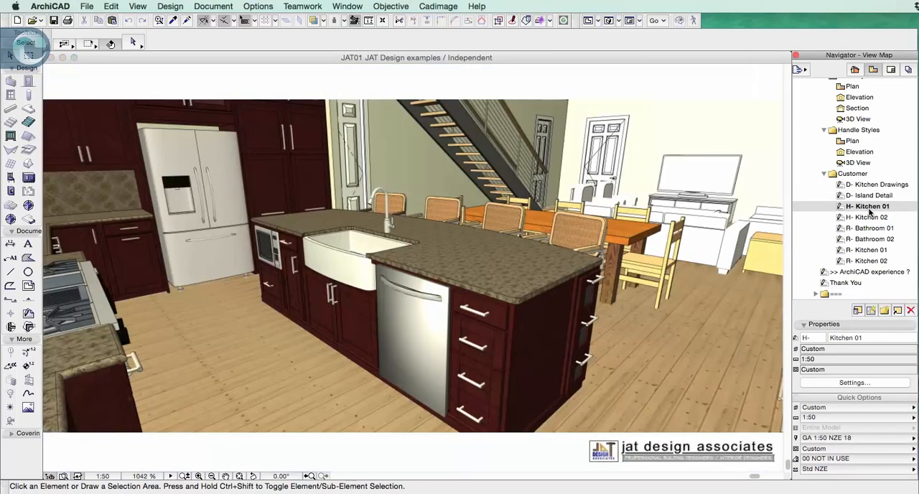
mouse_move(304, 275)
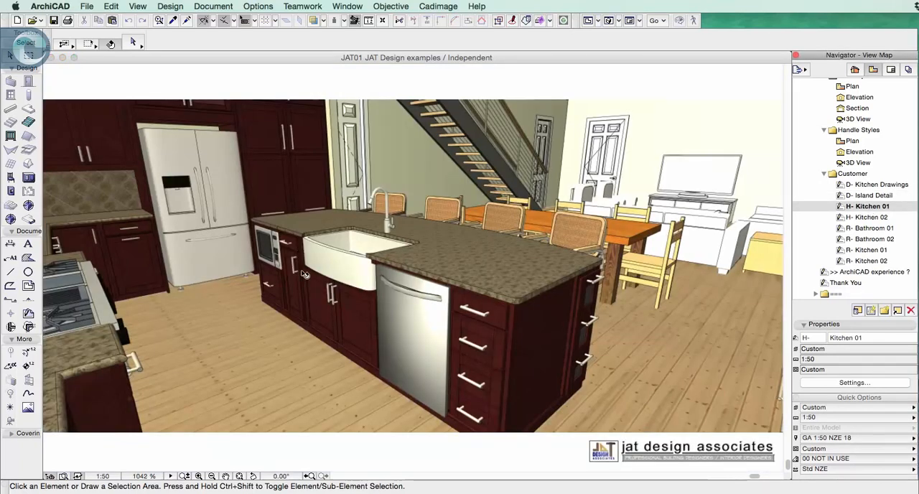
mouse_move(546, 399)
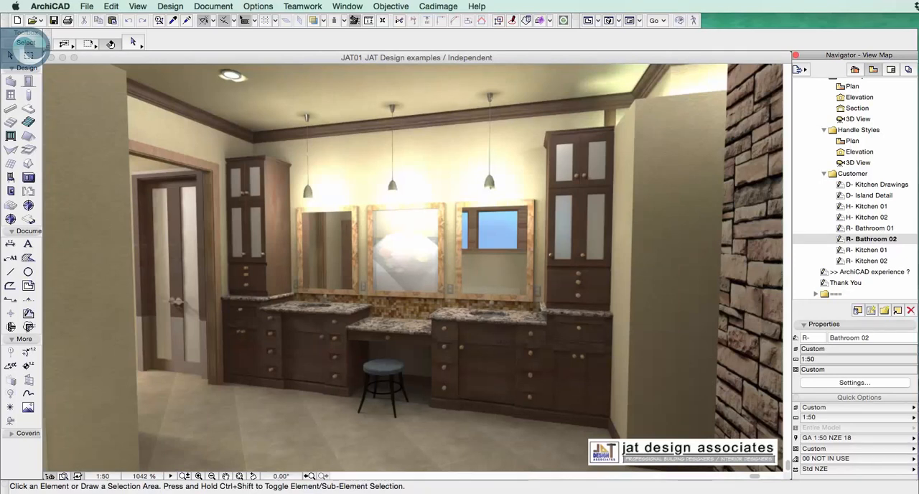
- Show the R- Kitchen 01 render of the sunlit beamed kitchen and dining room
left_click(869, 249)
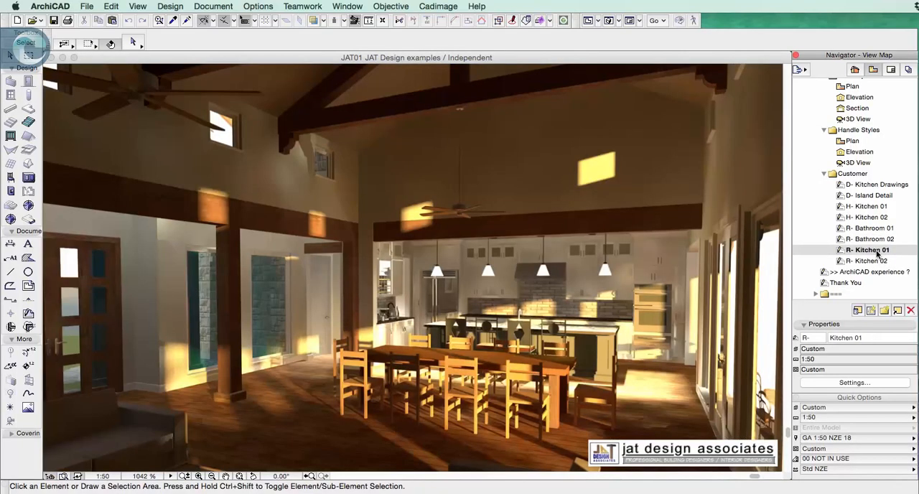